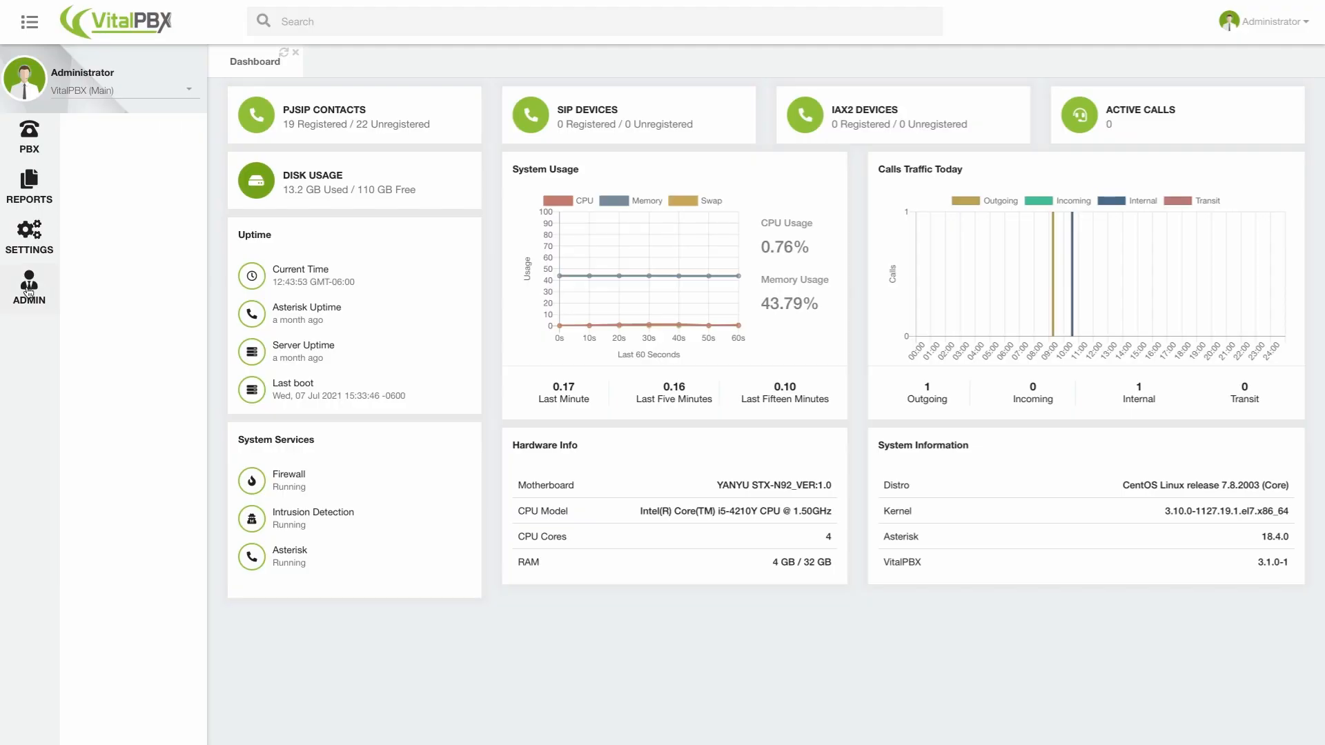
Browse the Admin add-ons list, then reach the PBX Provisioning HTTP Settings Auth Password field
left_click(29, 289)
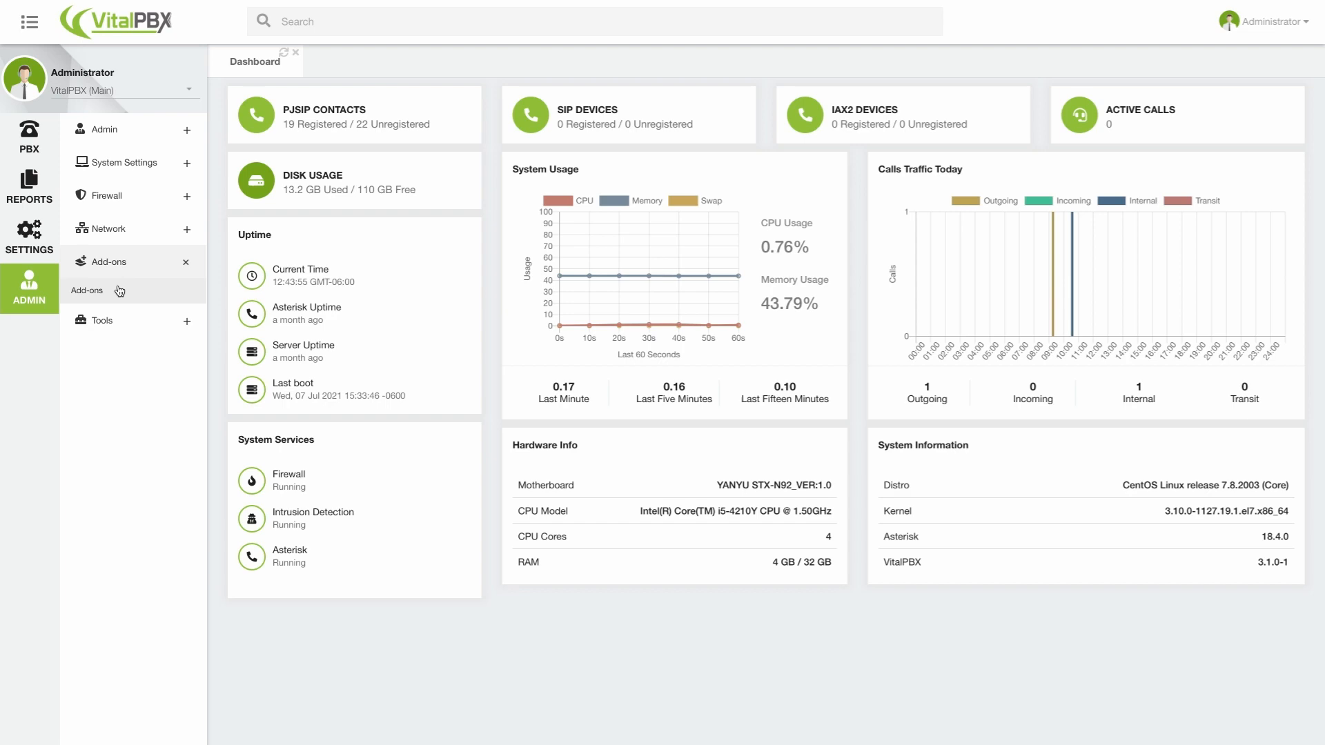
mouse_move(122, 291)
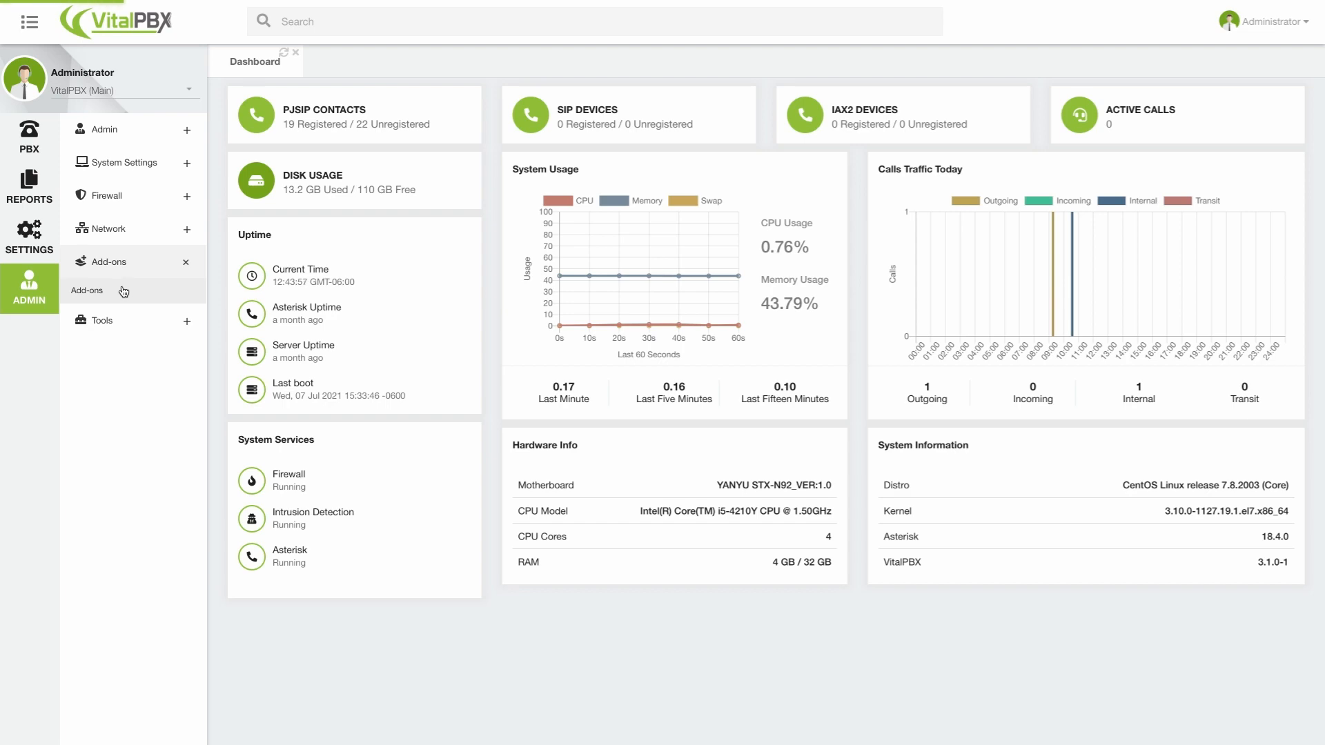
left_click(87, 291)
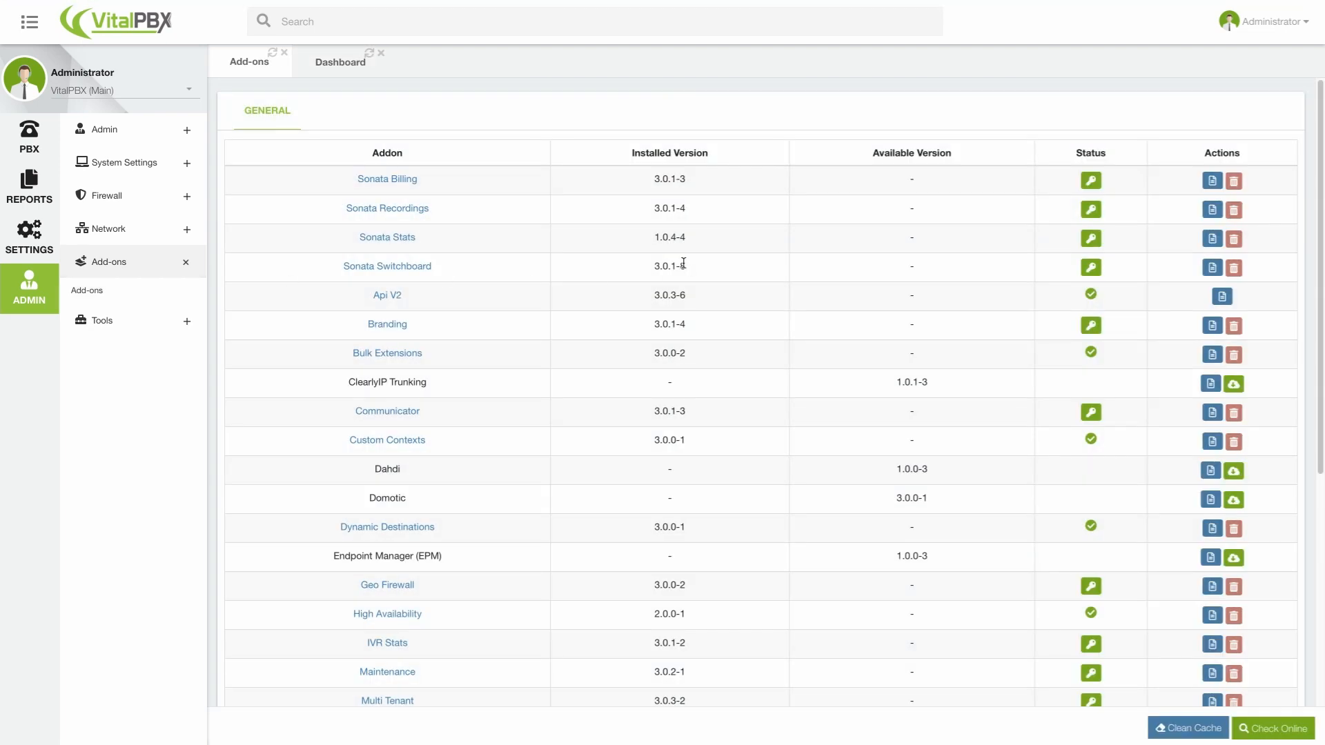
scroll("down", 3)
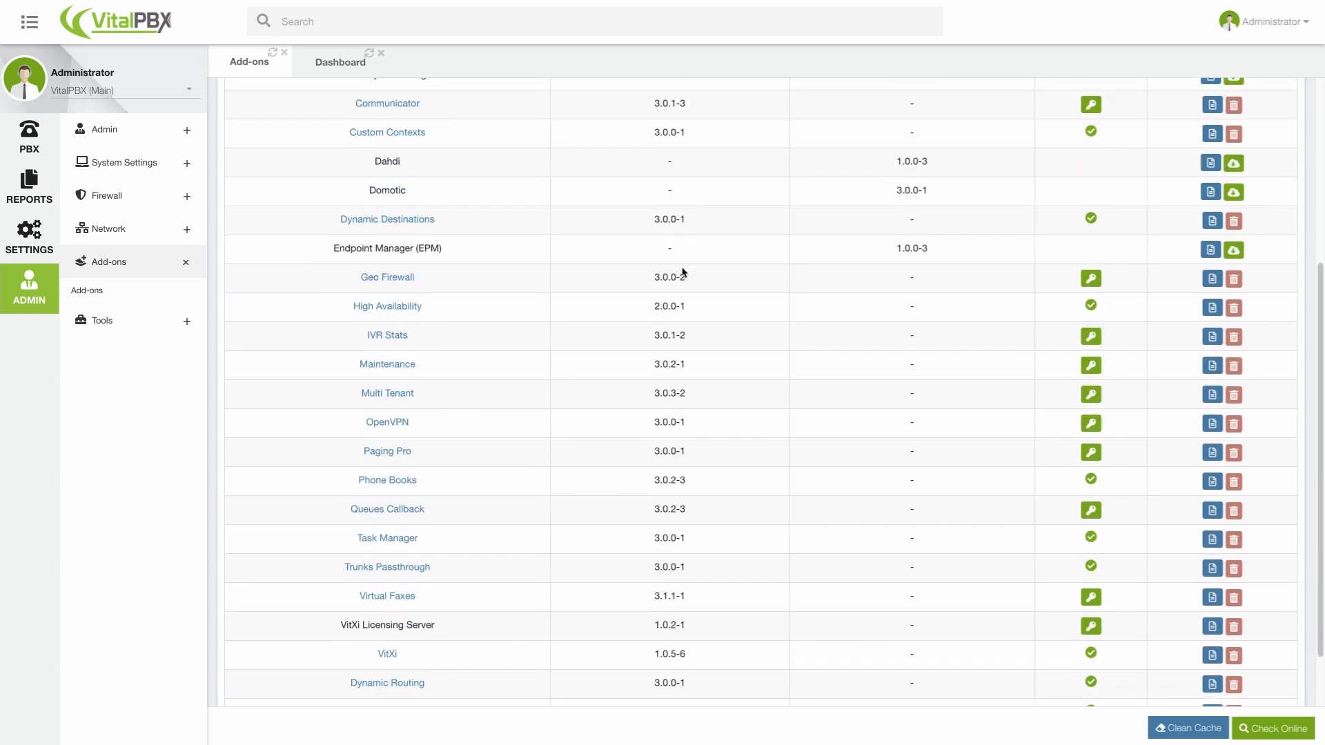
scroll("down", 3)
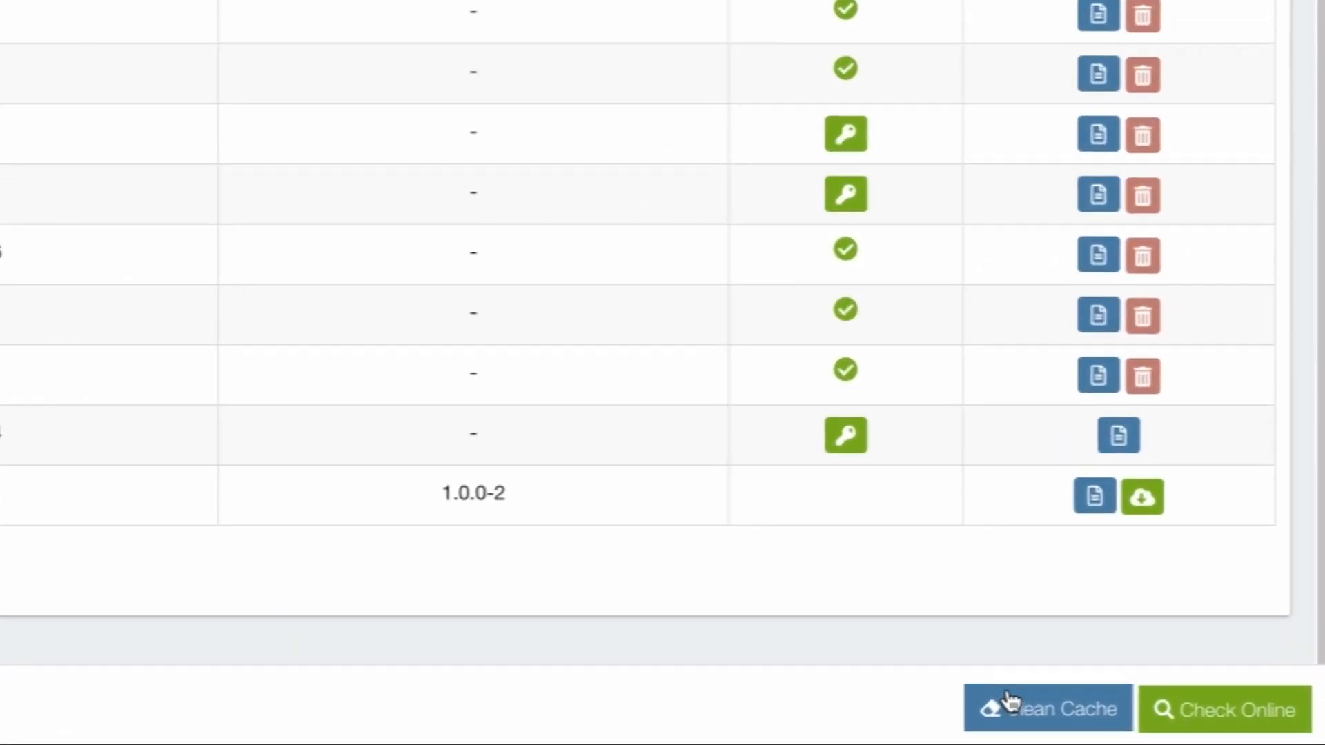
mouse_move(1195, 642)
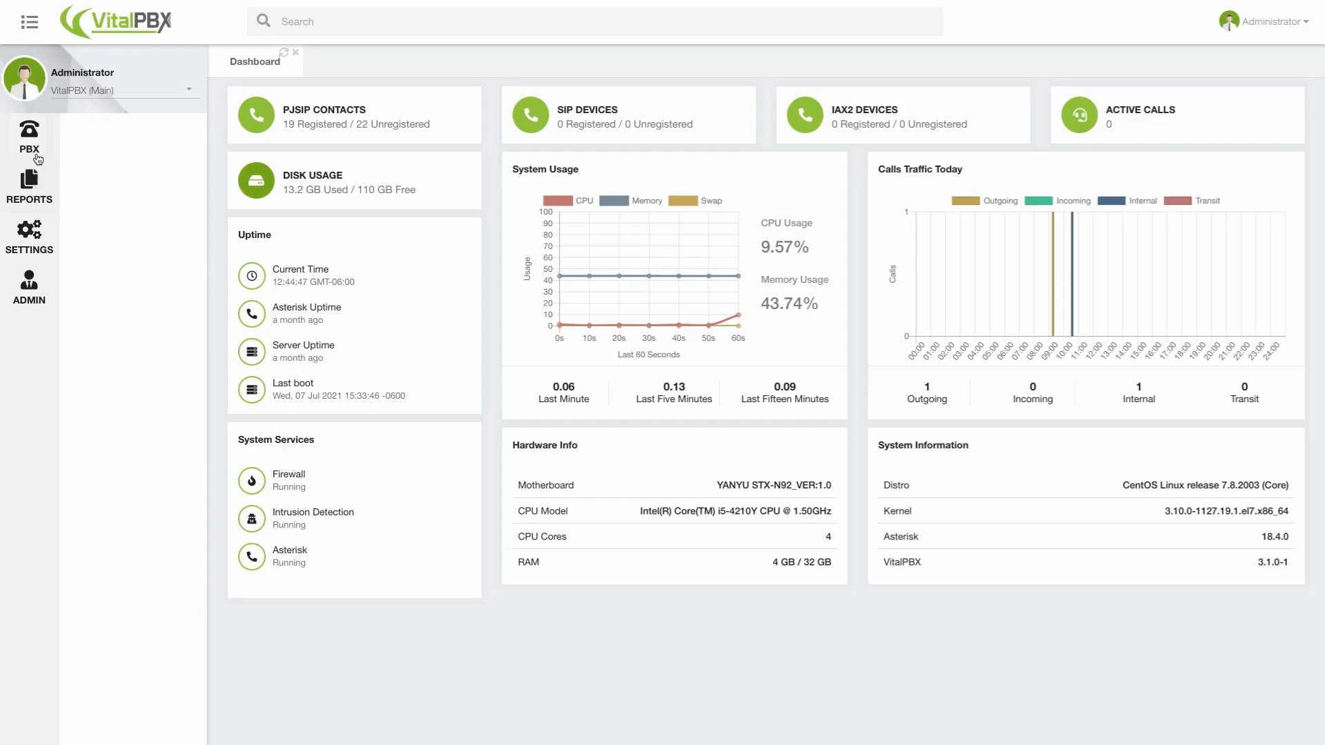
left_click(29, 139)
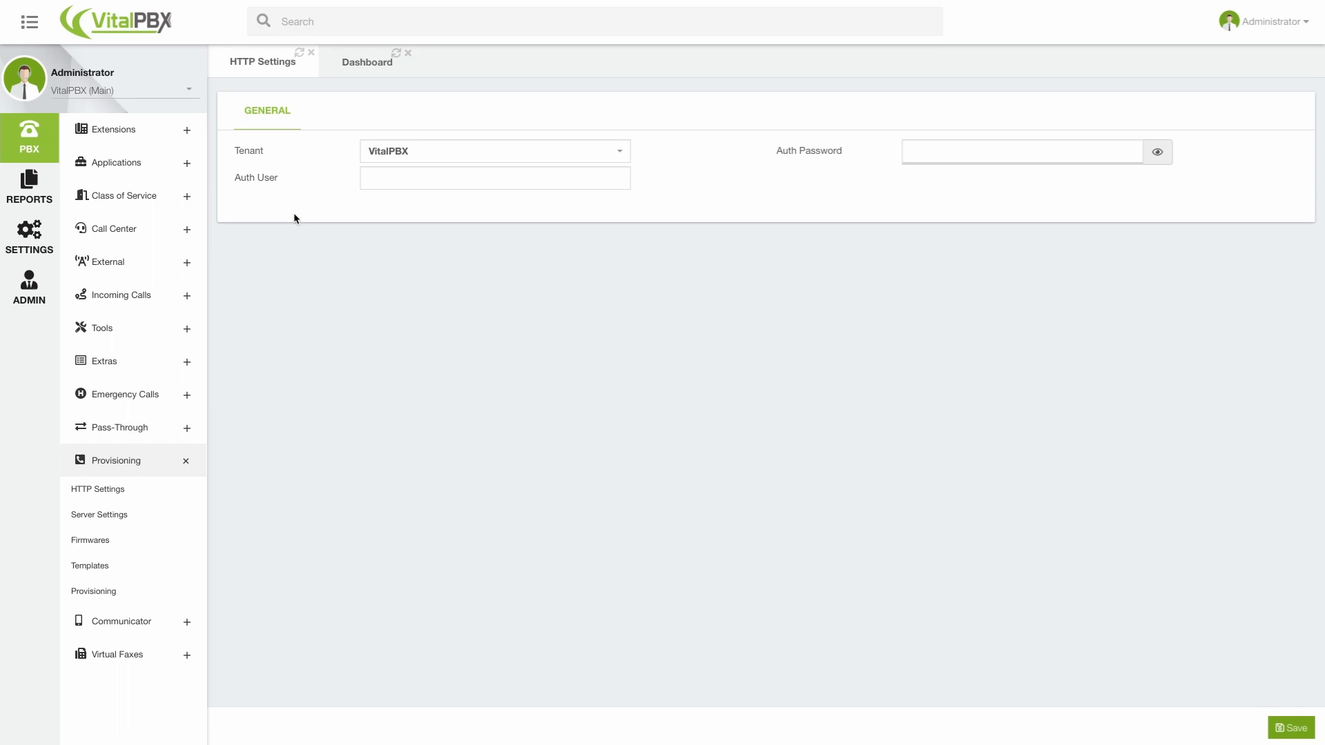
mouse_move(397, 163)
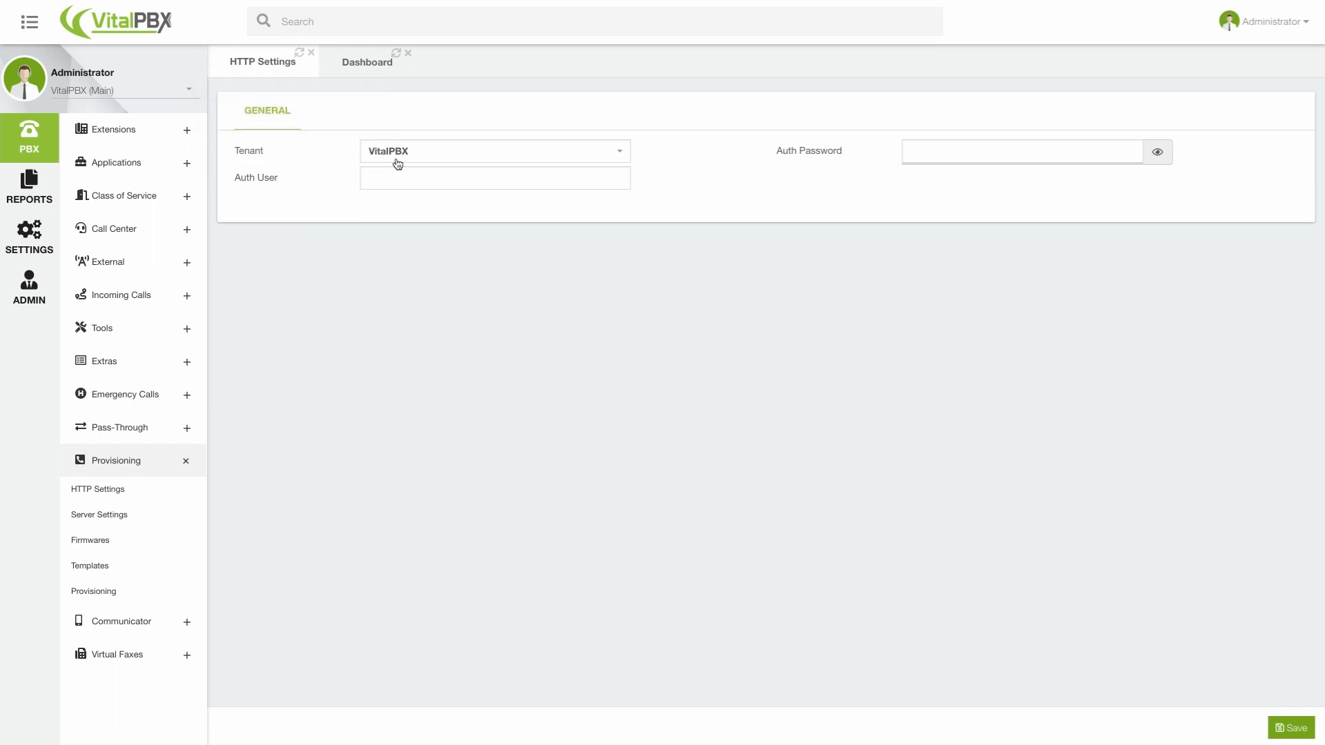
mouse_move(862, 172)
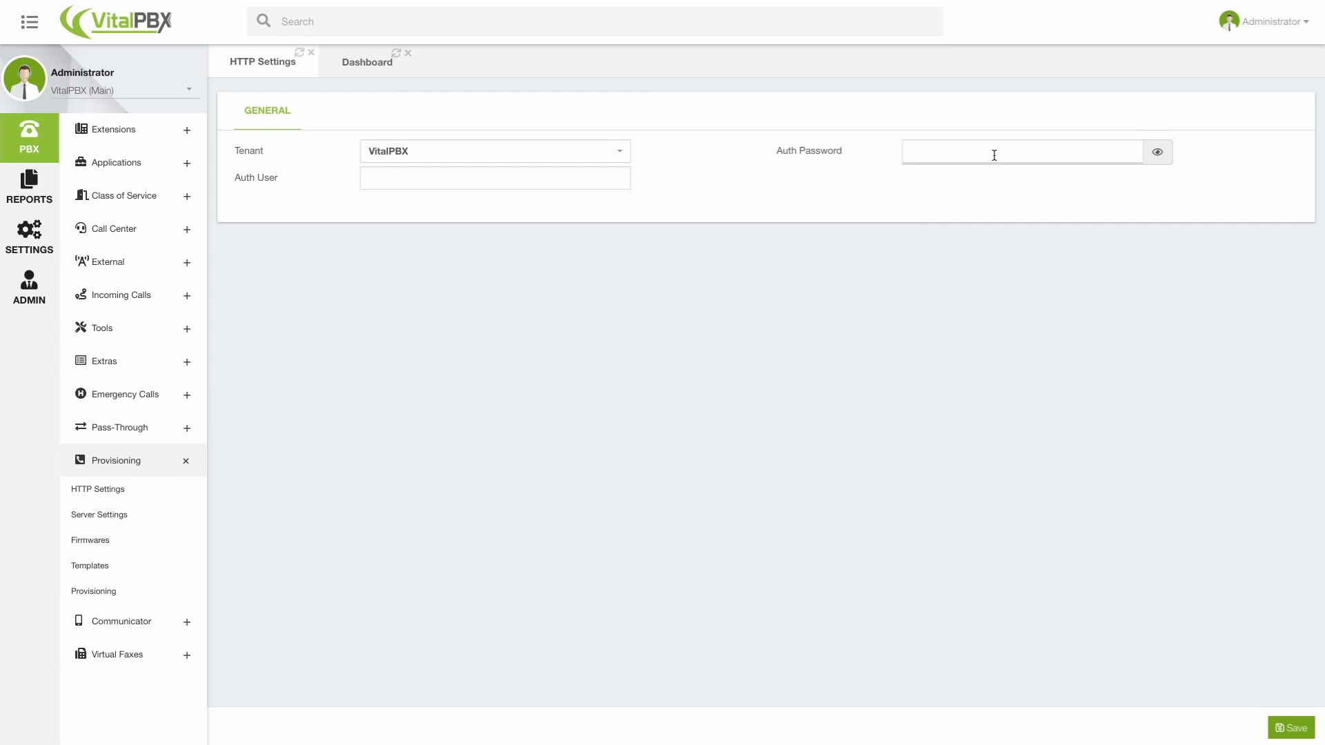
left_click(99, 514)
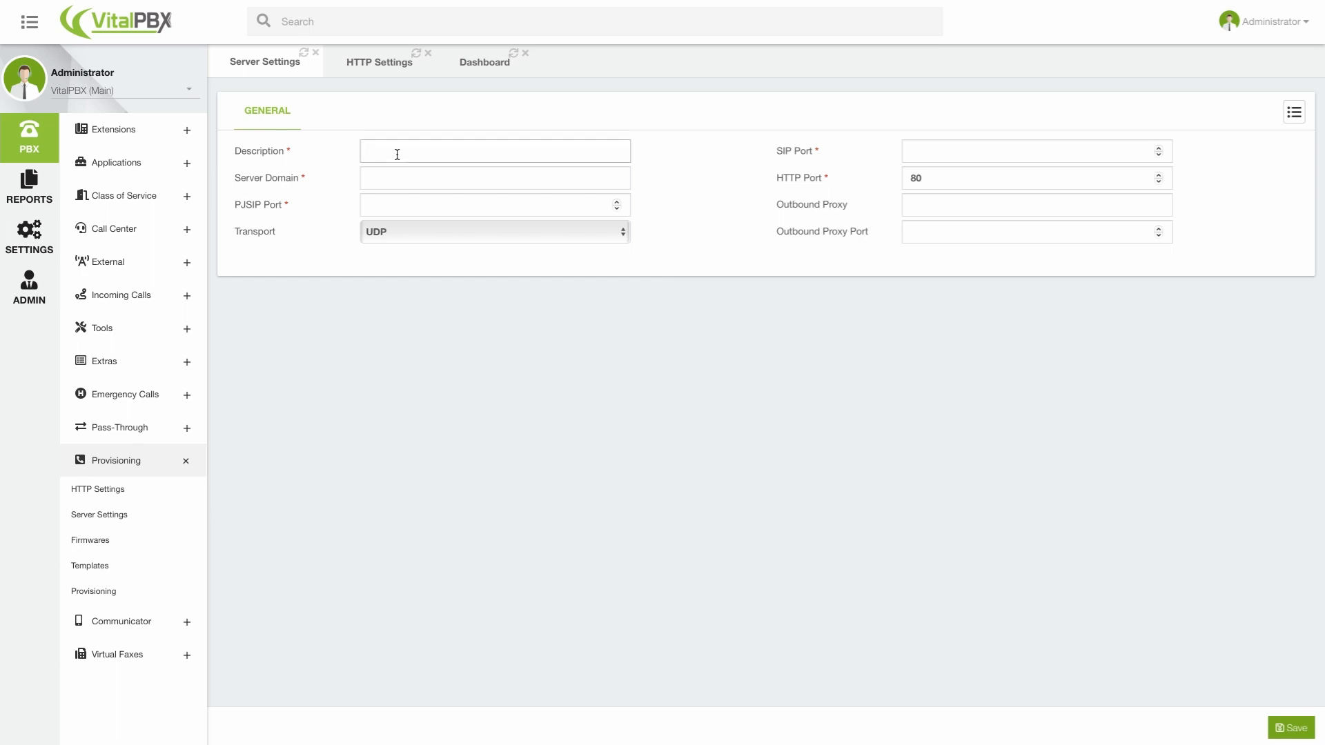
Enter description 'My Server Settings', domain 192.168.1.151 and PJSIP port 5060
type("My")
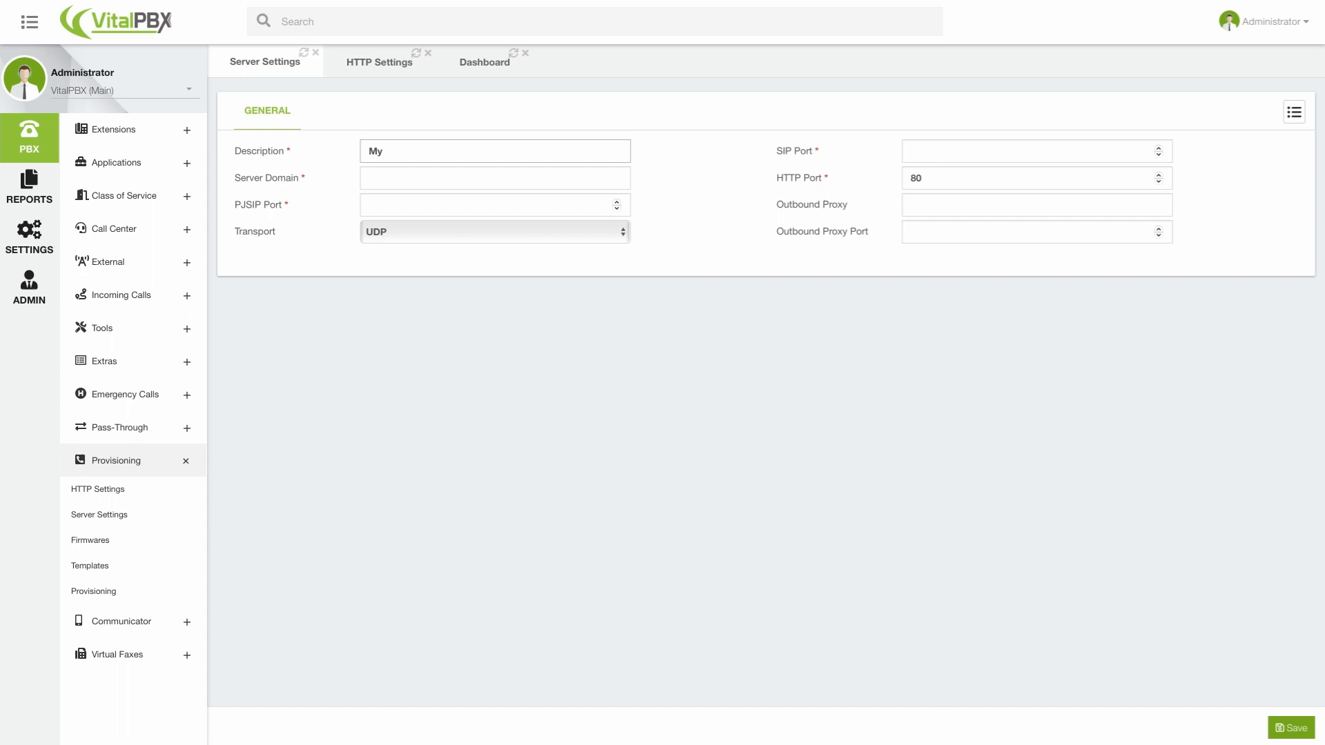
type("Server Settings")
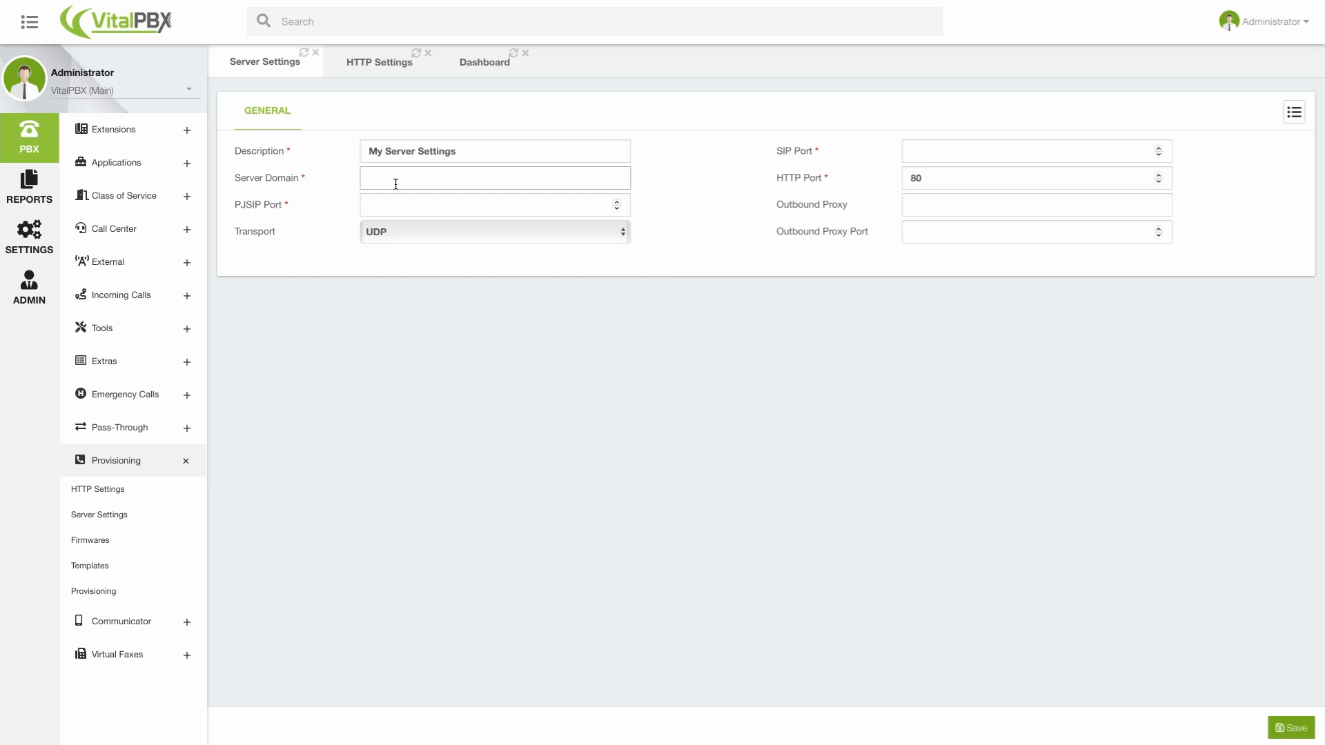
type("192.168.1.151")
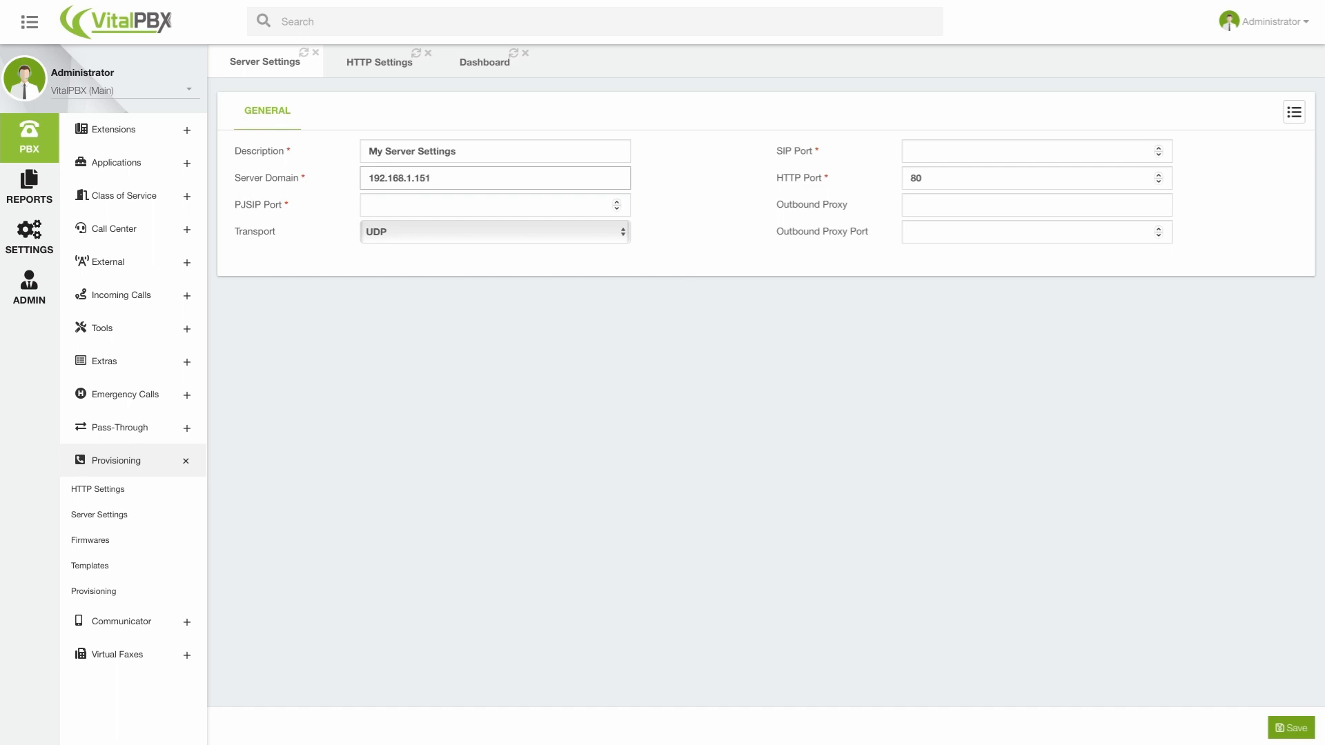
left_click(494, 204)
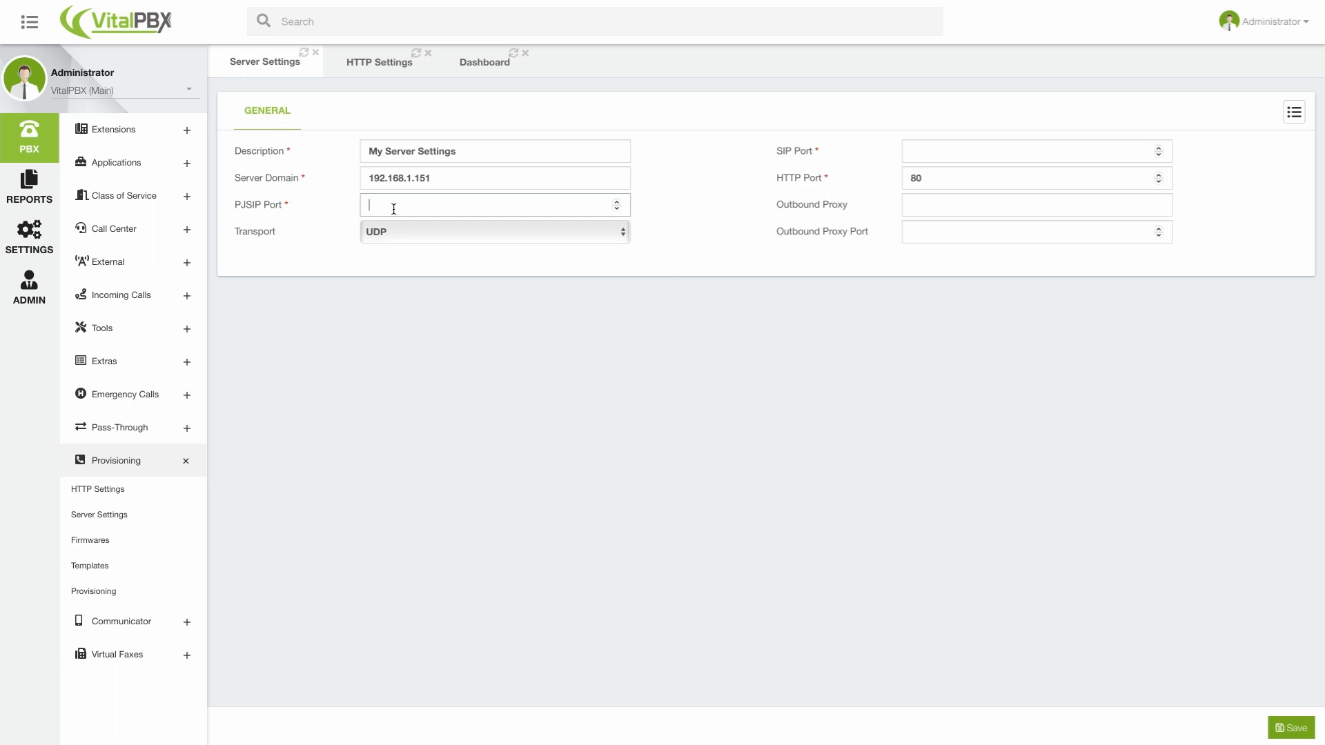
type("5060")
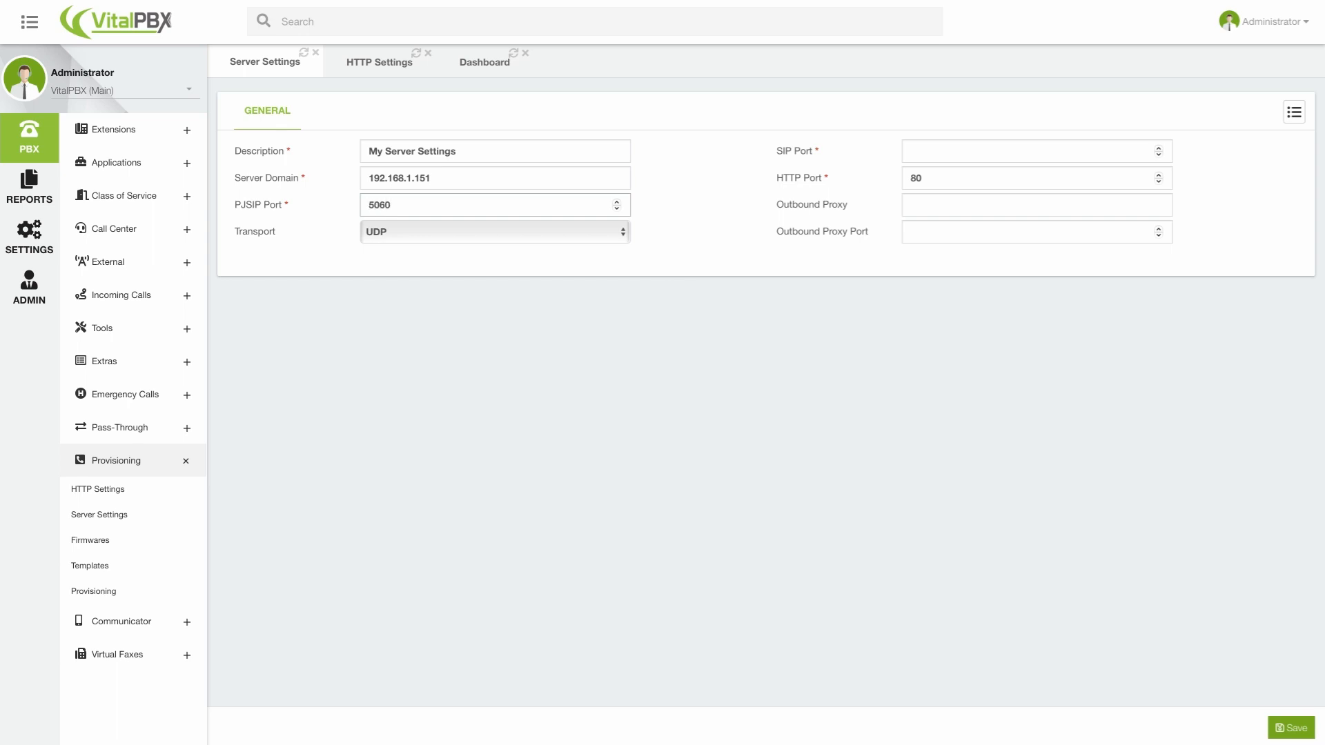
mouse_move(392, 230)
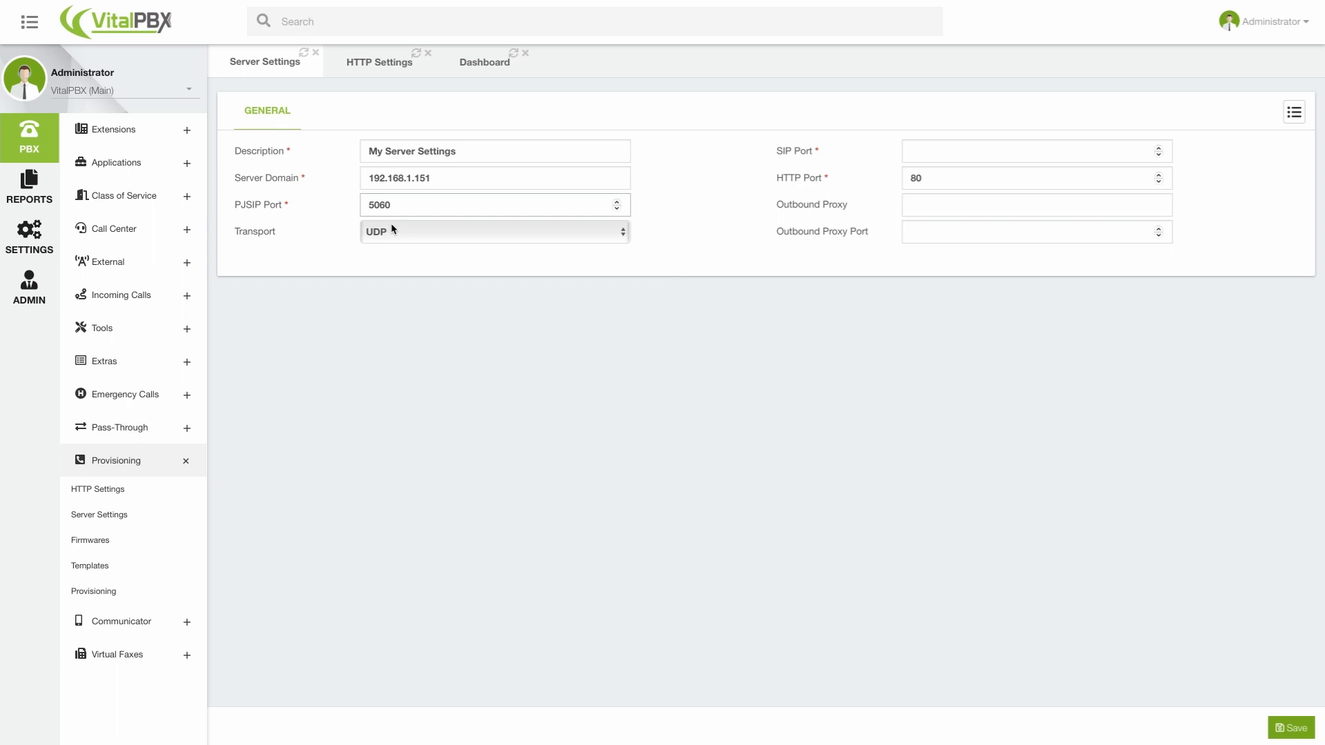
Set UDP transport, SIP port 5062 and HTTP port 80, then save the profile
left_click(494, 230)
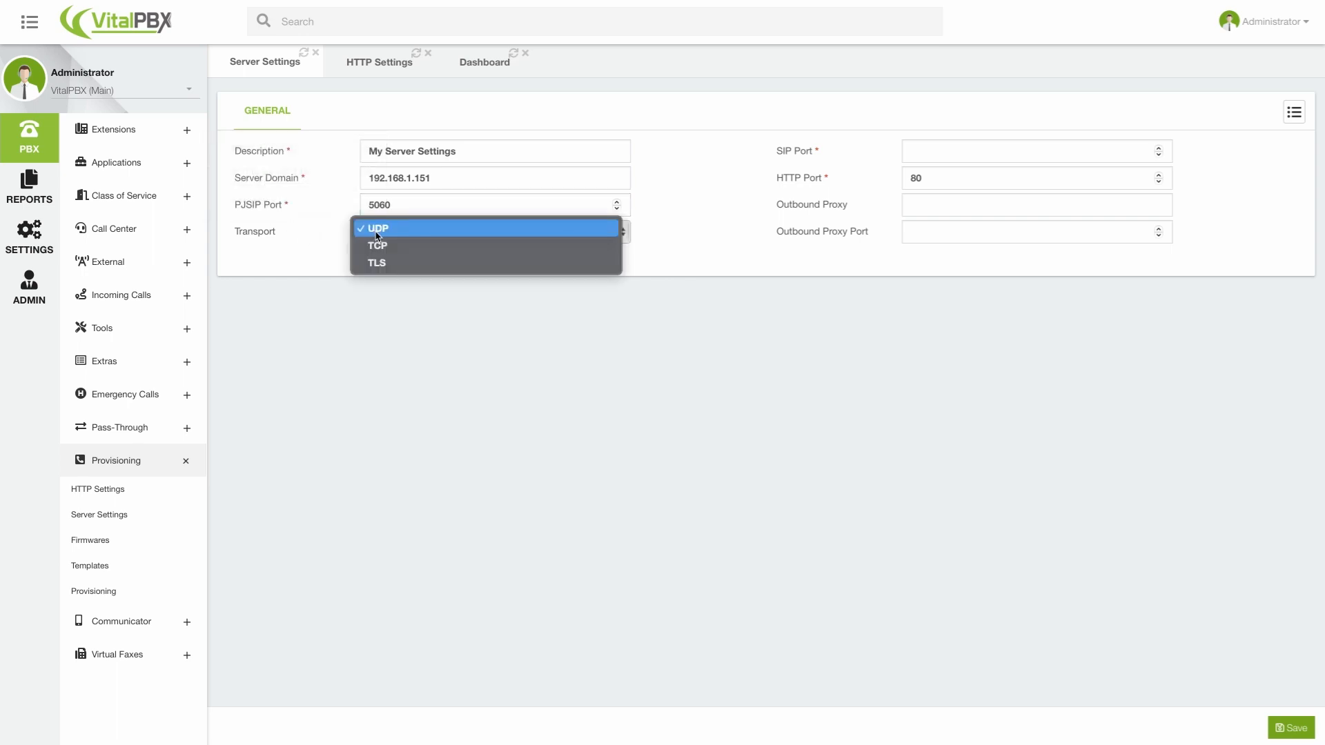
mouse_move(389, 263)
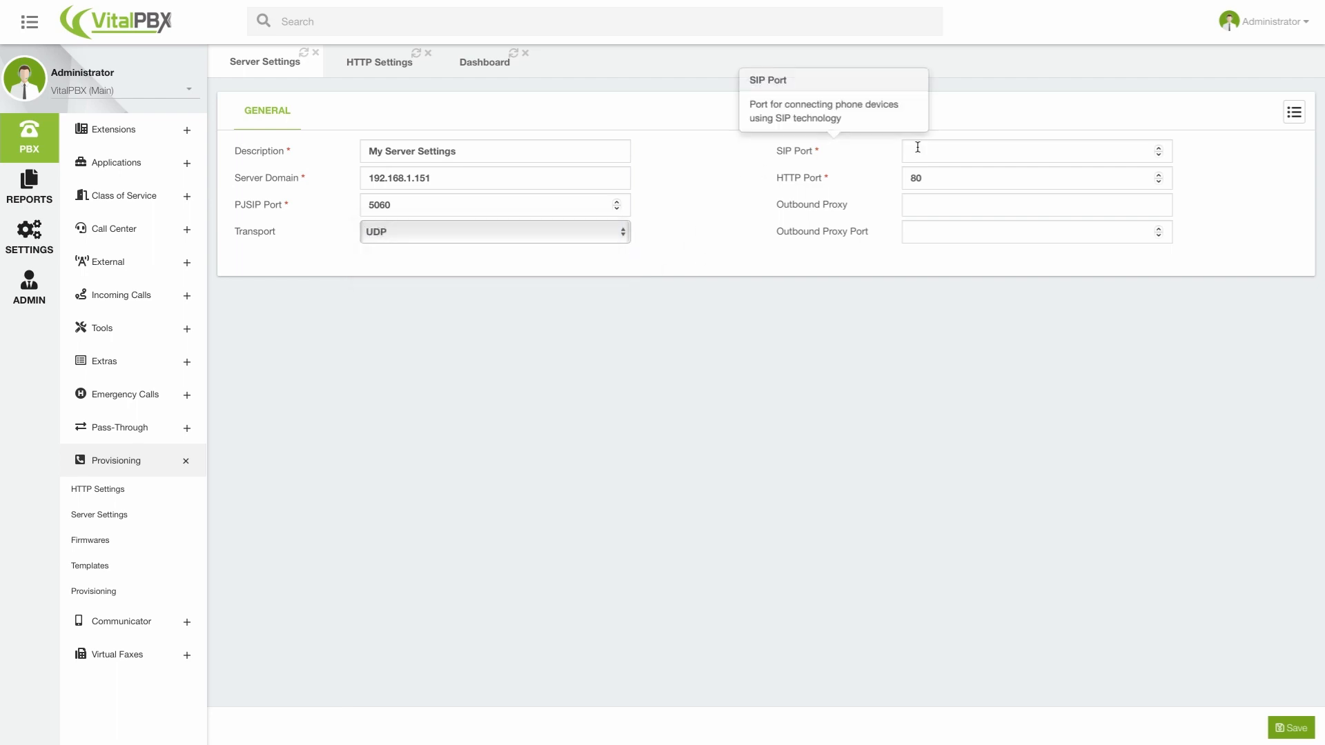
type("506")
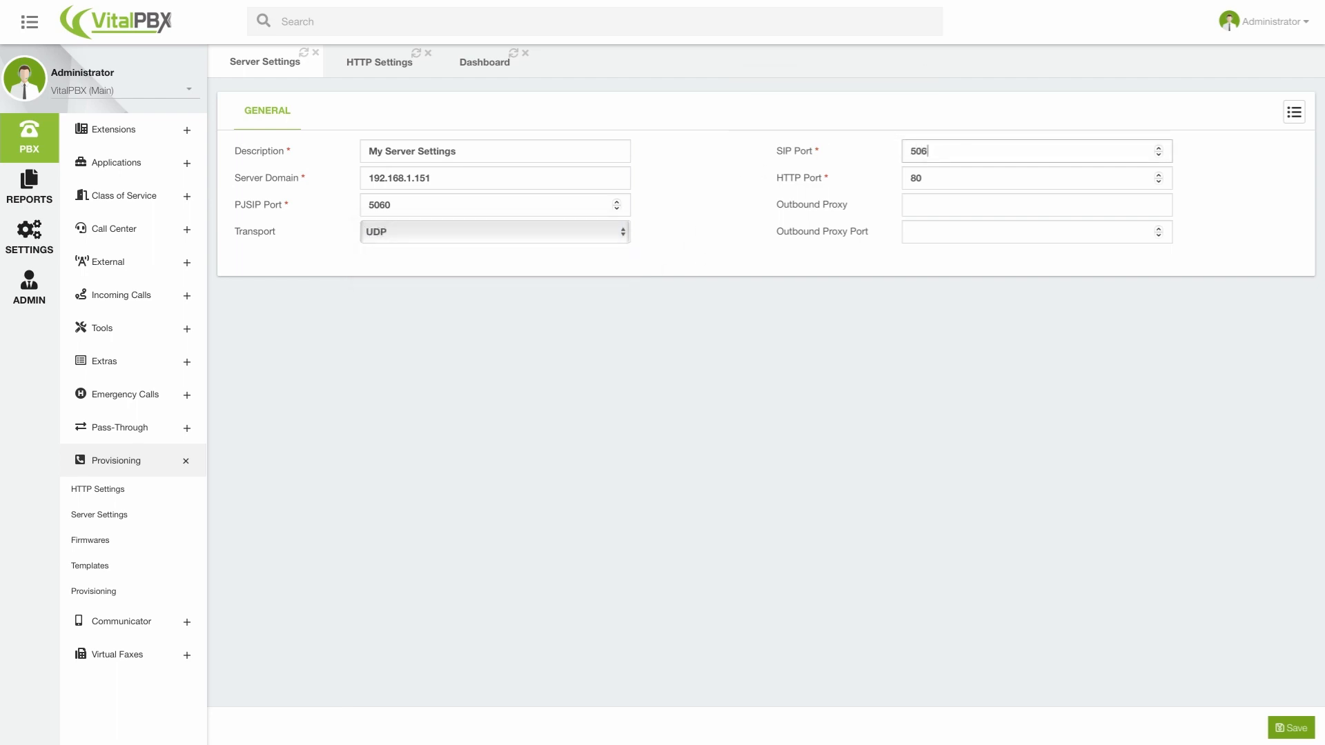
mouse_move(800, 177)
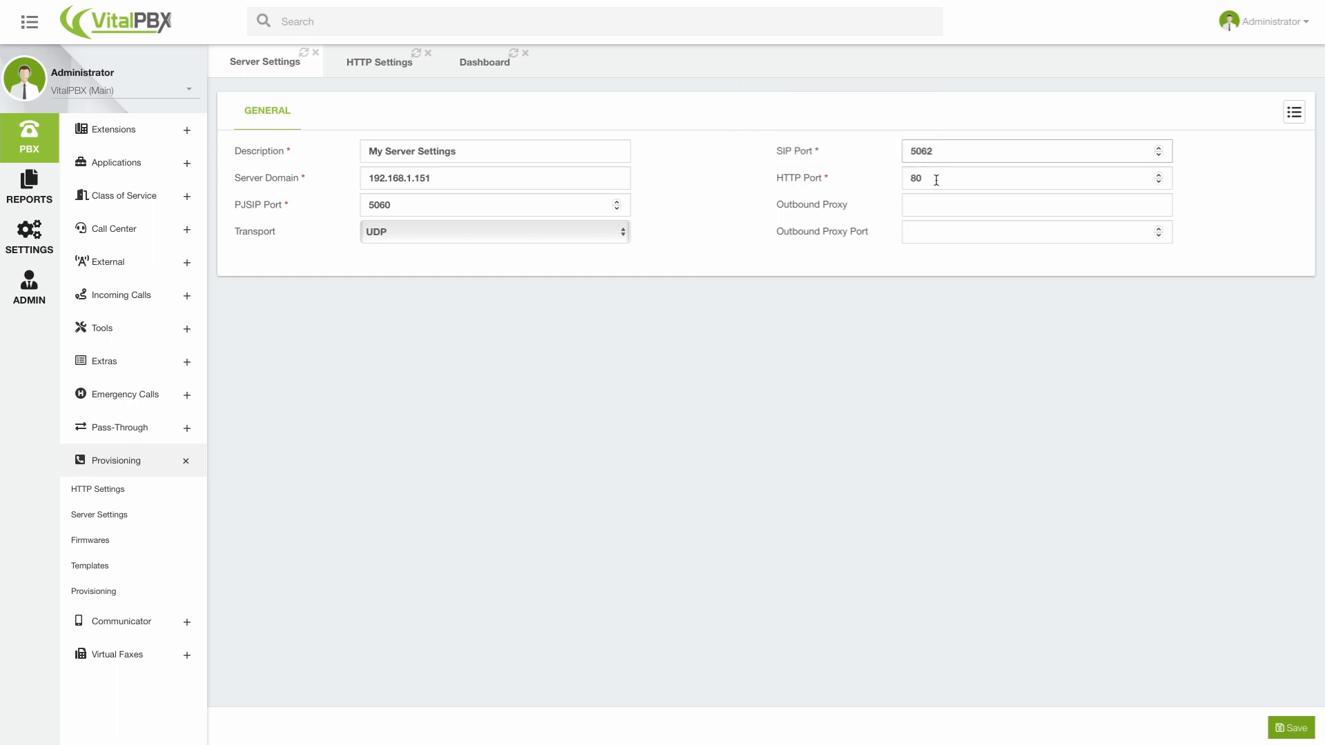
double_click(917, 178)
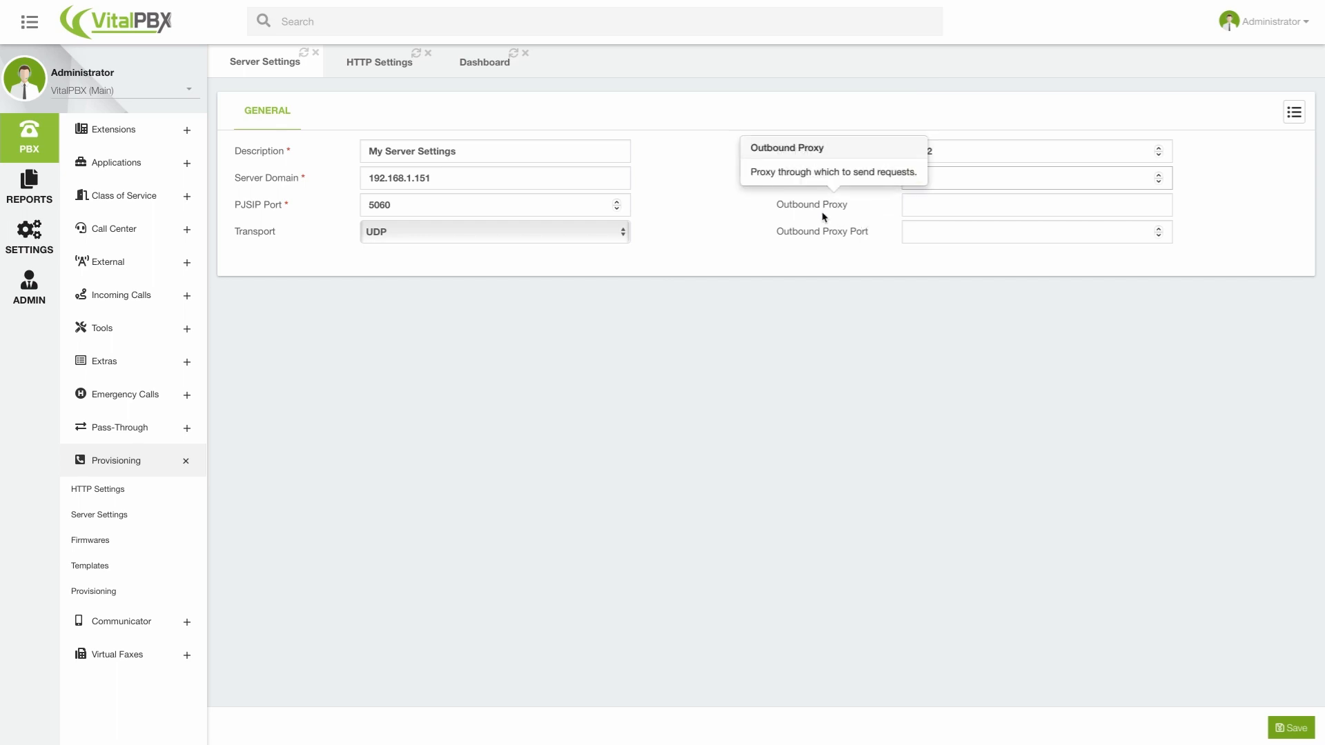
mouse_move(841, 235)
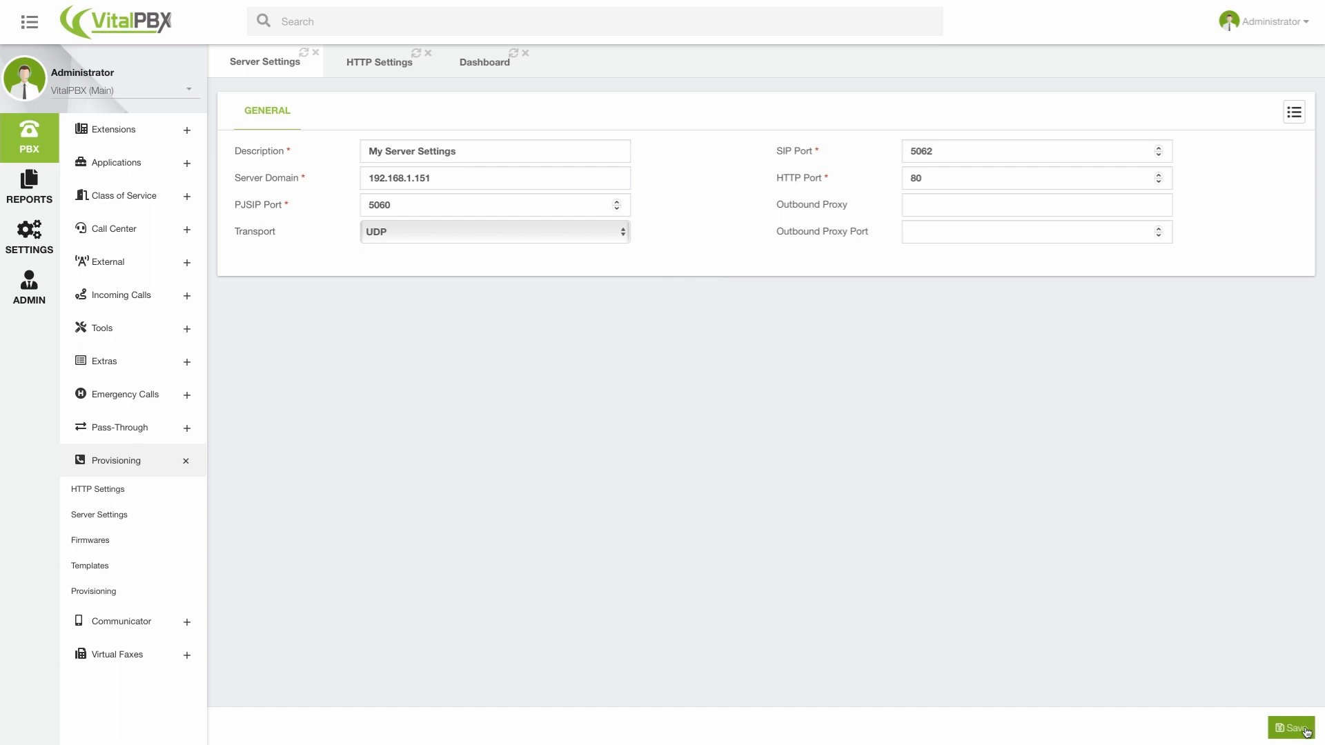
left_click(1295, 727)
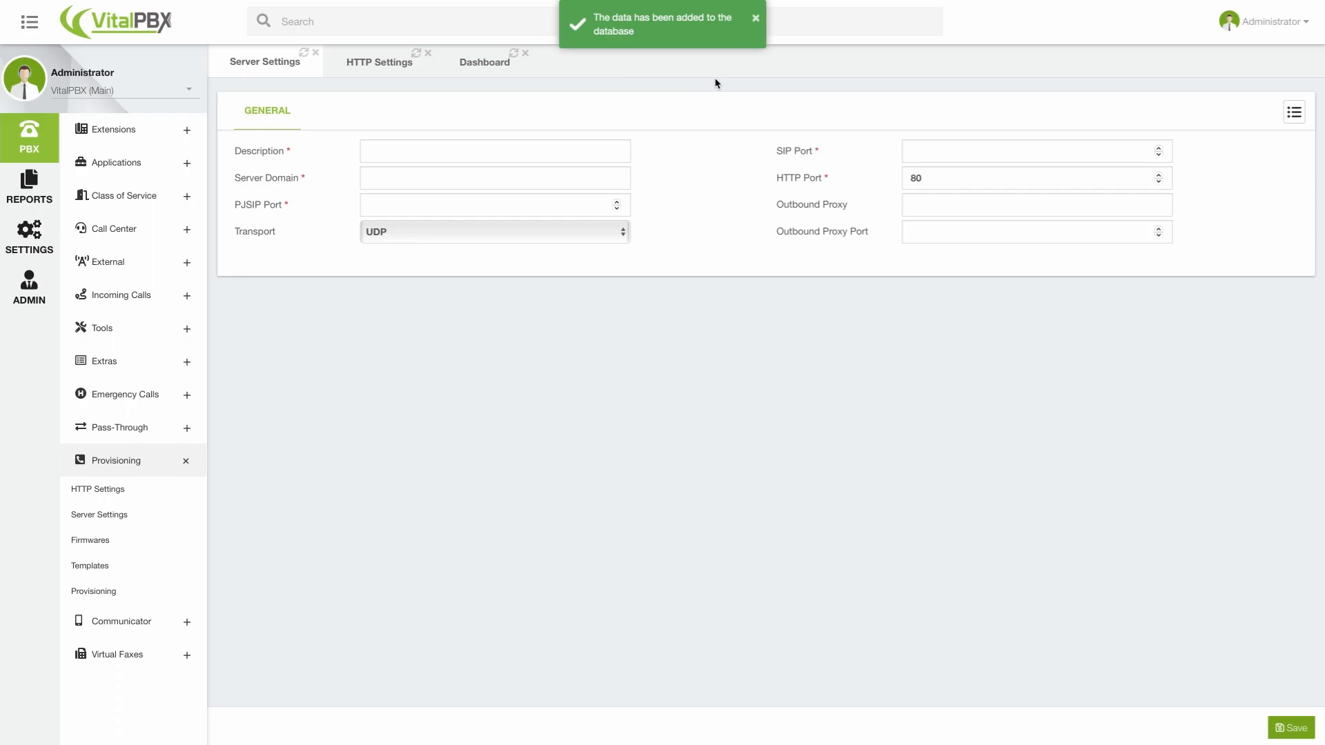
left_click(90, 540)
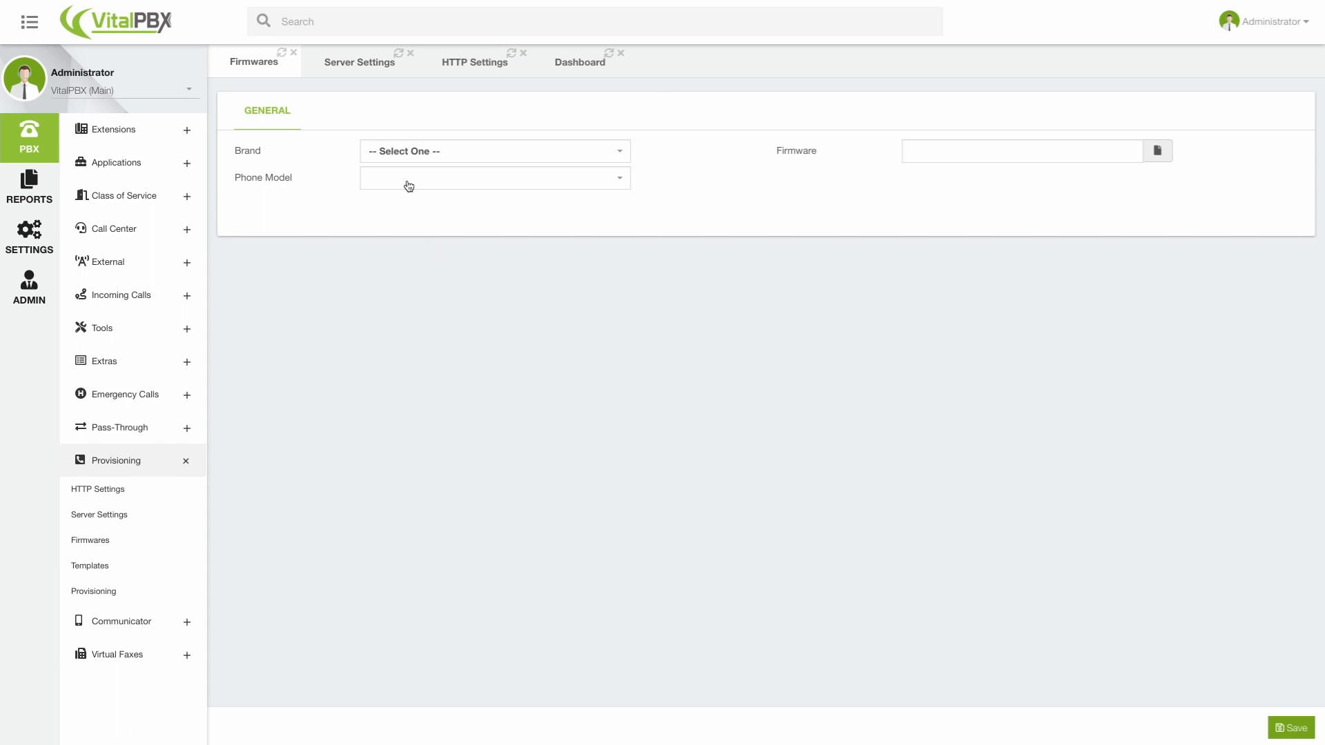
Check the Brand dropdown on the Firmwares upload page
left_click(494, 151)
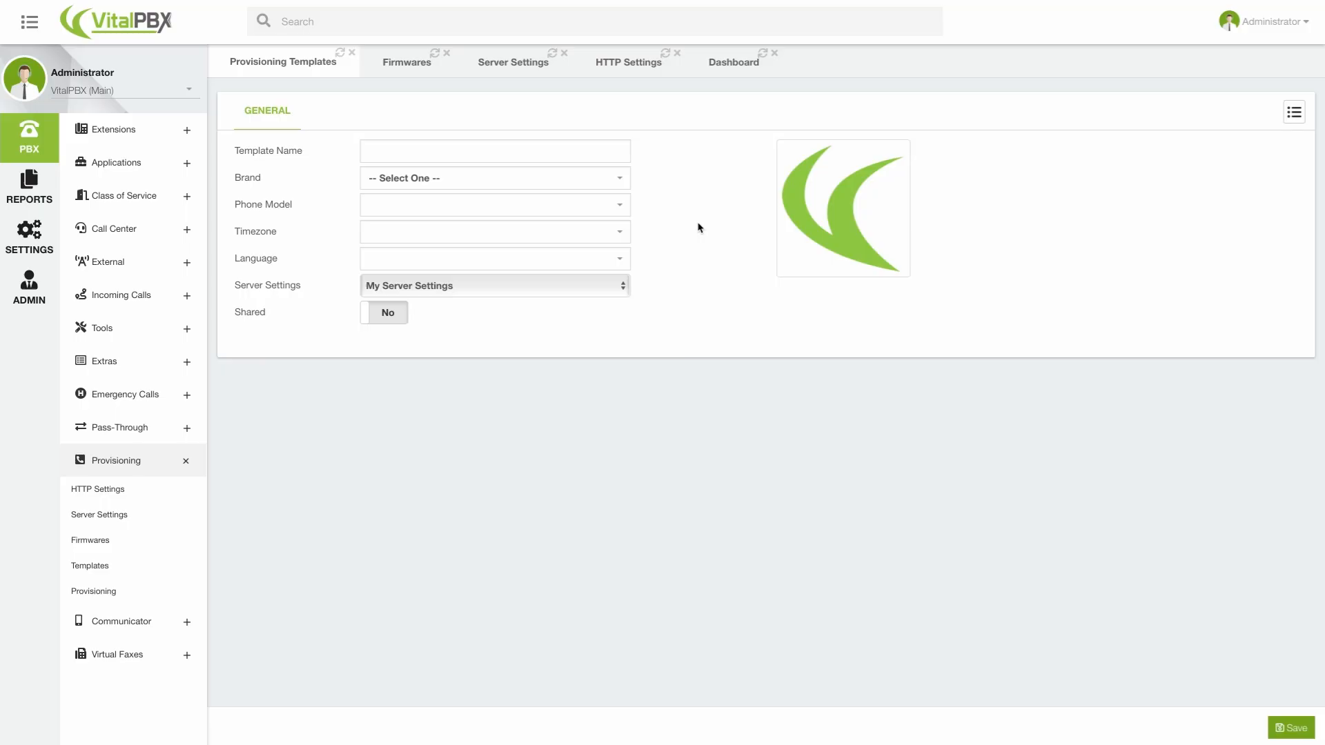
mouse_move(637, 175)
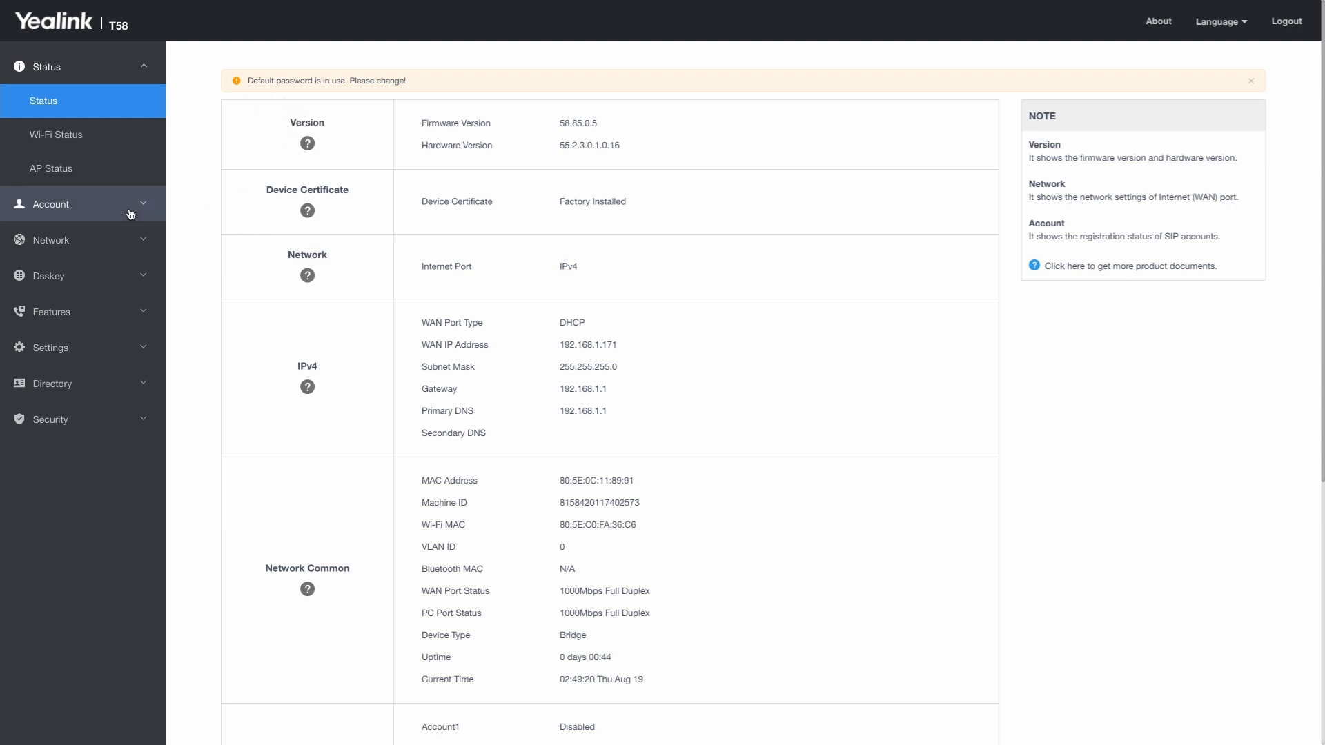
left_click(51, 203)
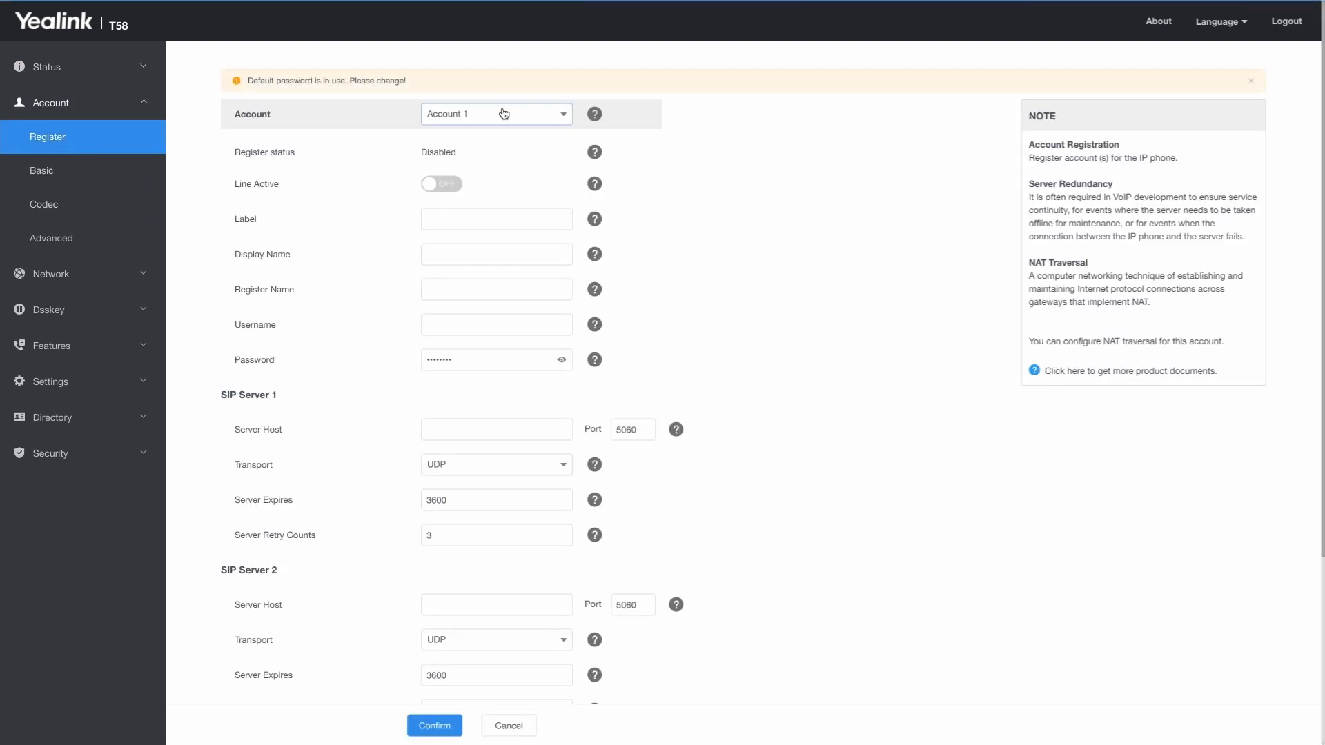
left_click(496, 113)
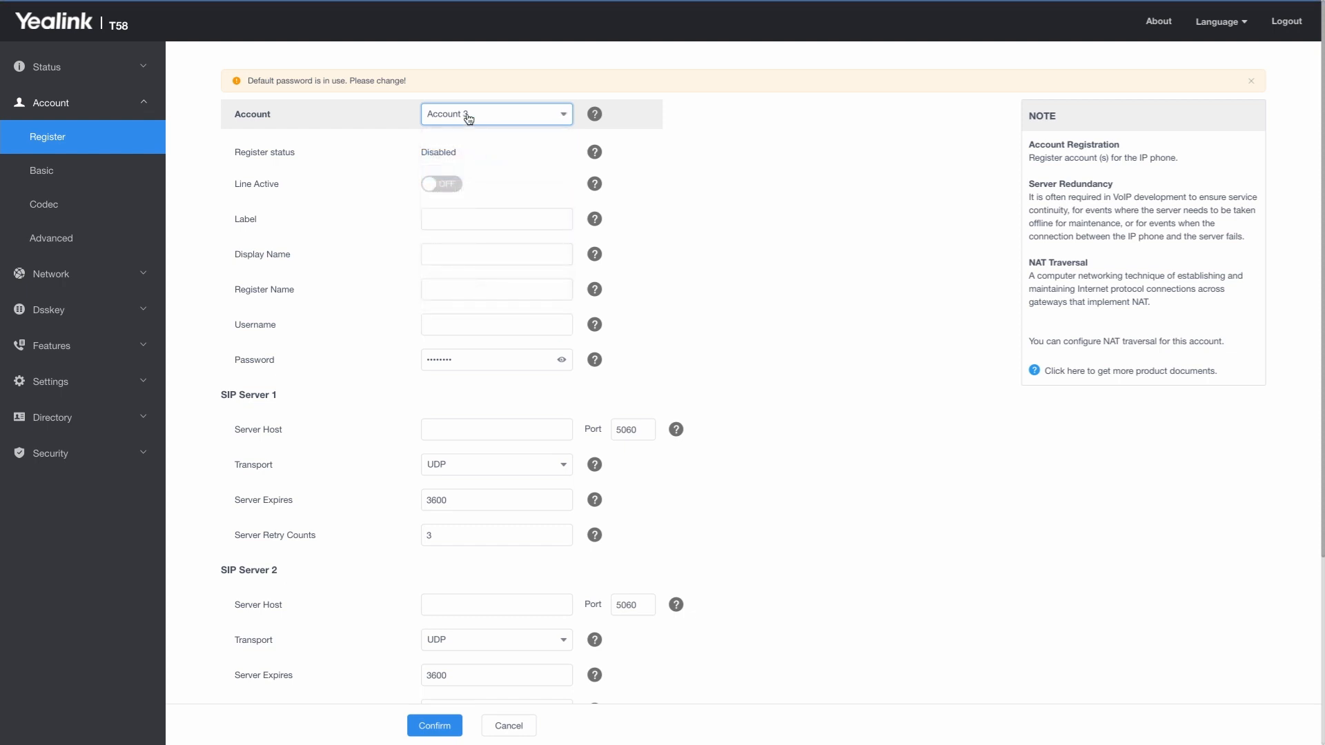
left_click(46, 66)
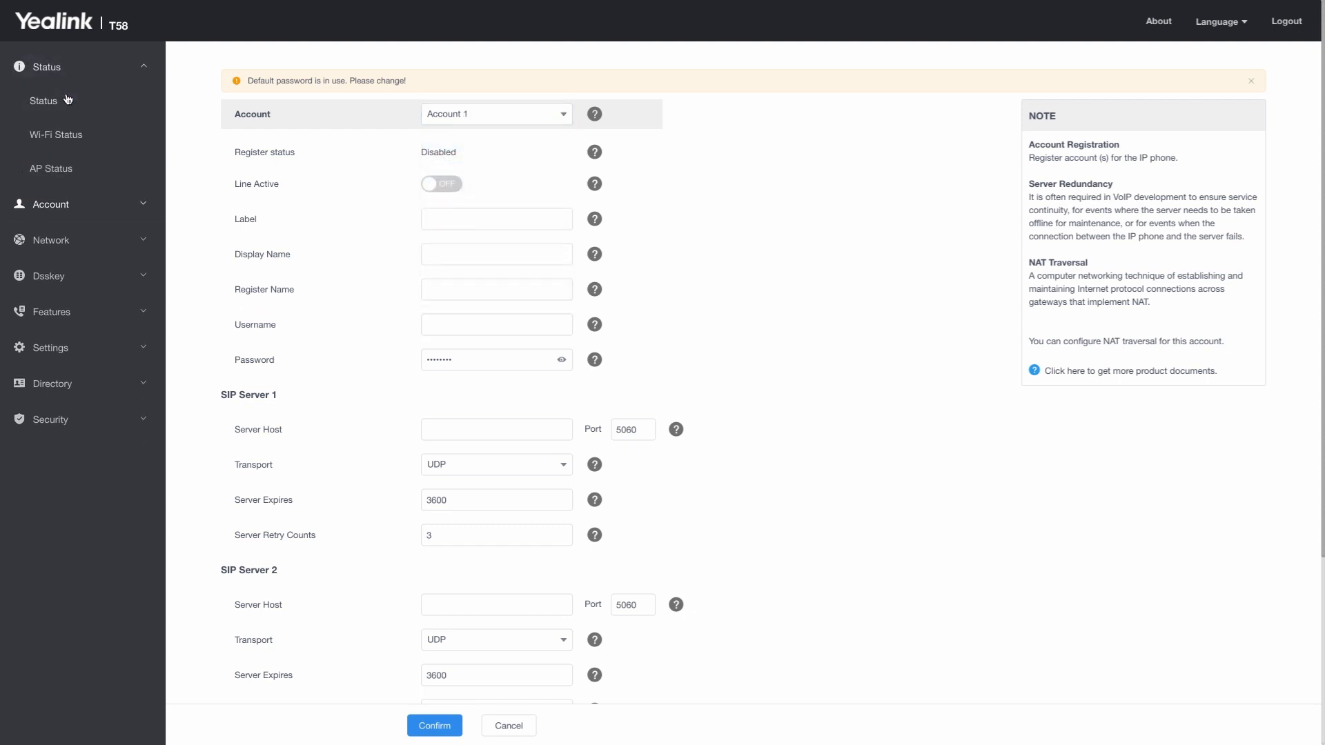
left_click(42, 101)
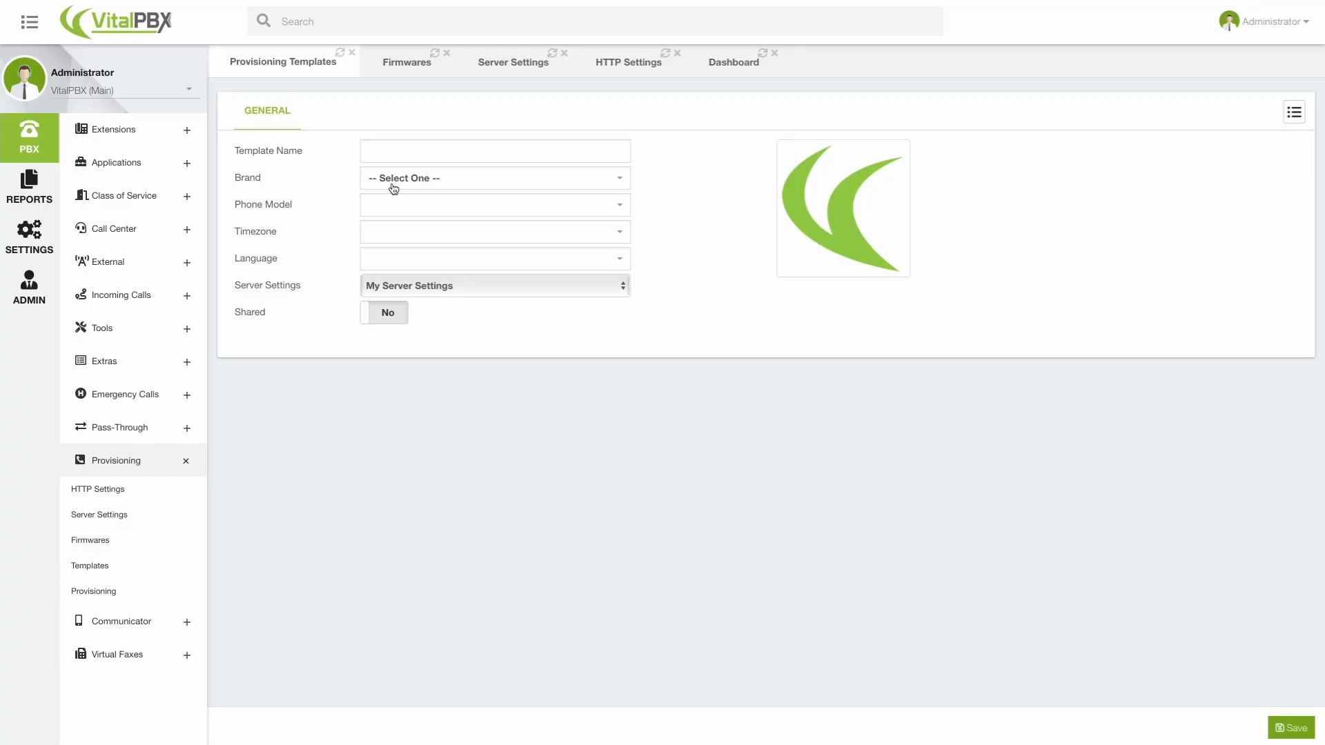
Name the template 'My Yealink T58' with brand Yealink and model T58V
left_click(494, 151)
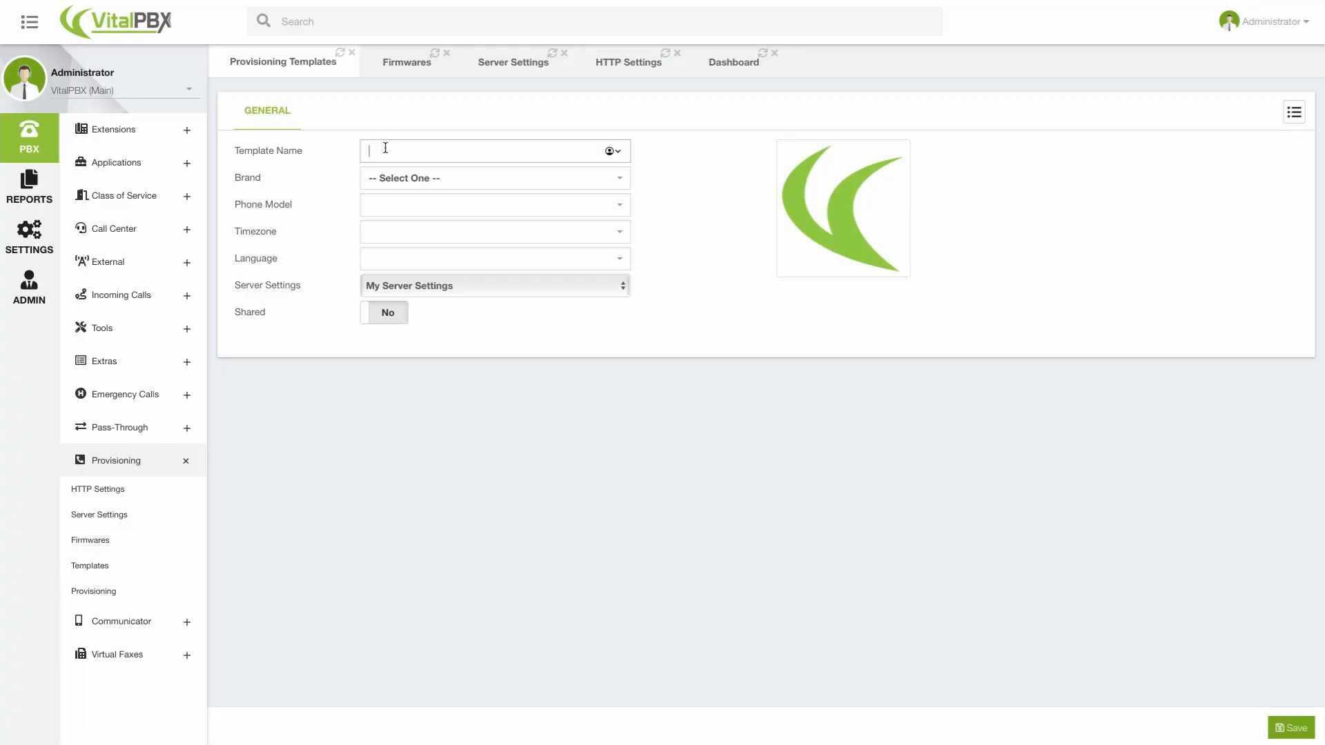
type("My")
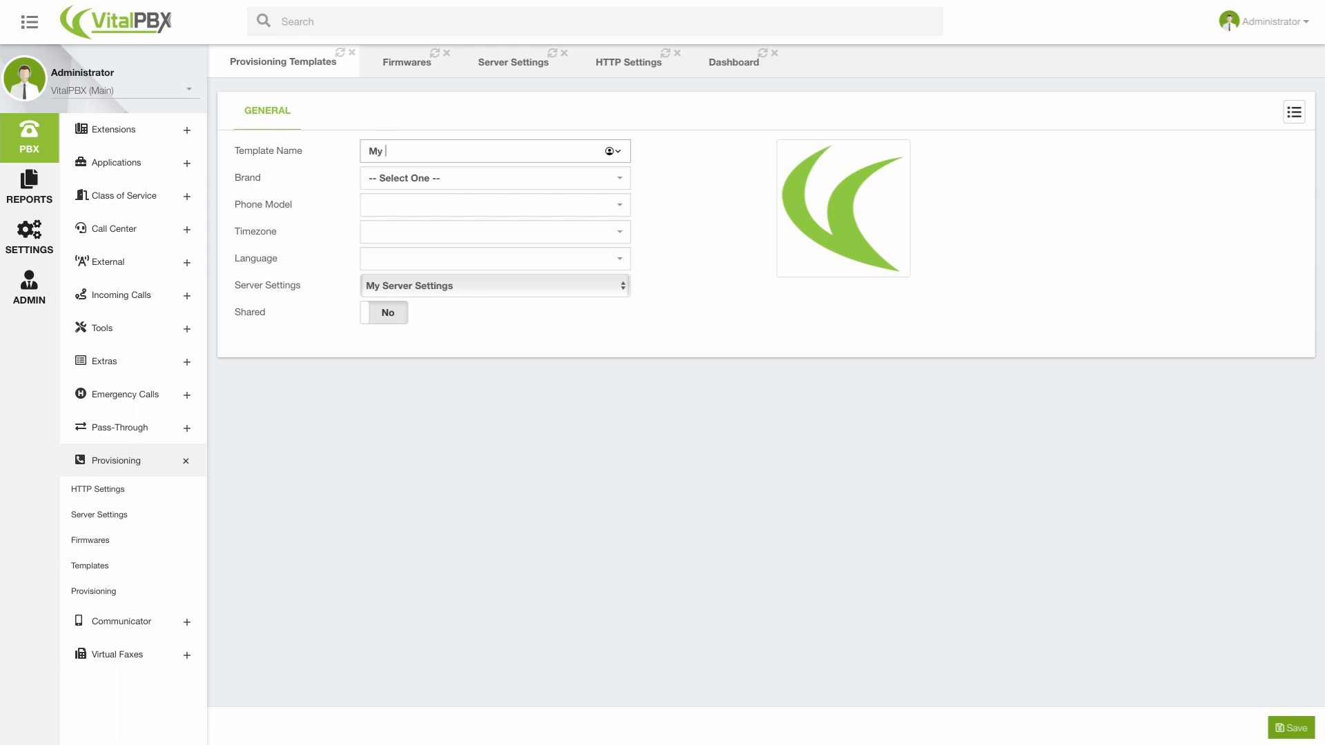
type("Yealink T5")
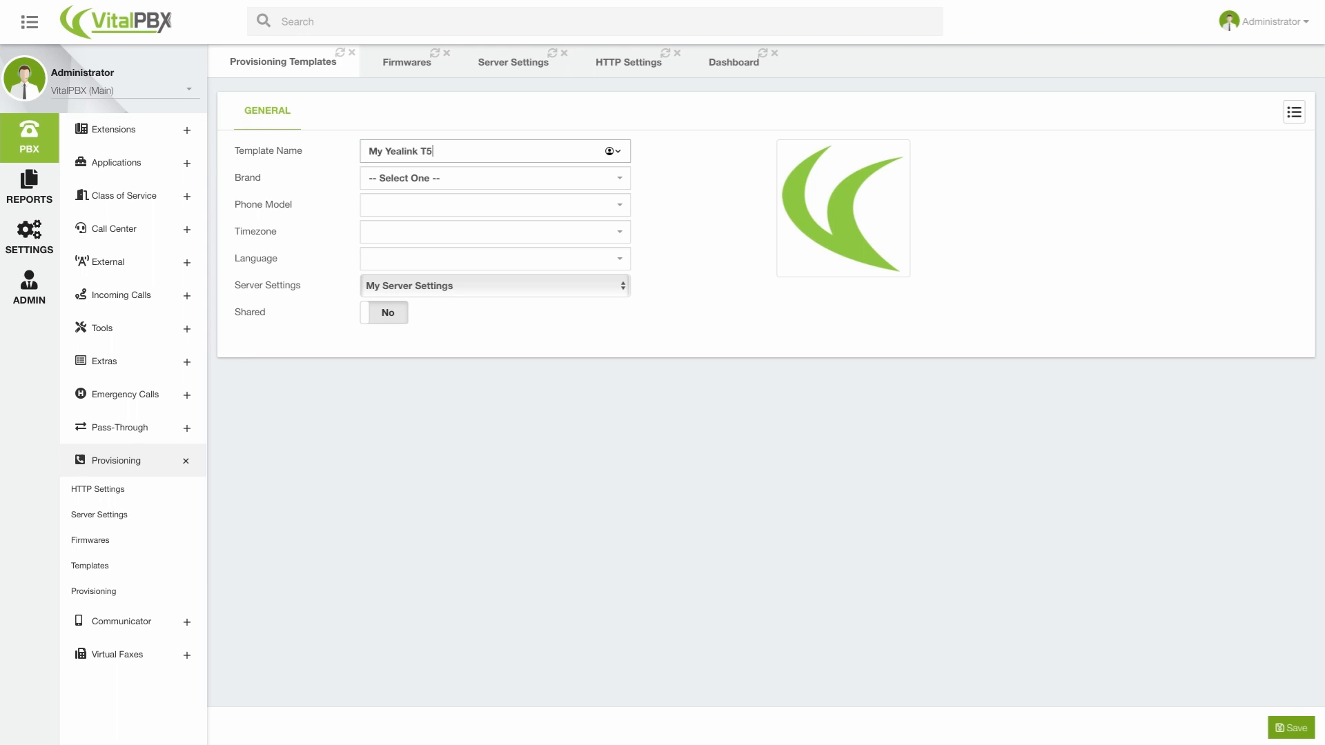
type("8")
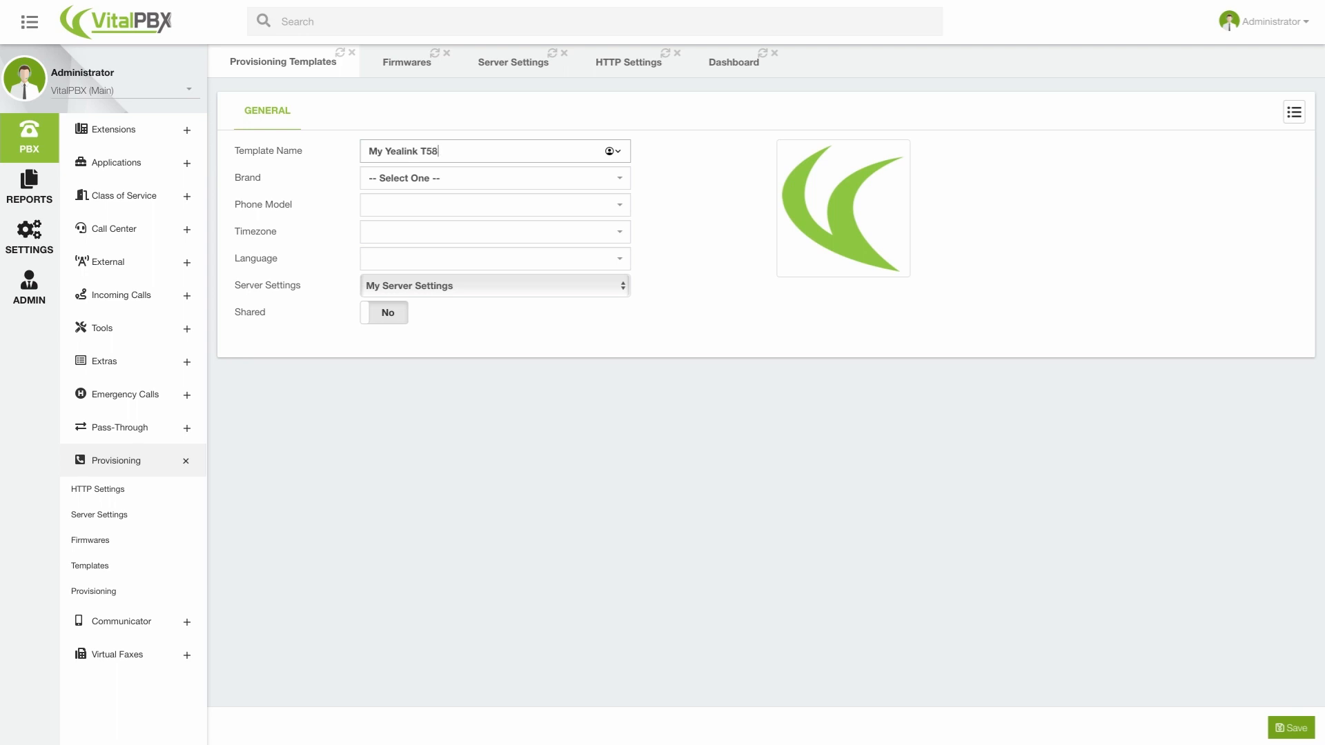
left_click(493, 177)
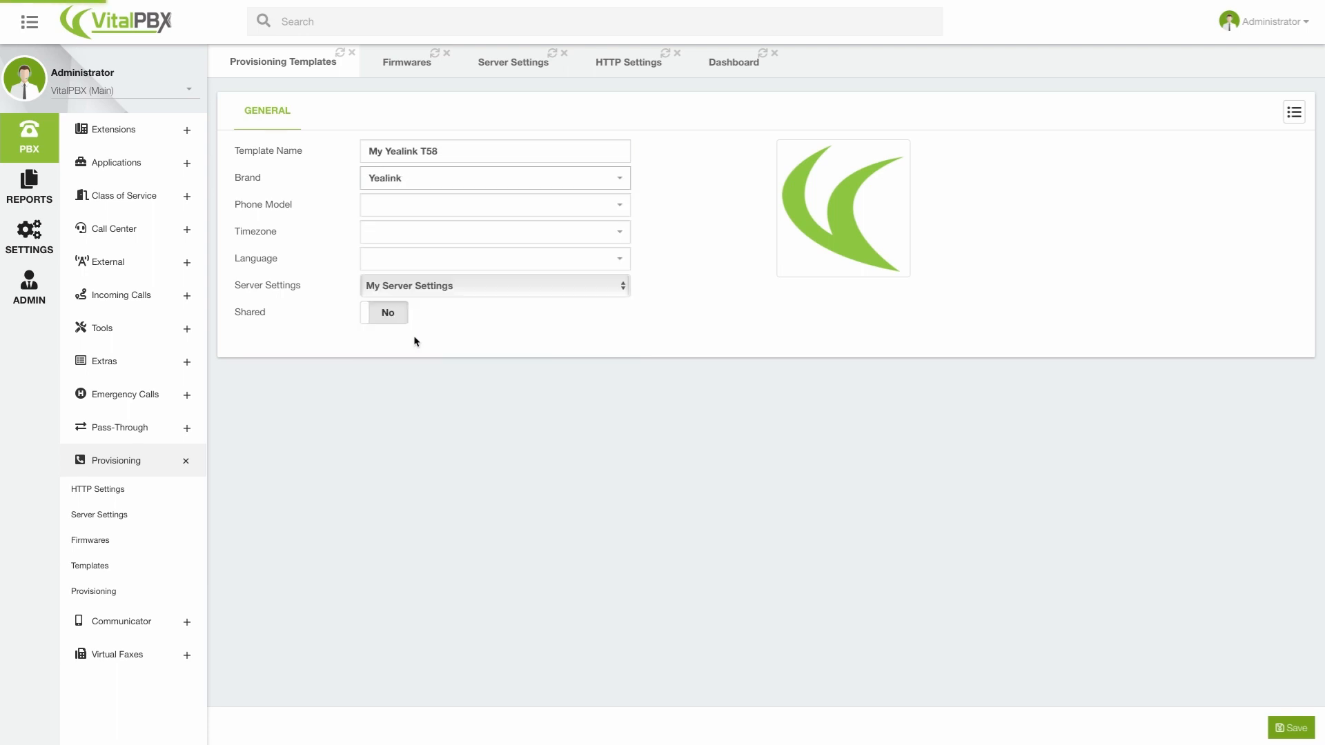
left_click(493, 204)
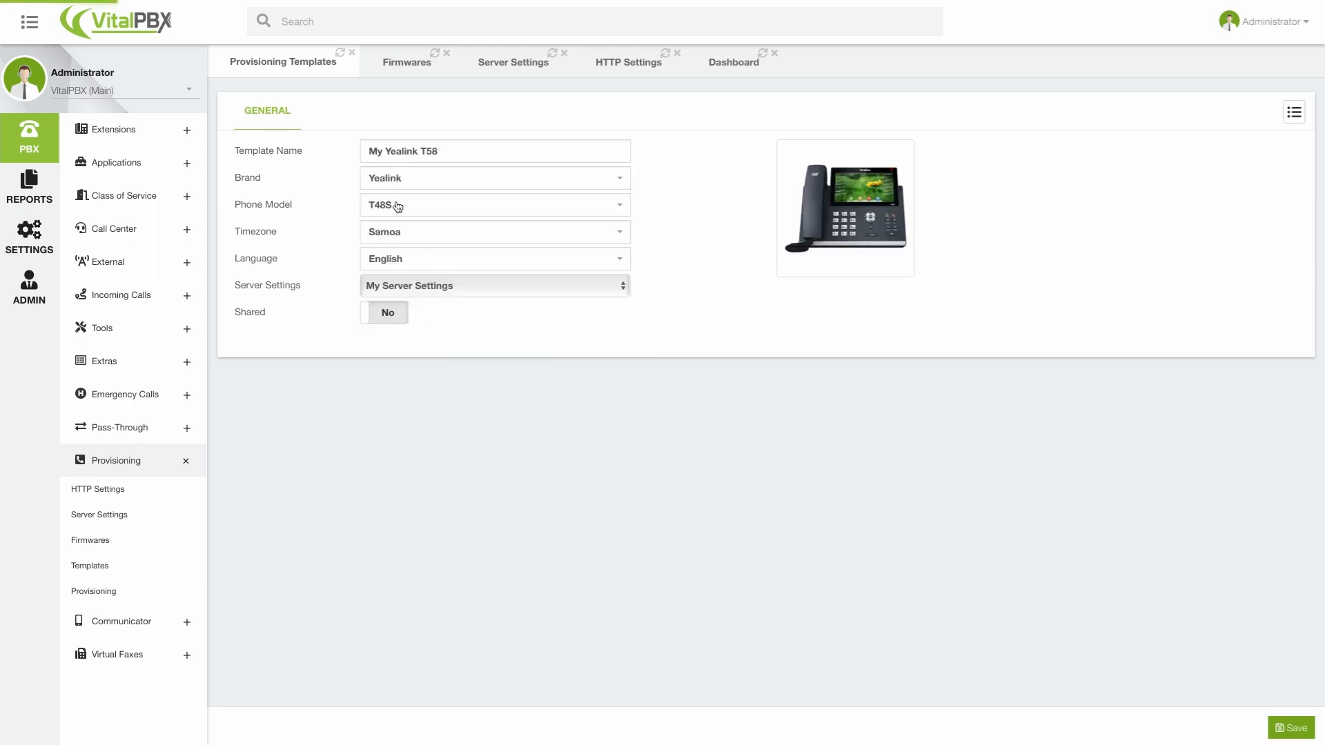
left_click(493, 204)
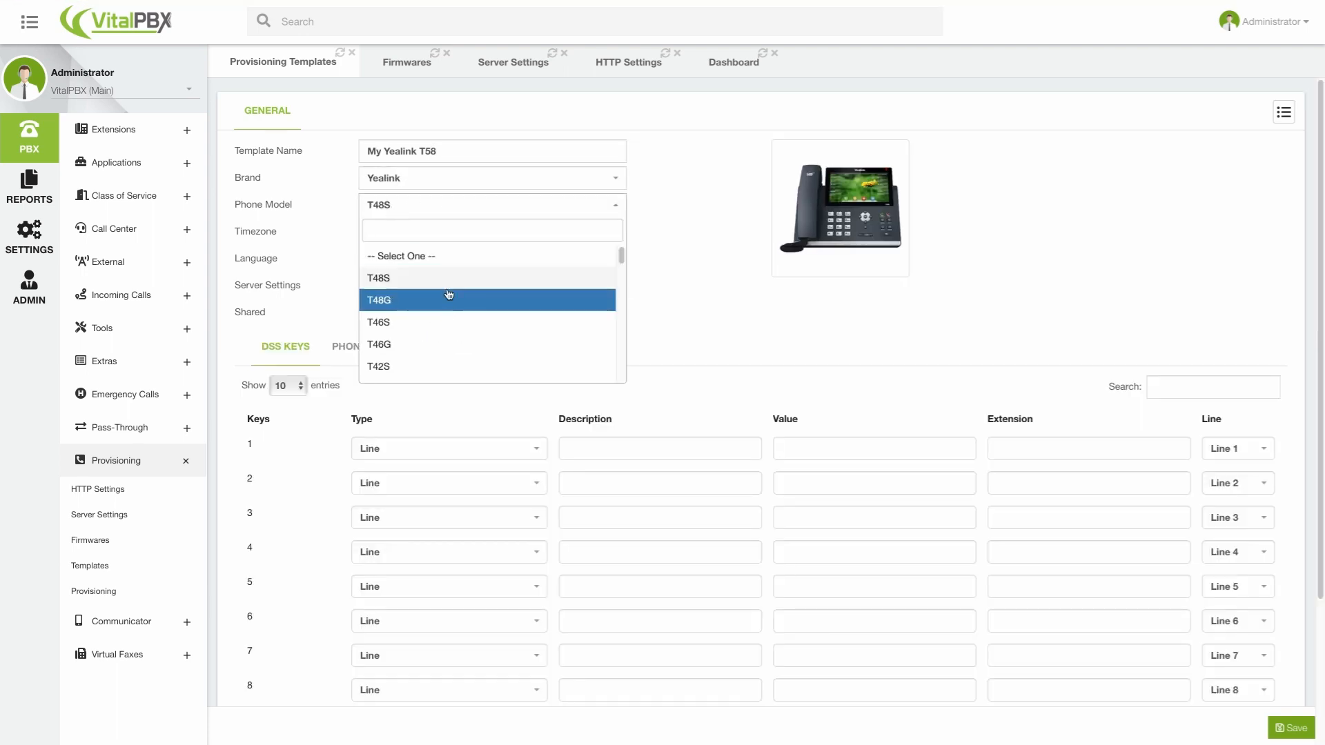
scroll("down", 3)
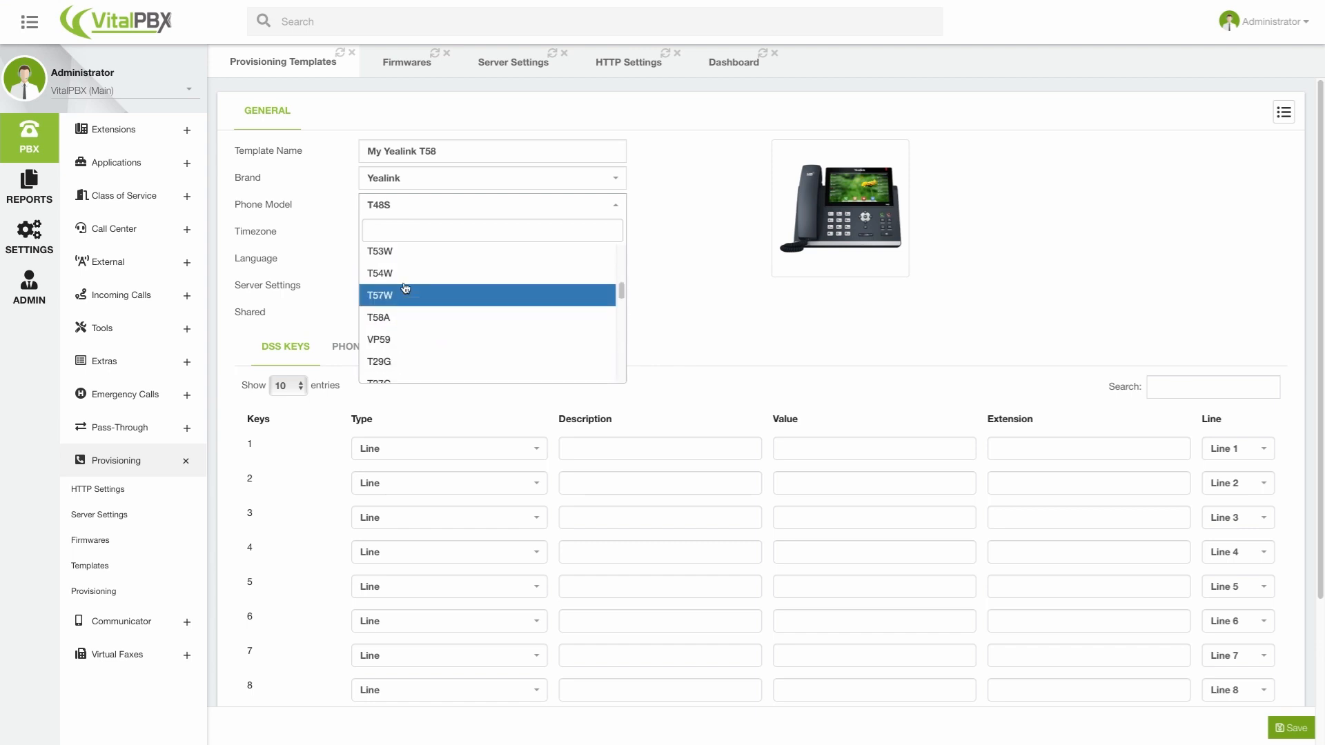
type("T58")
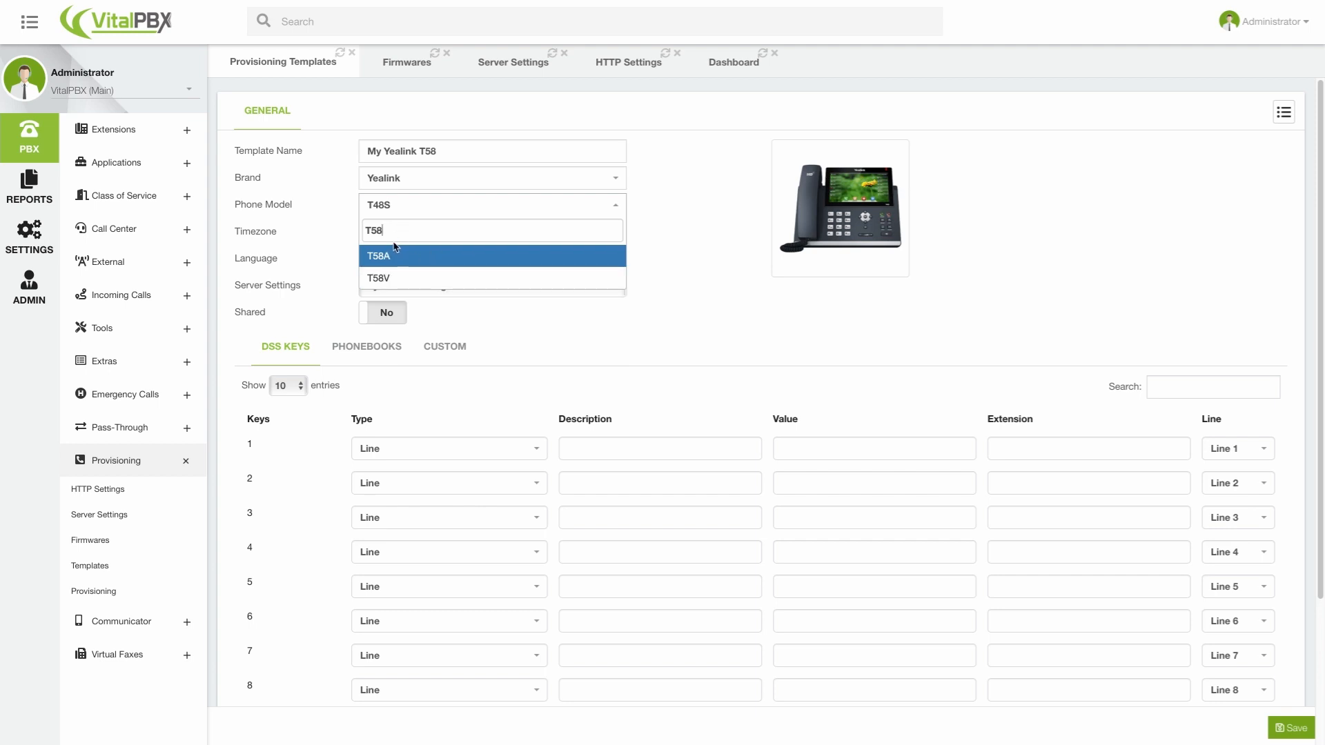
mouse_move(388, 278)
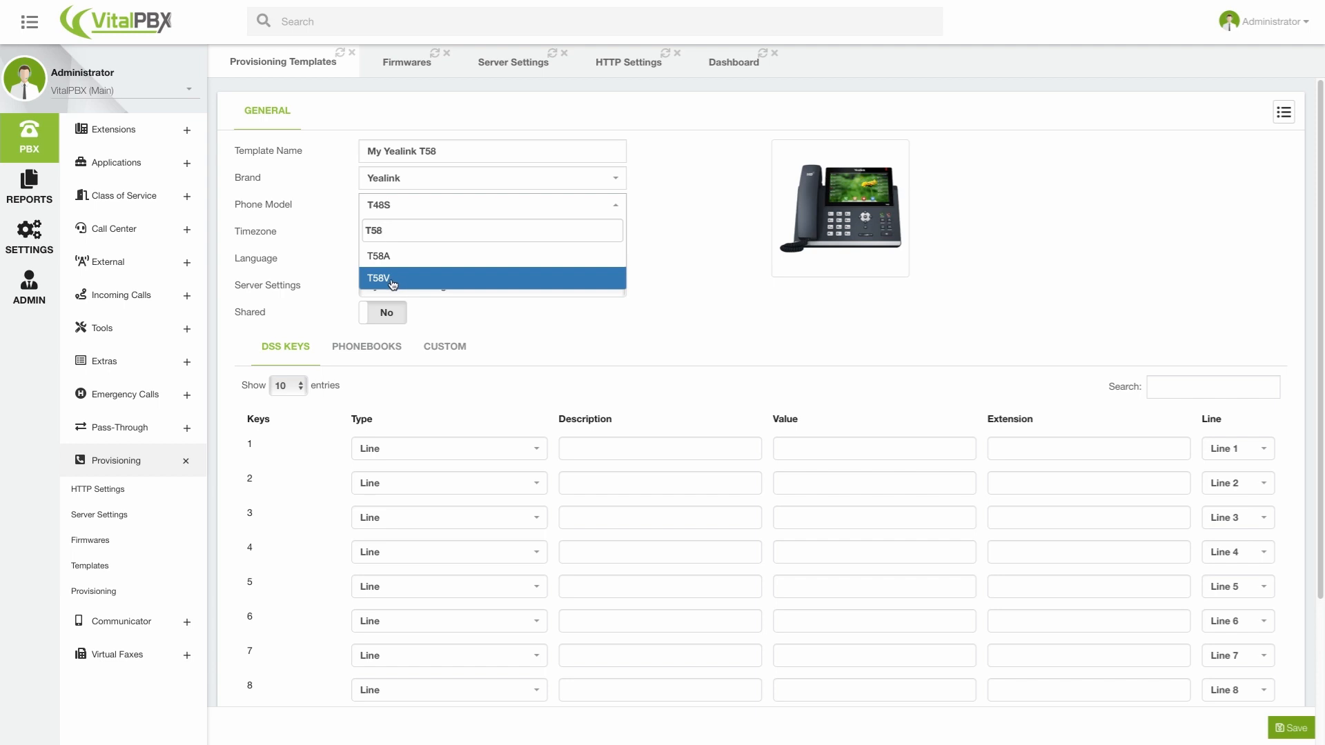
left_click(377, 278)
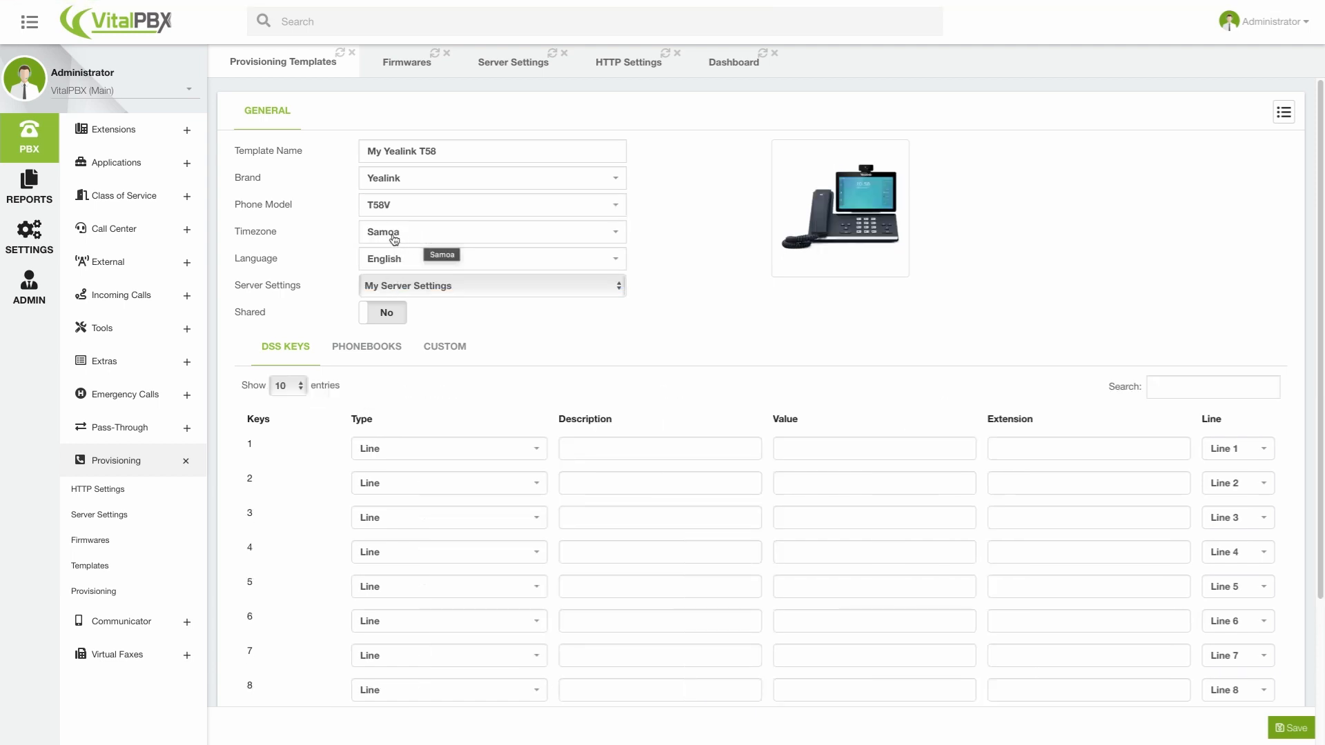
Set timezone United States-Eastern Time, language English and server profile My Server Settings
left_click(490, 232)
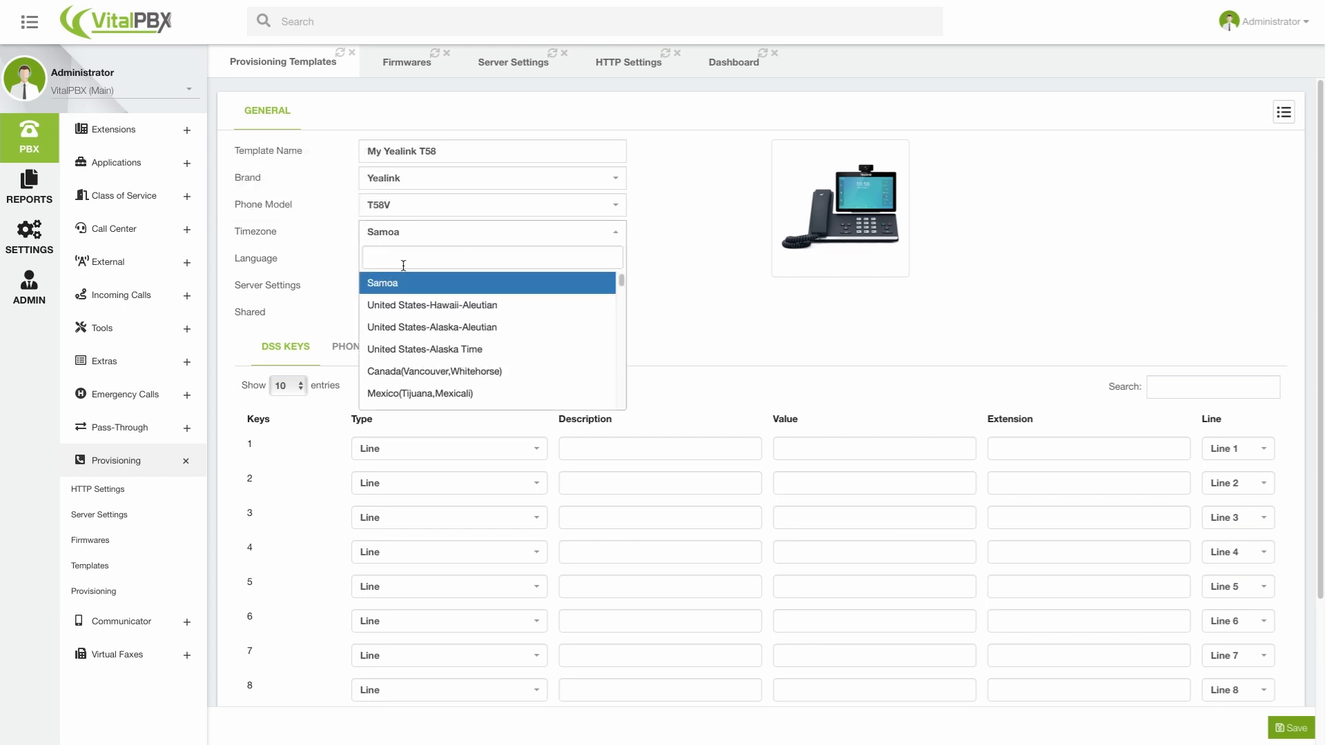
type("Eas")
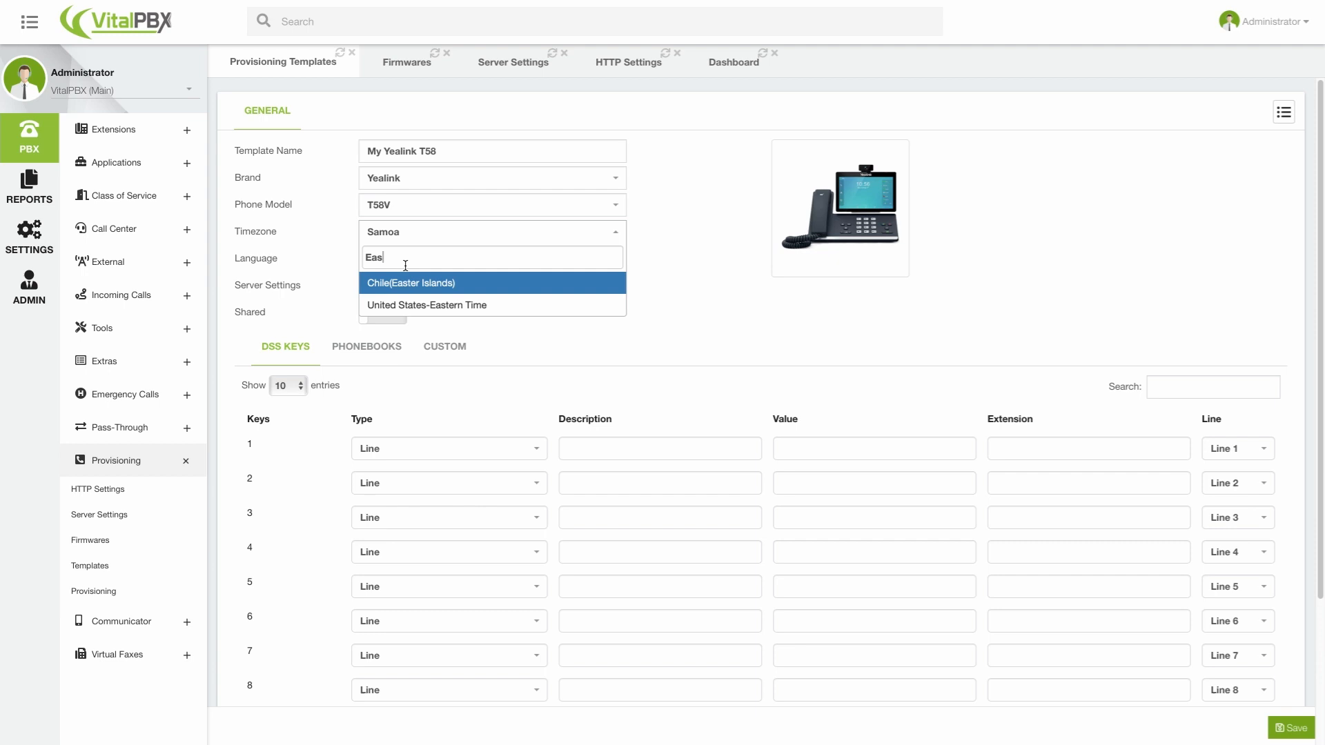
left_click(427, 305)
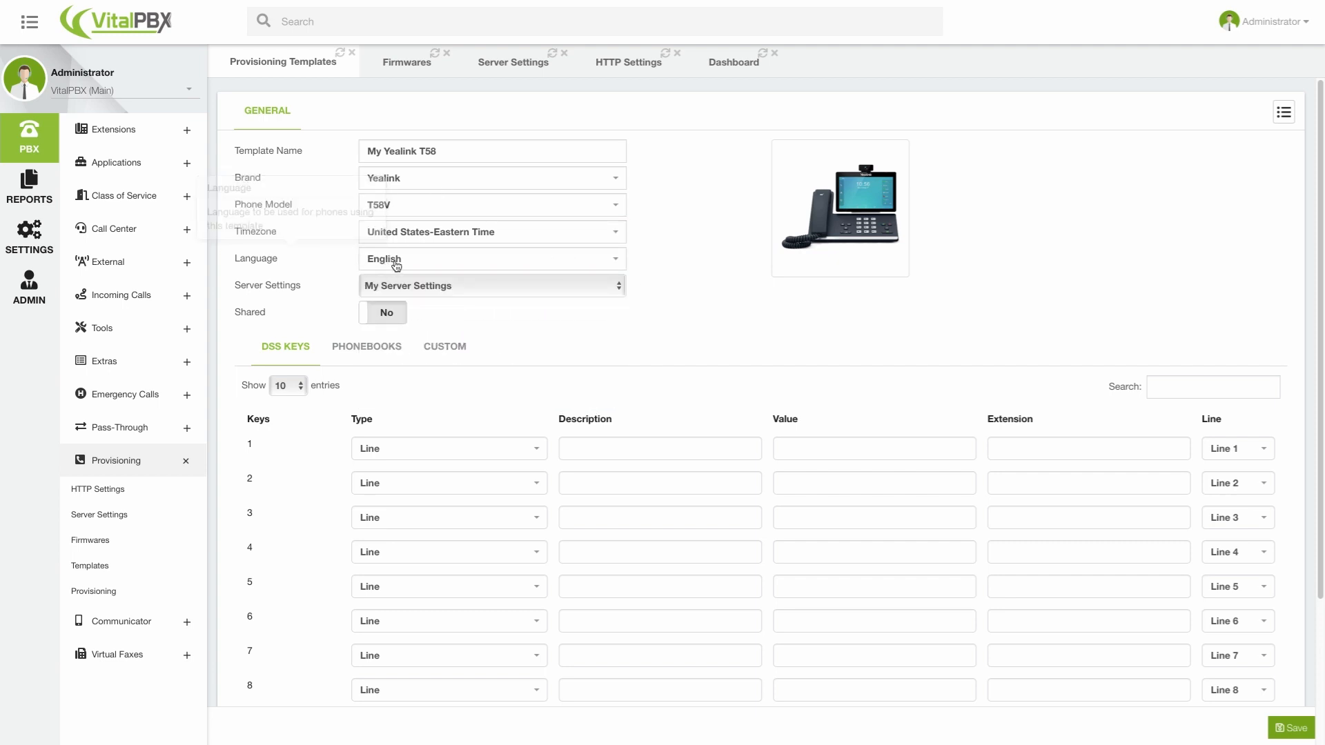
left_click(491, 259)
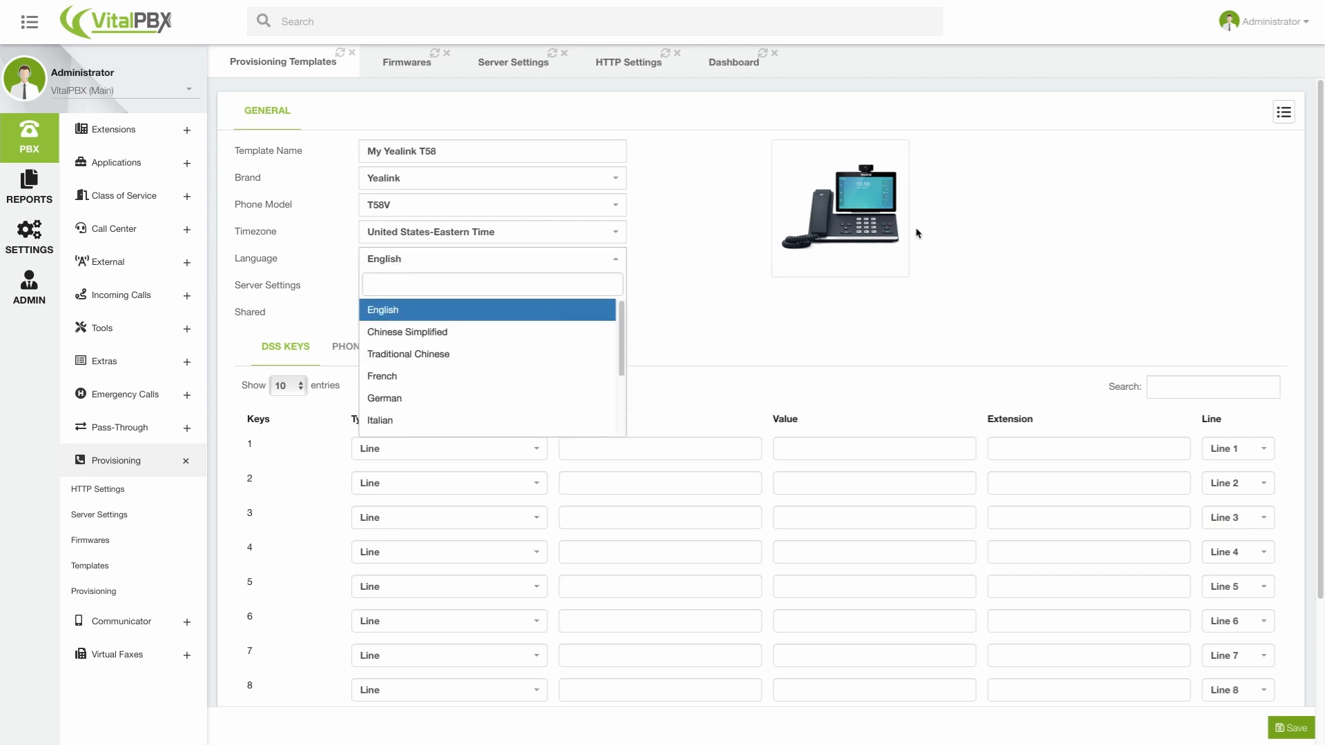
left_click(382, 309)
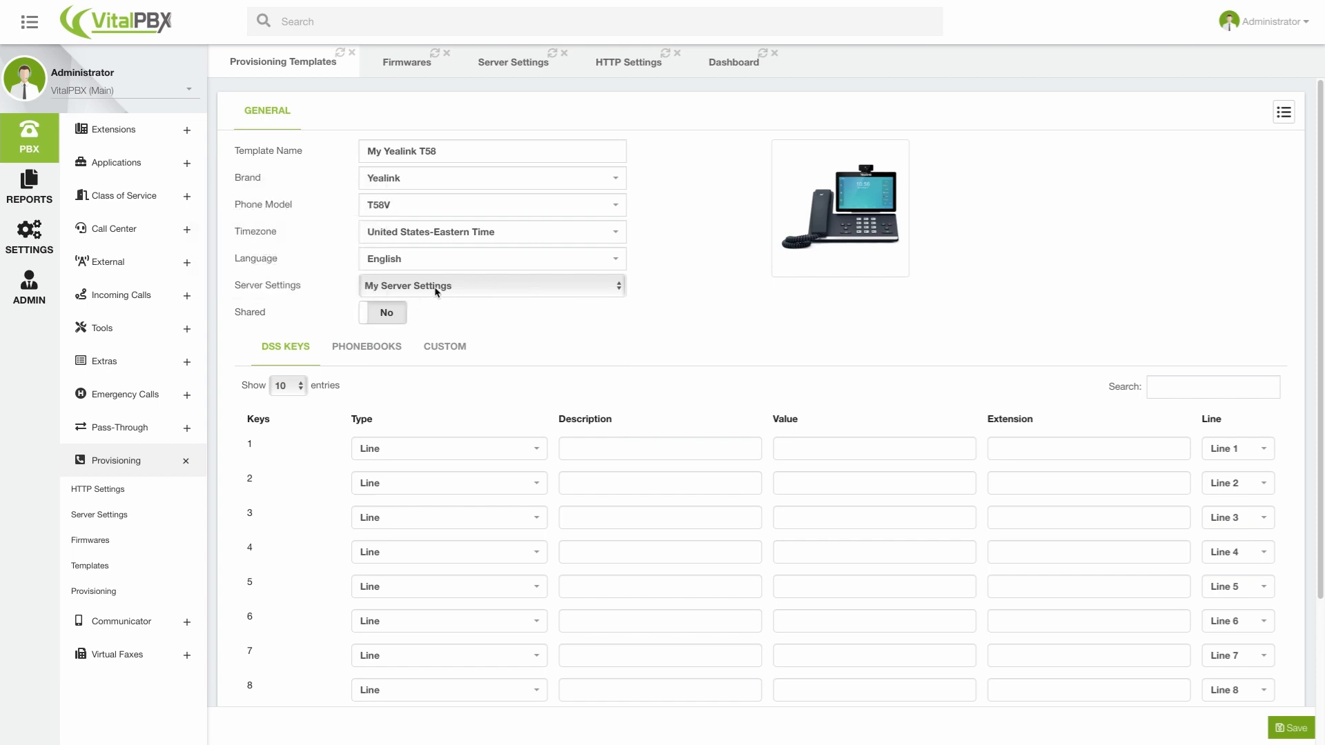
left_click(490, 285)
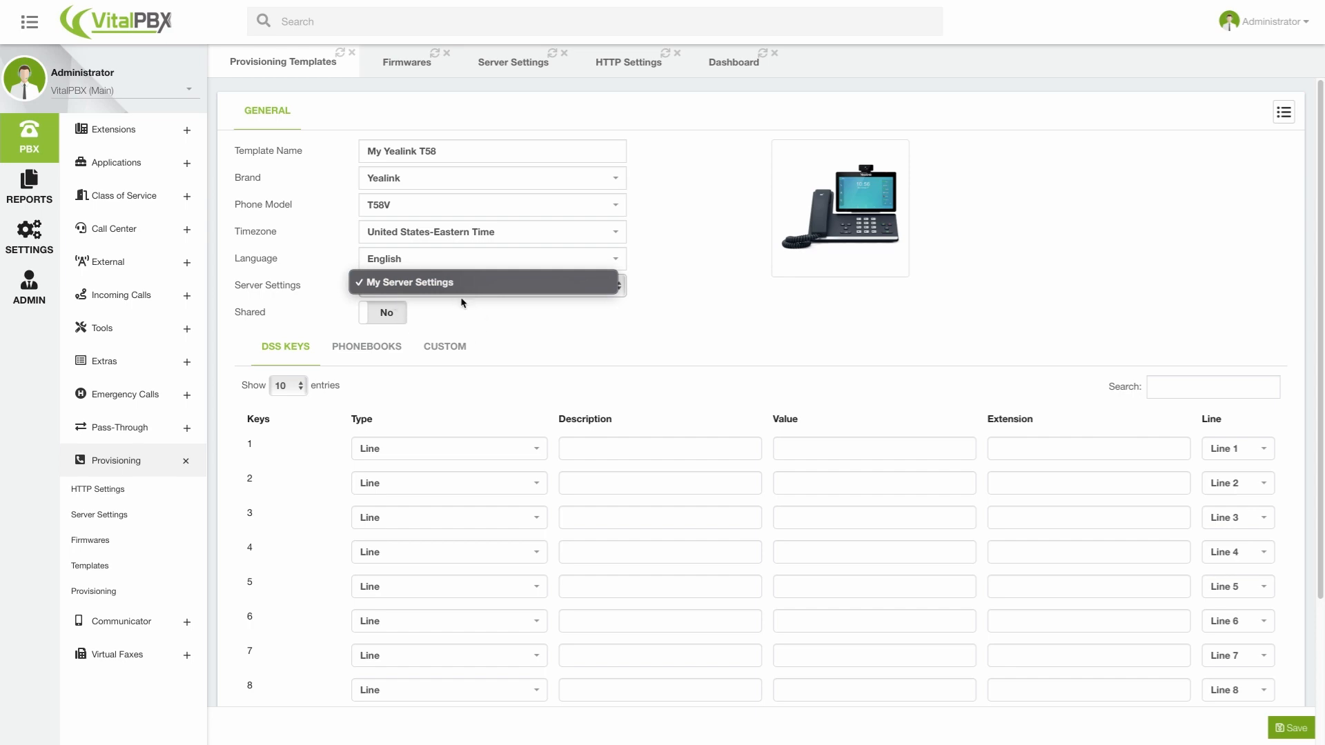
mouse_move(469, 312)
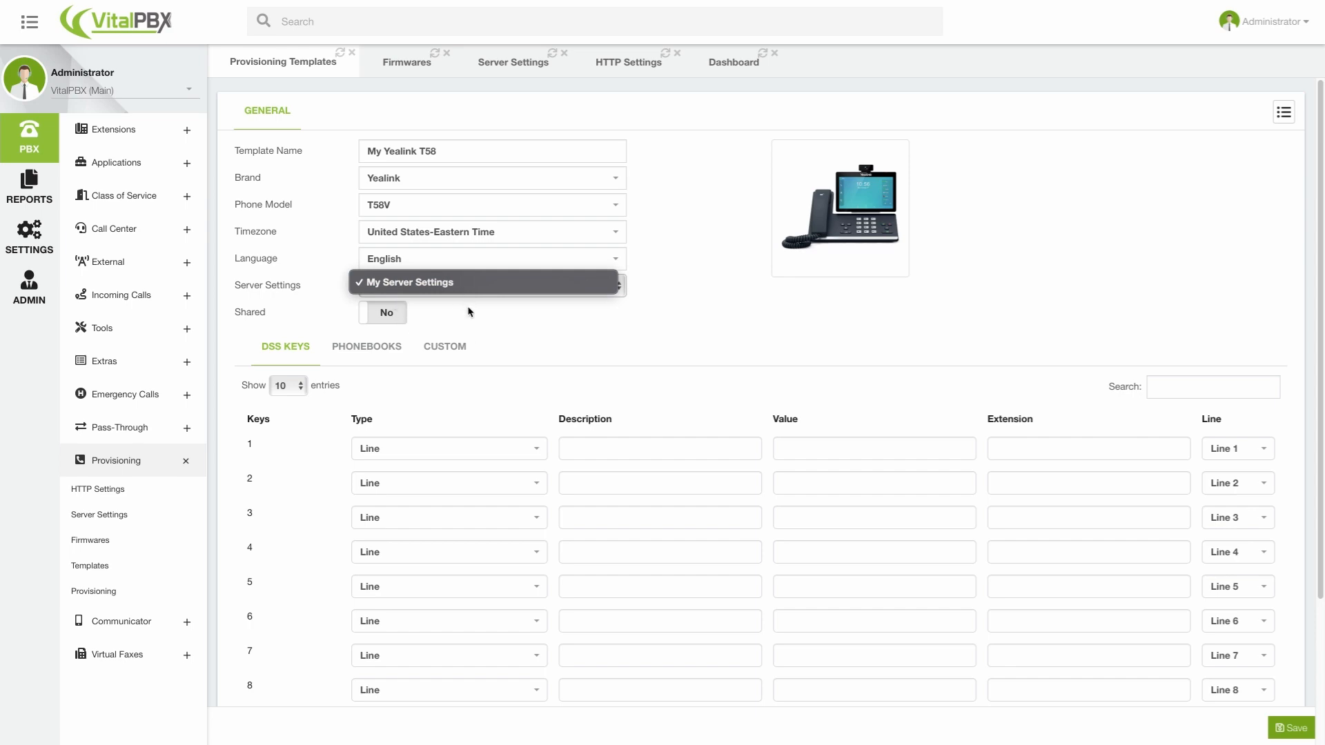
left_click(407, 282)
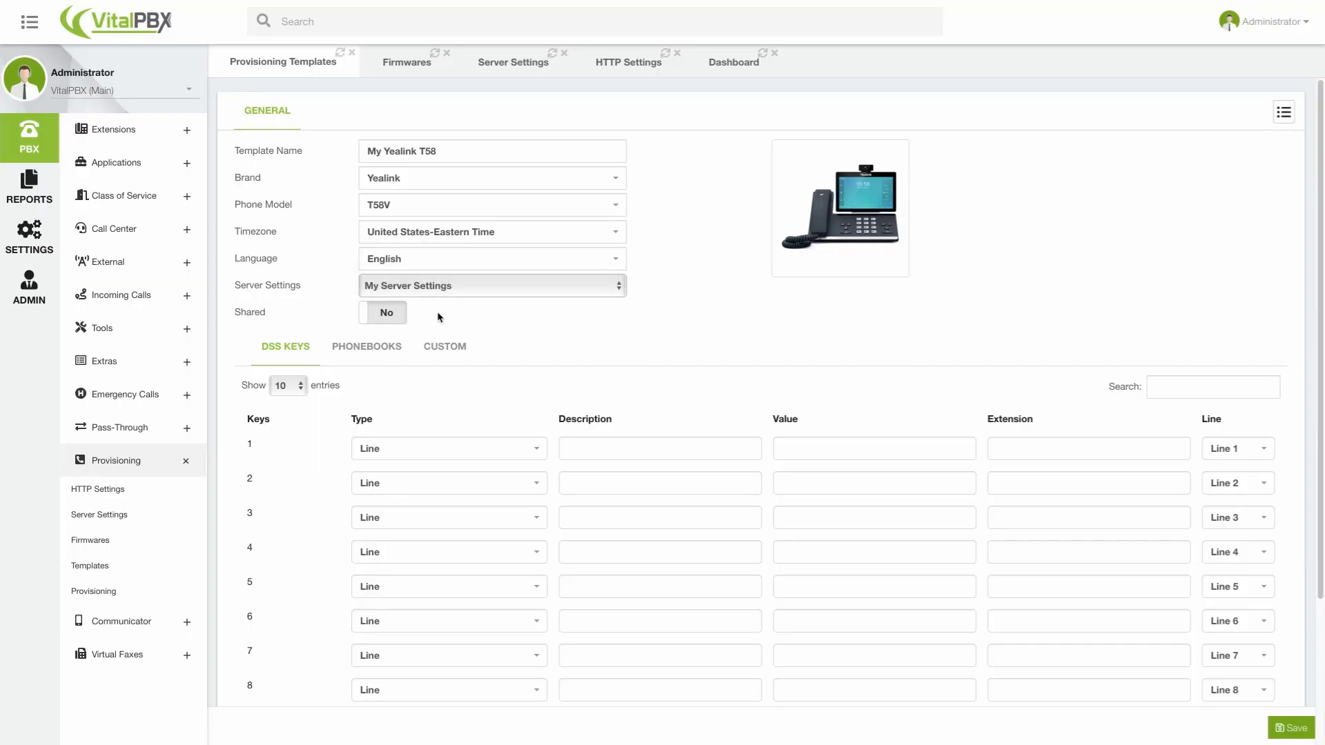
Configure DSS key 2 as BLF 'Boss' with value and extension 3801 on Line 1
scroll("down", 3)
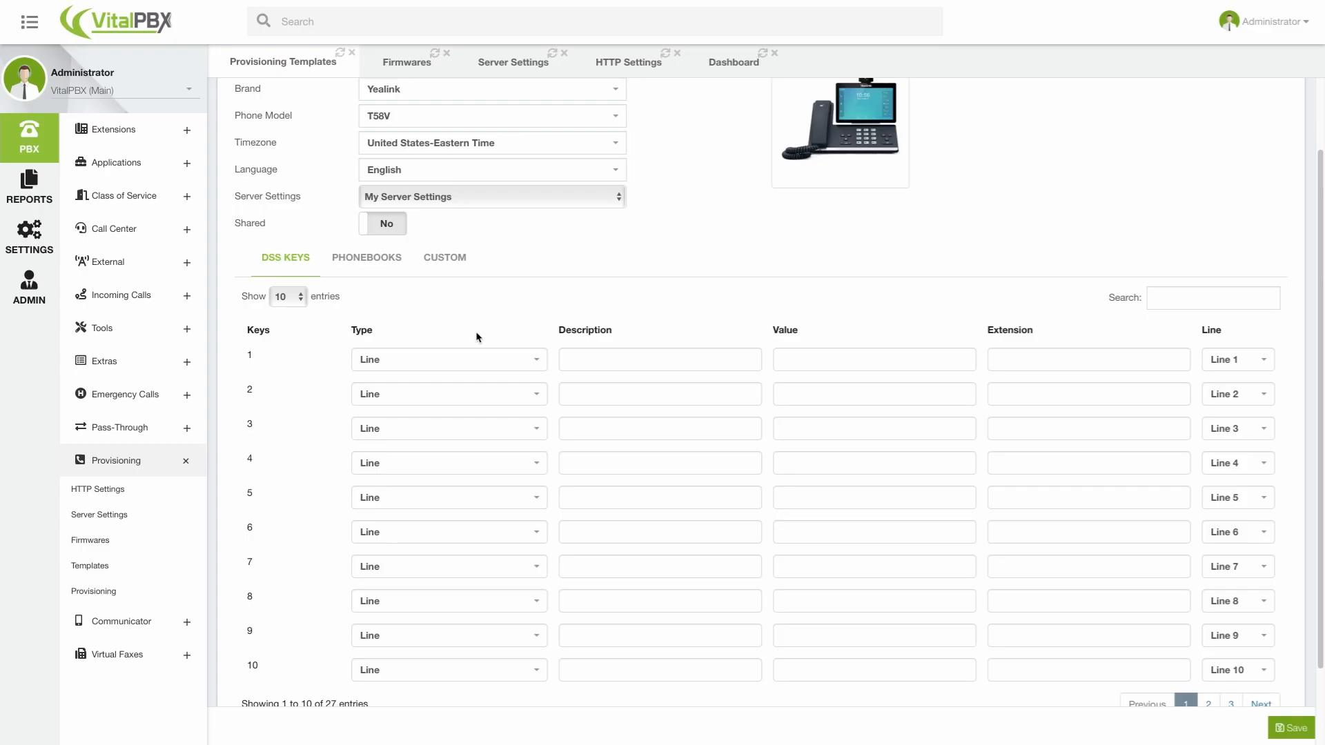
mouse_move(321, 290)
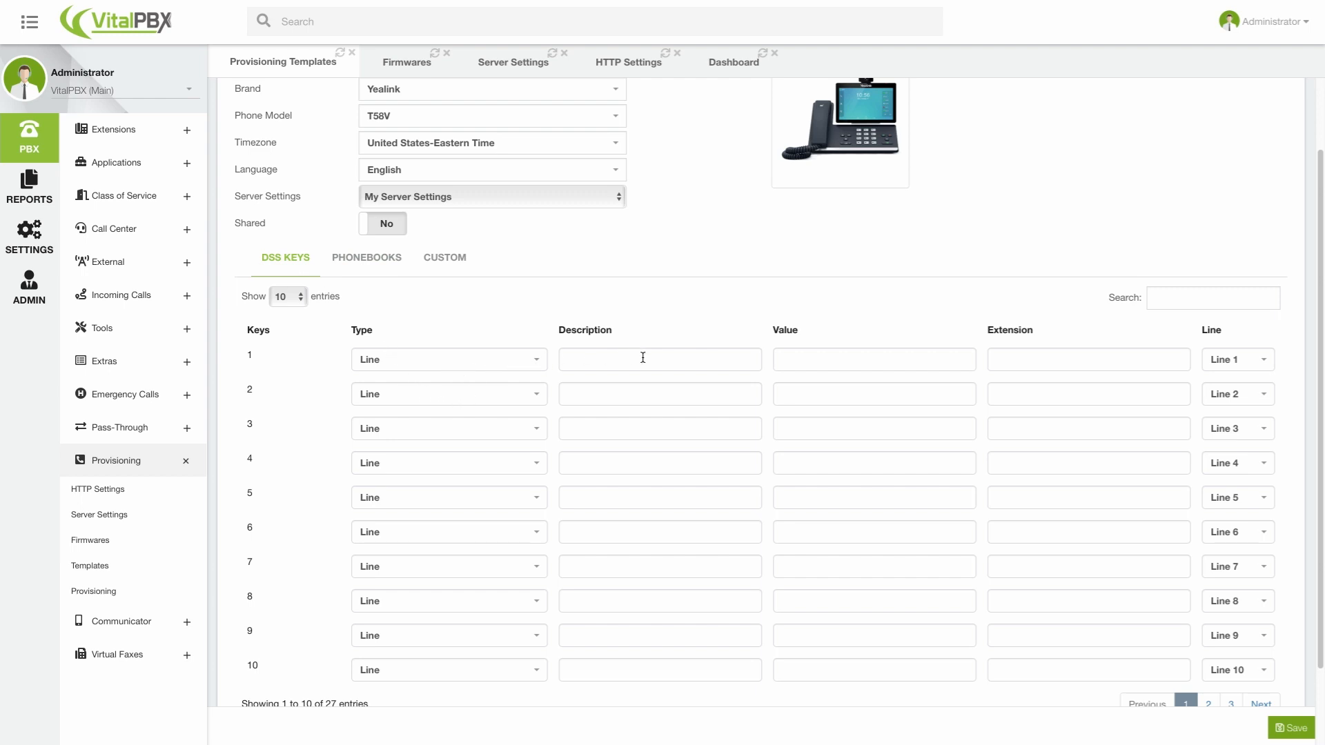
mouse_move(460, 383)
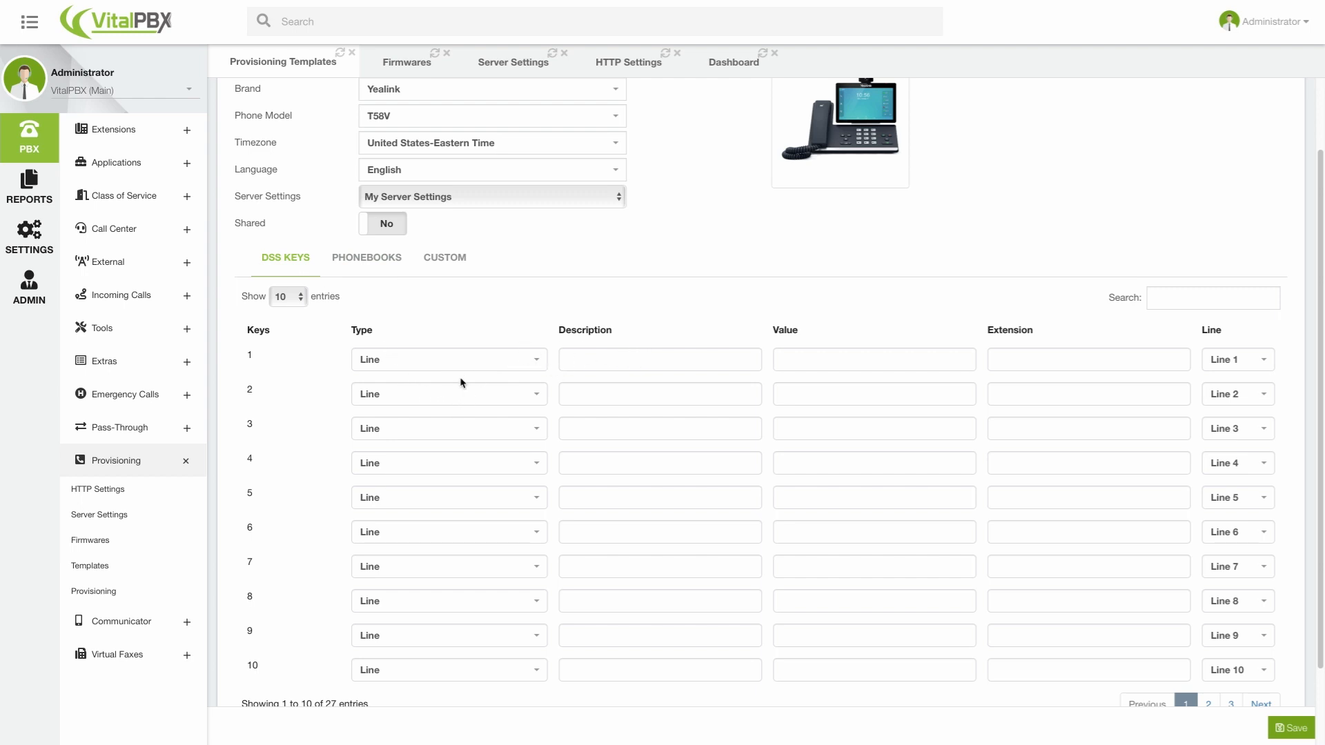
left_click(448, 394)
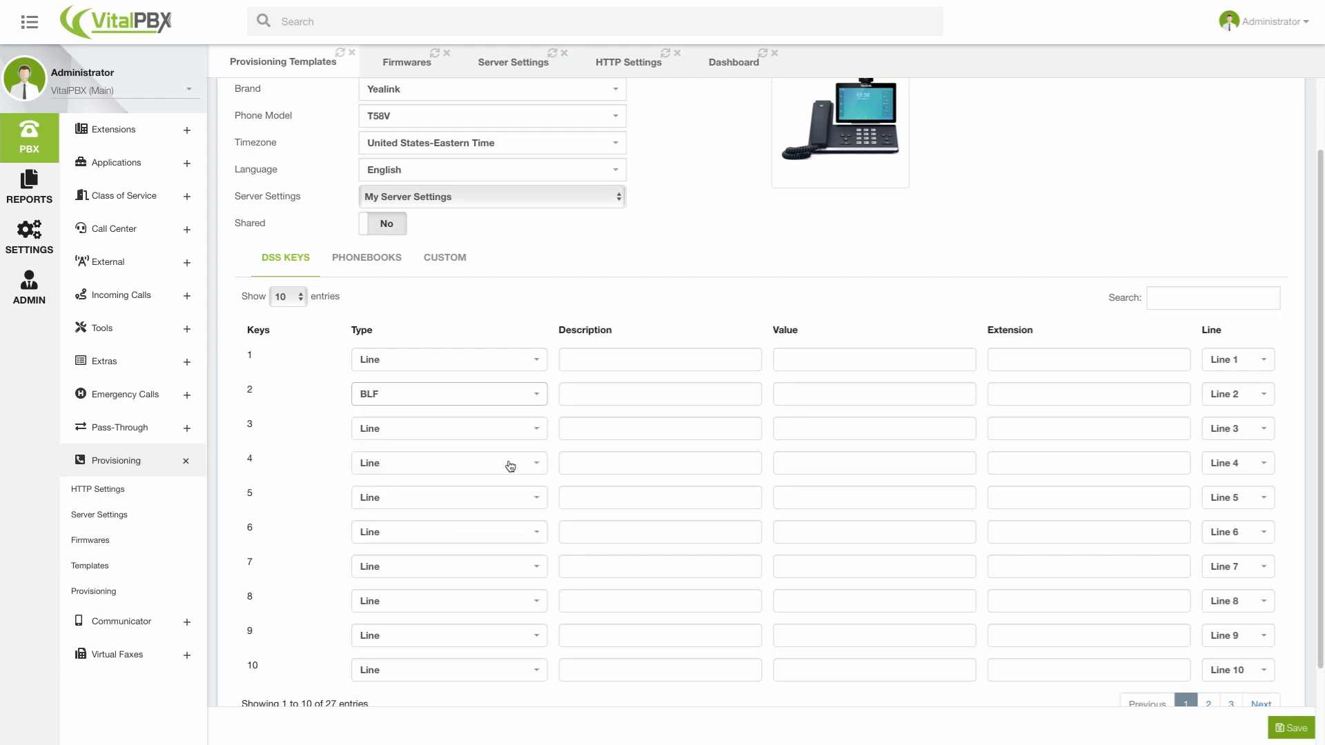
type("Bo")
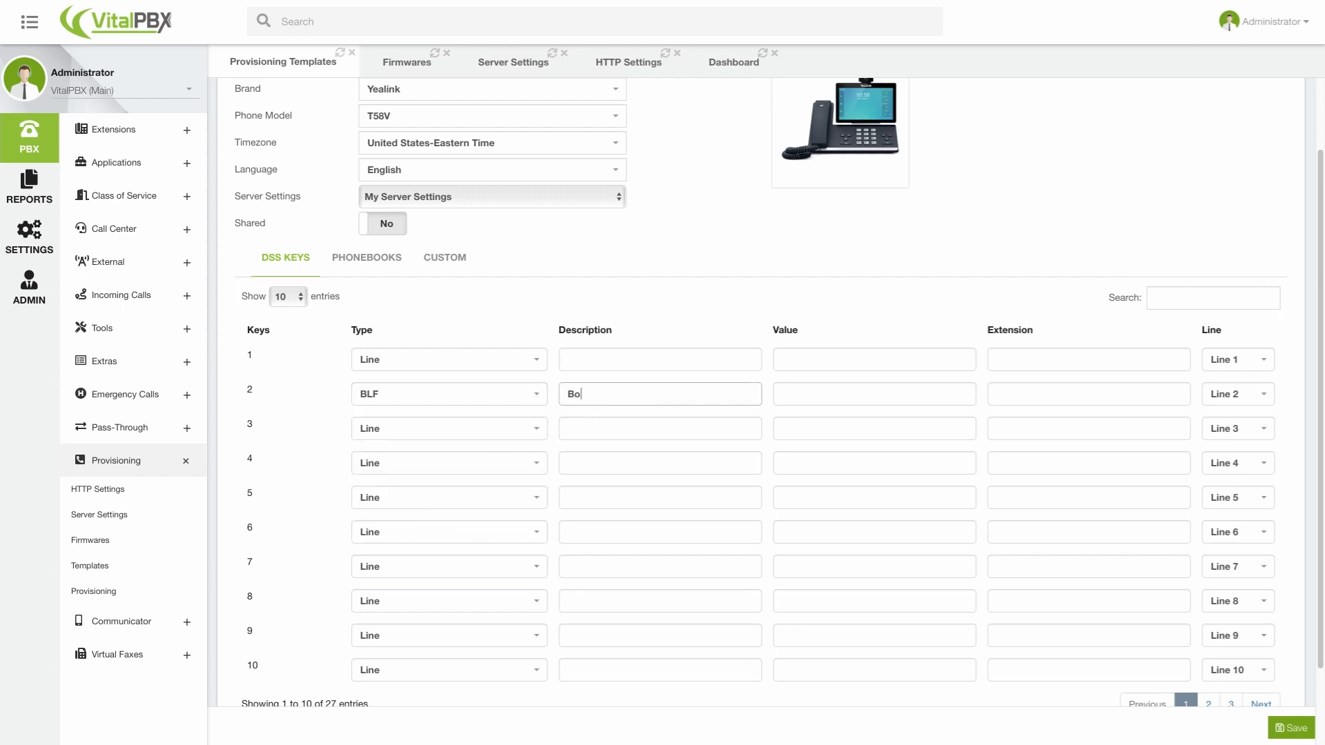
type("ss")
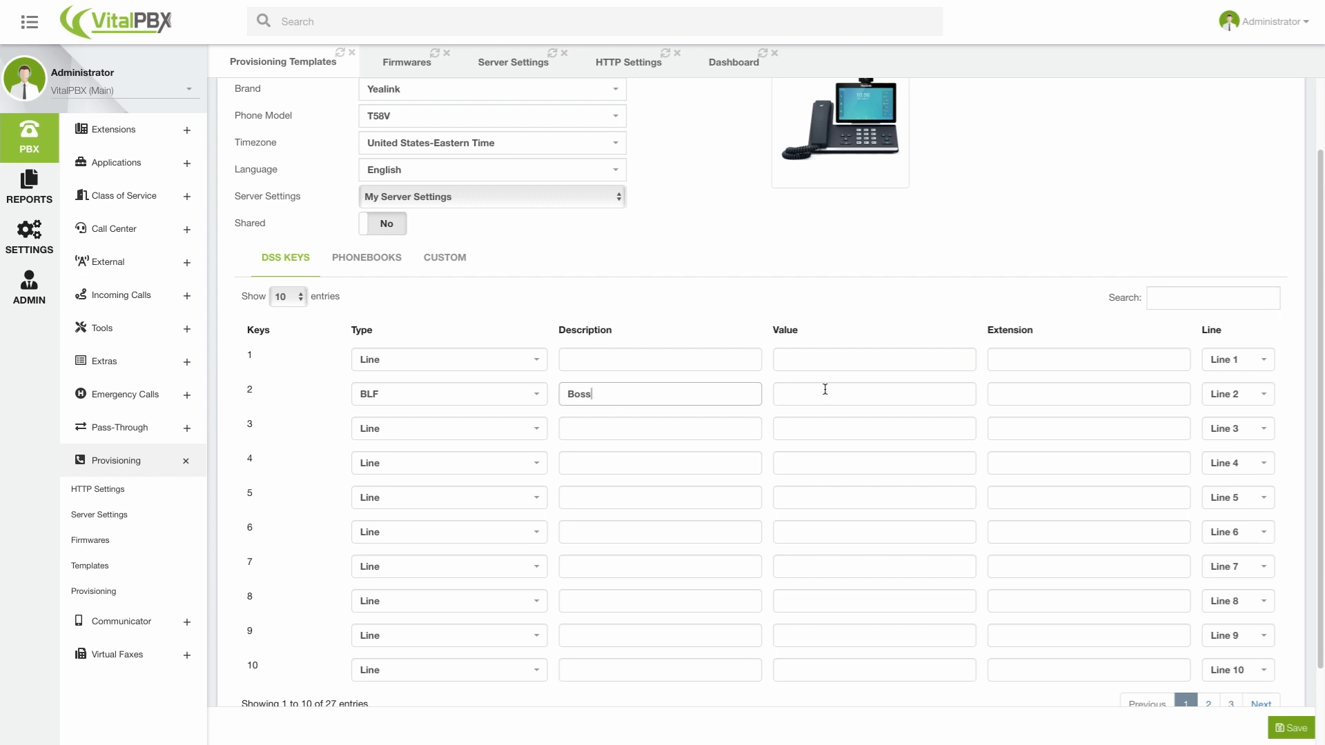
type("3801")
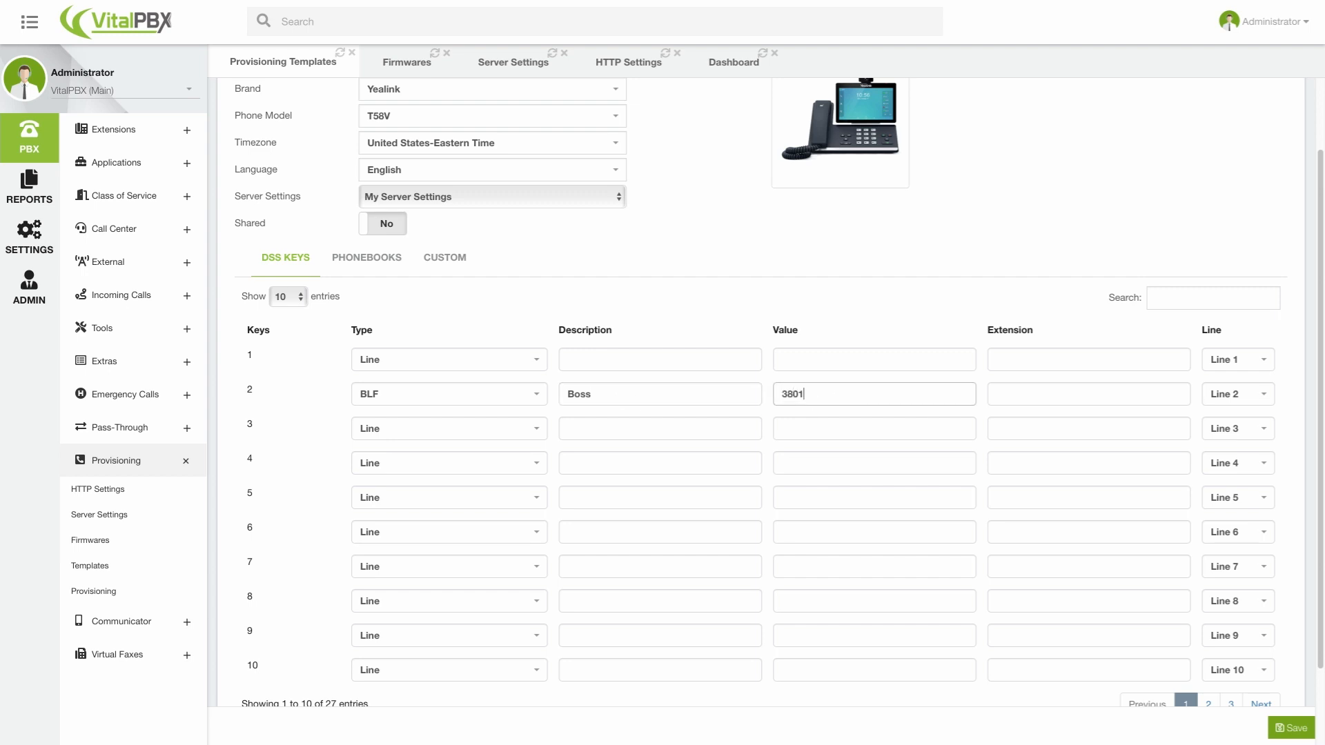
type("3")
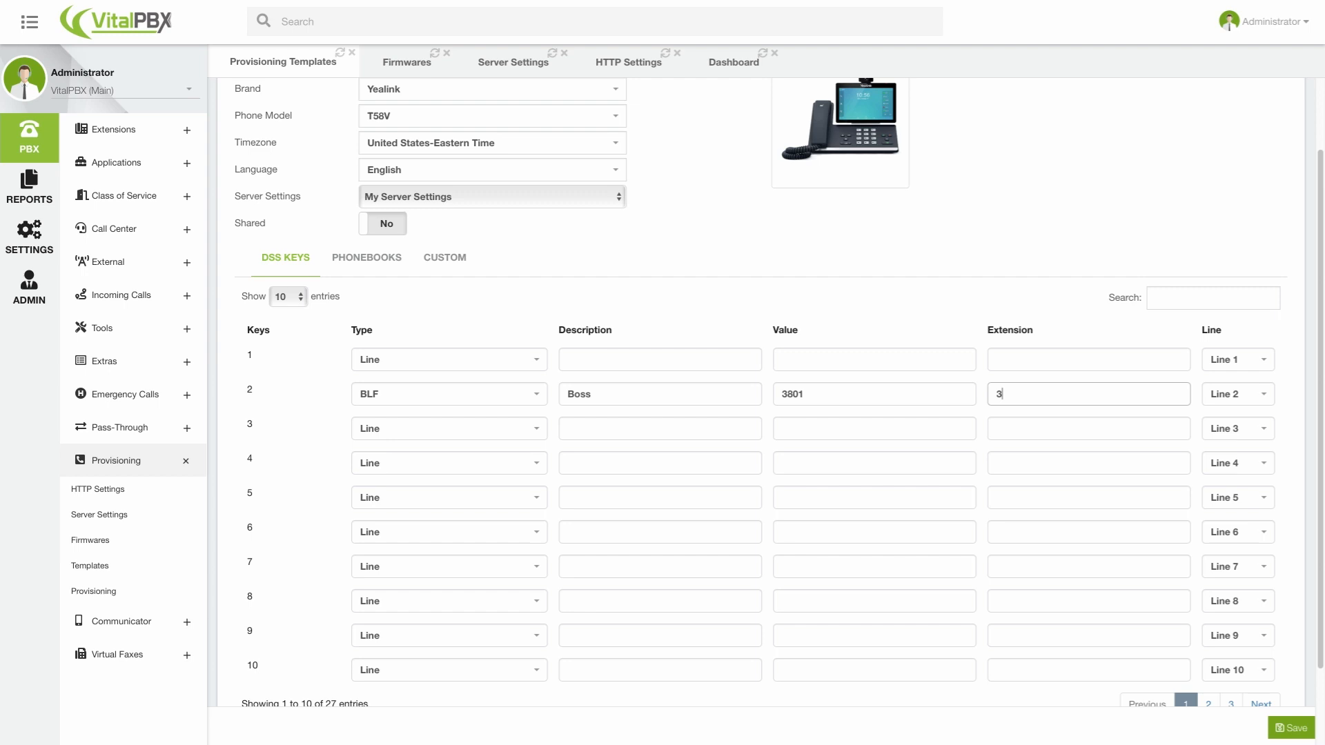
type("801")
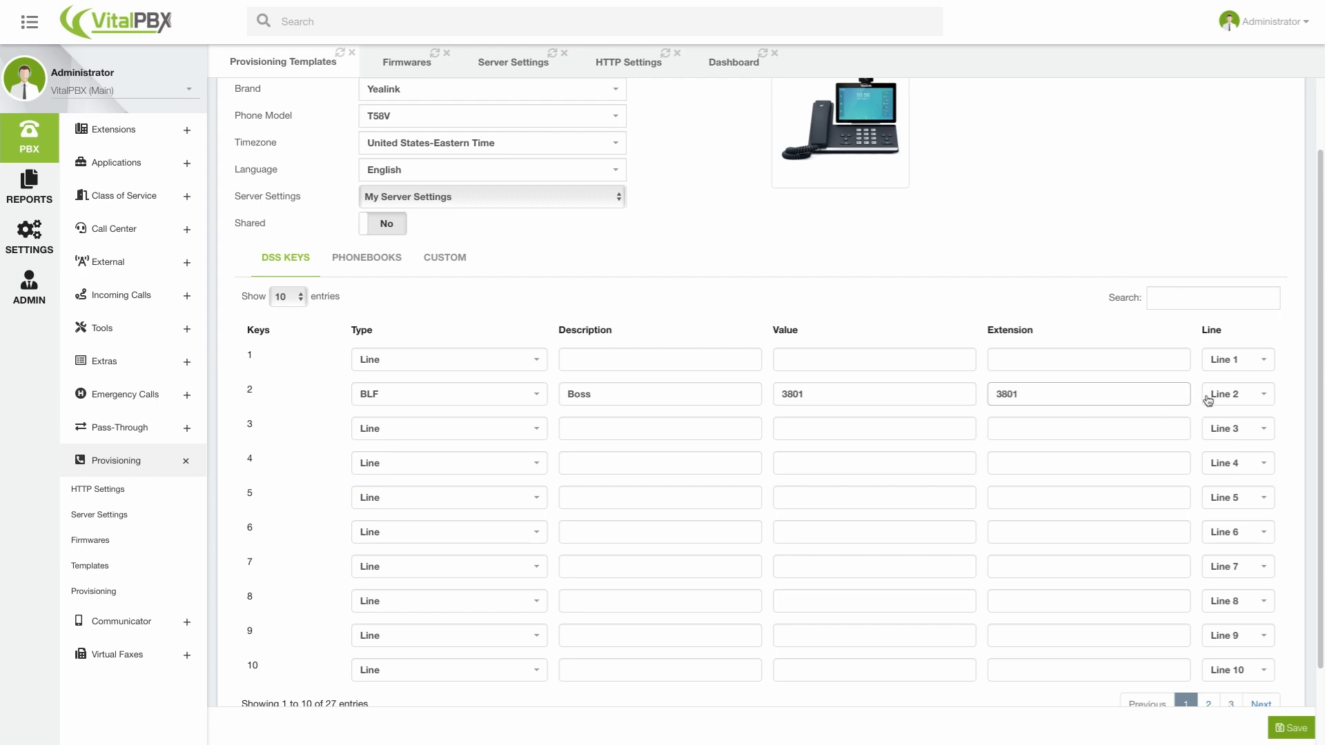
left_click(1236, 394)
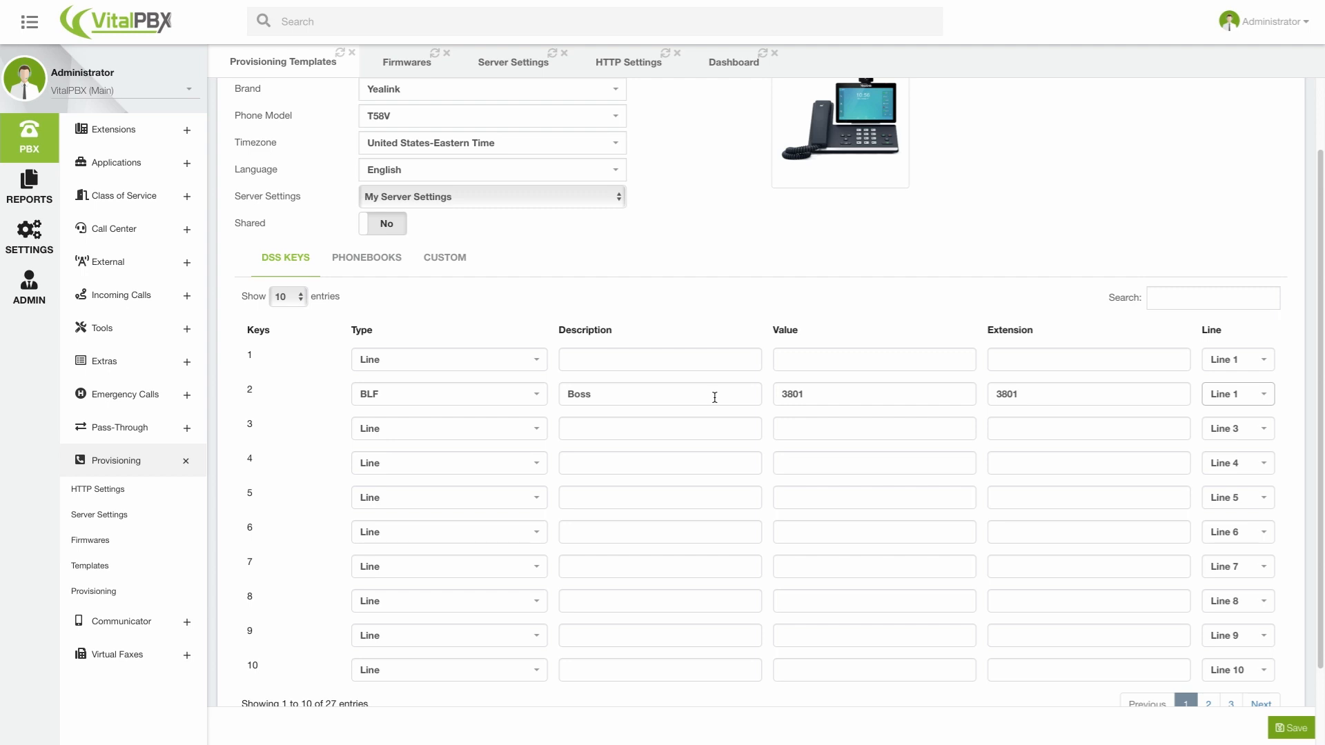
mouse_move(675, 398)
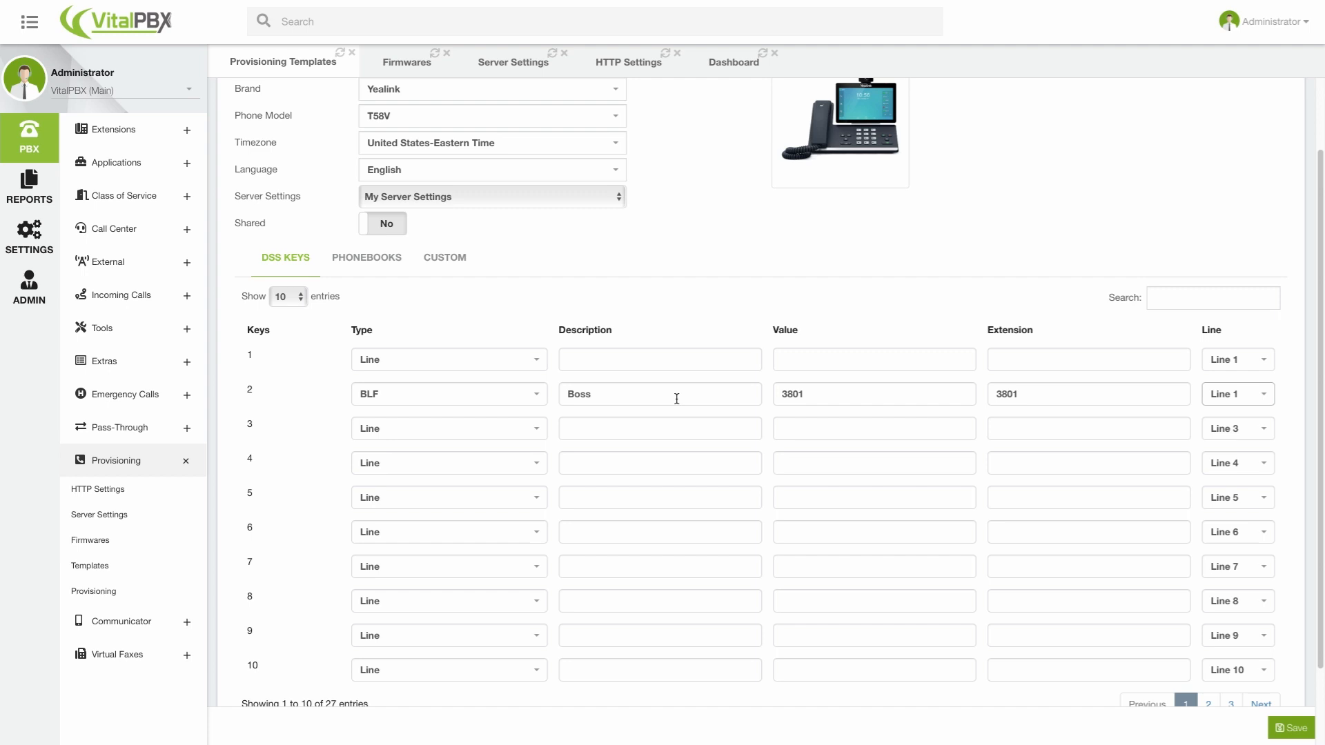
mouse_move(632, 388)
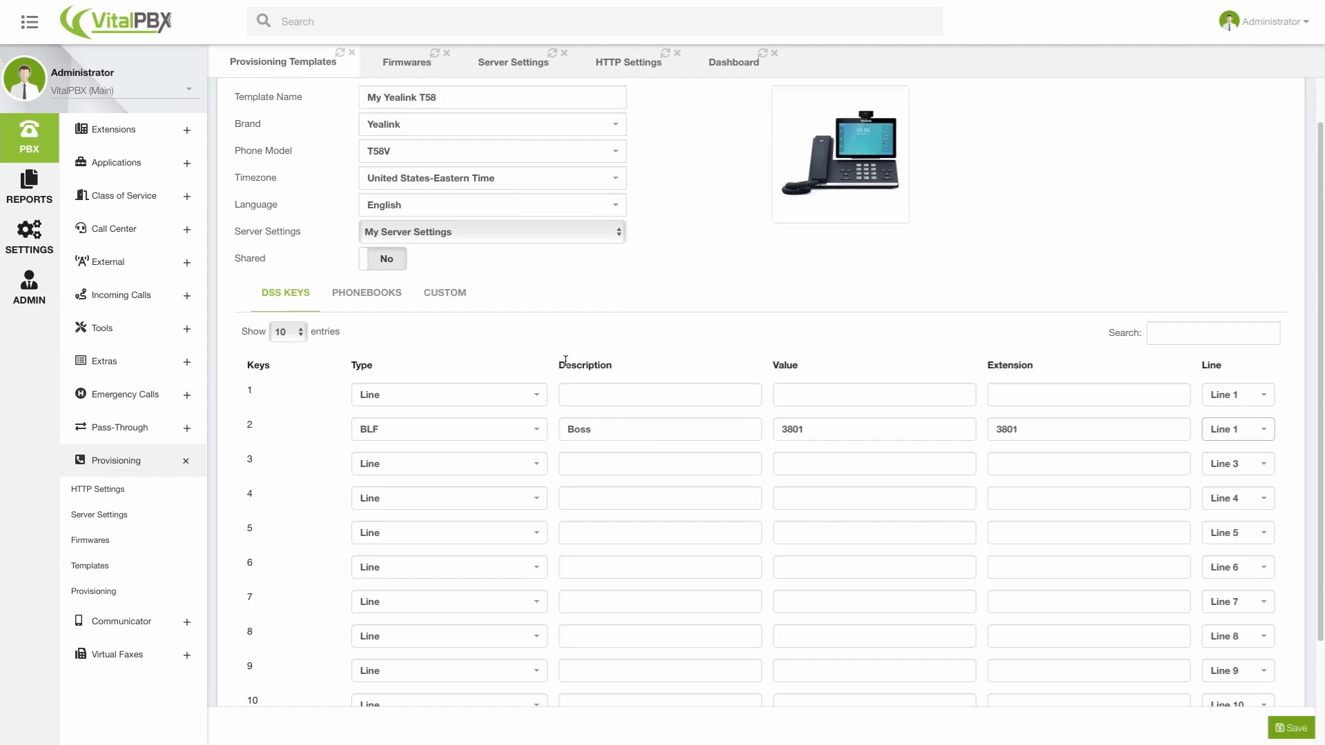
mouse_move(338, 276)
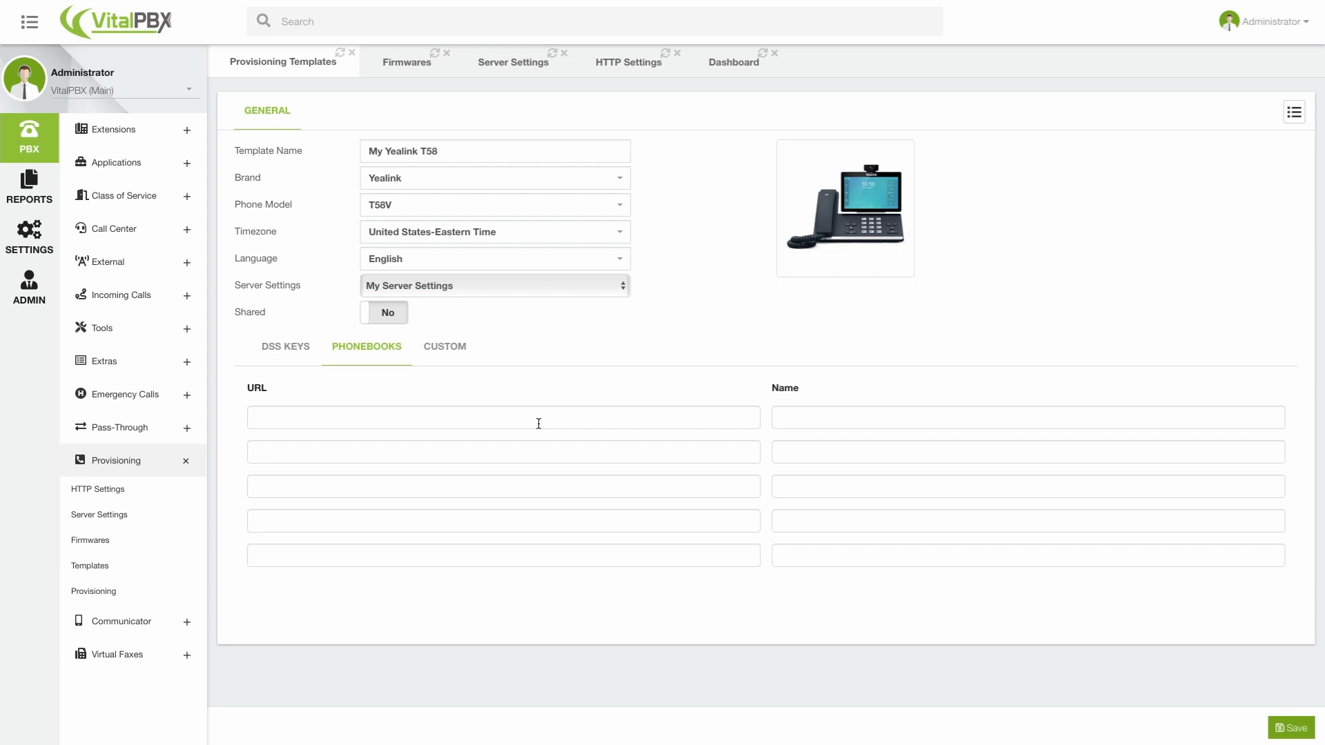
mouse_move(232, 411)
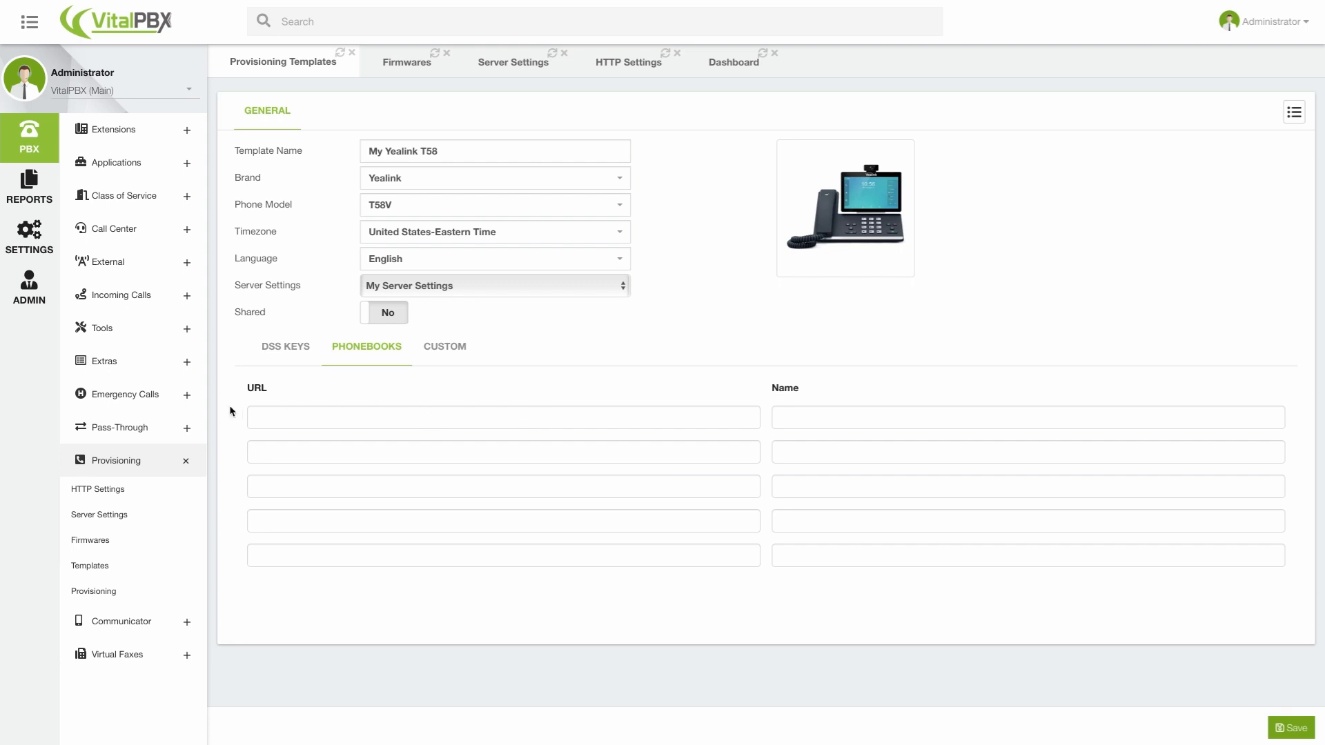
mouse_move(131, 328)
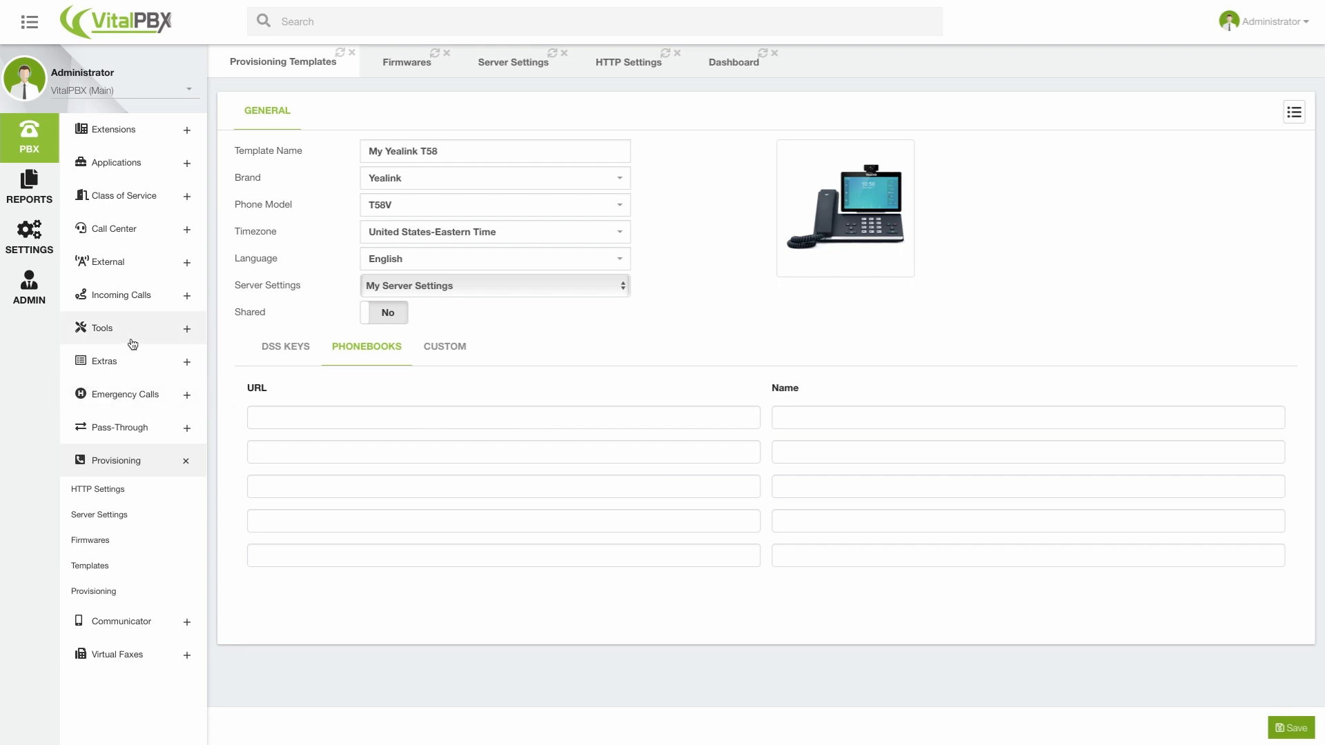
Open the External phonebook under PBX Tools > Phonebooks and copy its URL
left_click(101, 327)
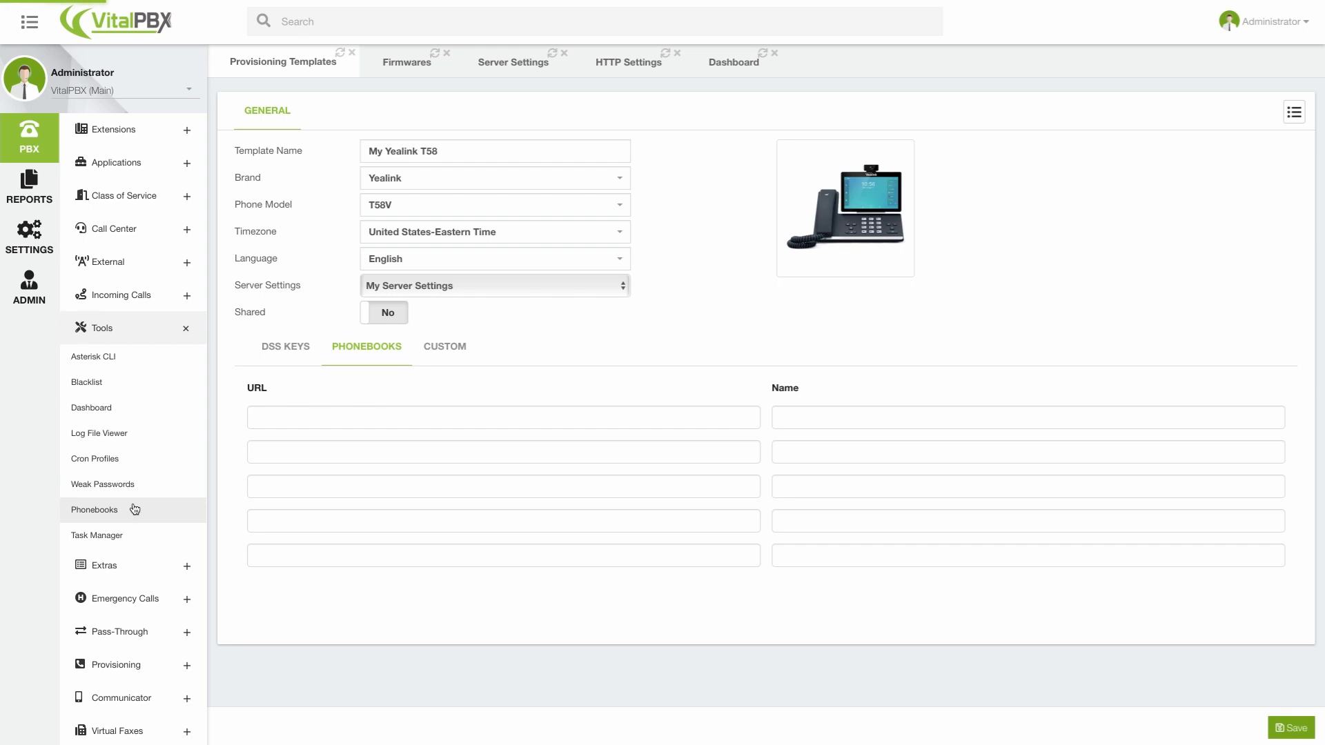
left_click(94, 509)
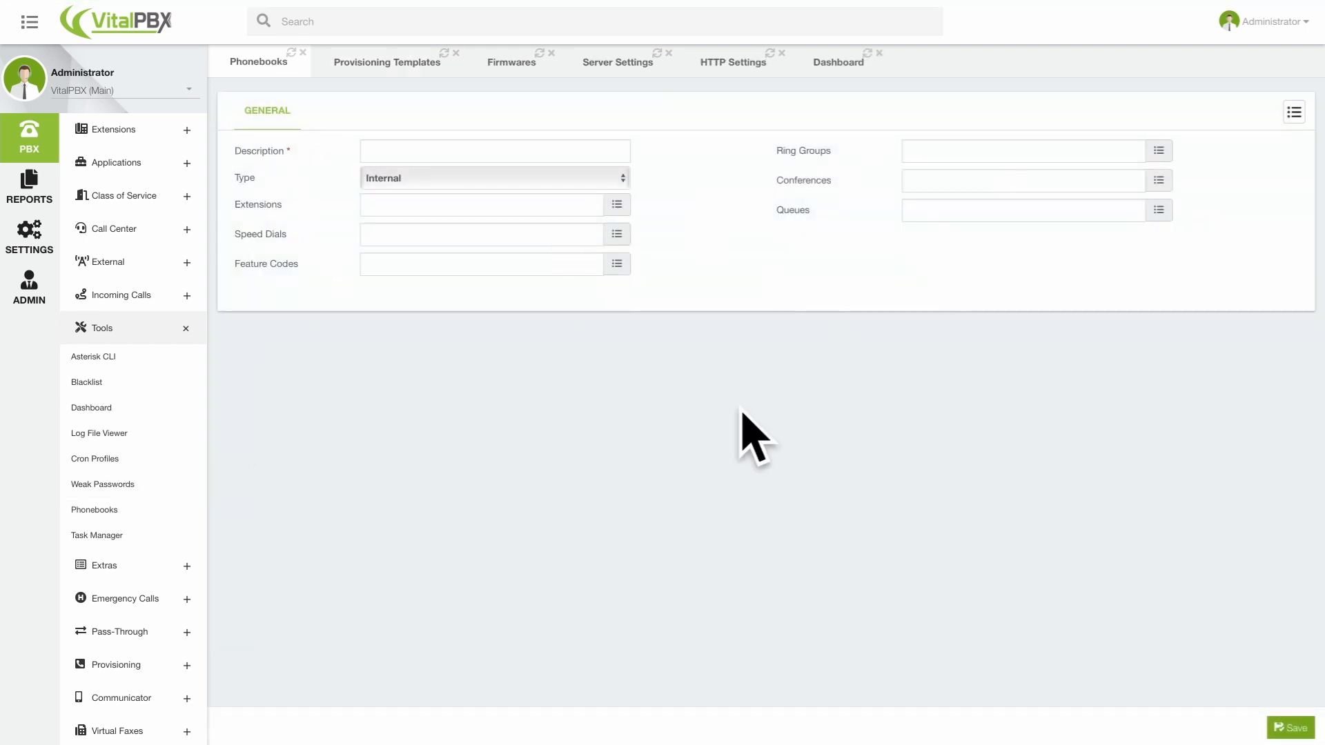
mouse_move(1216, 154)
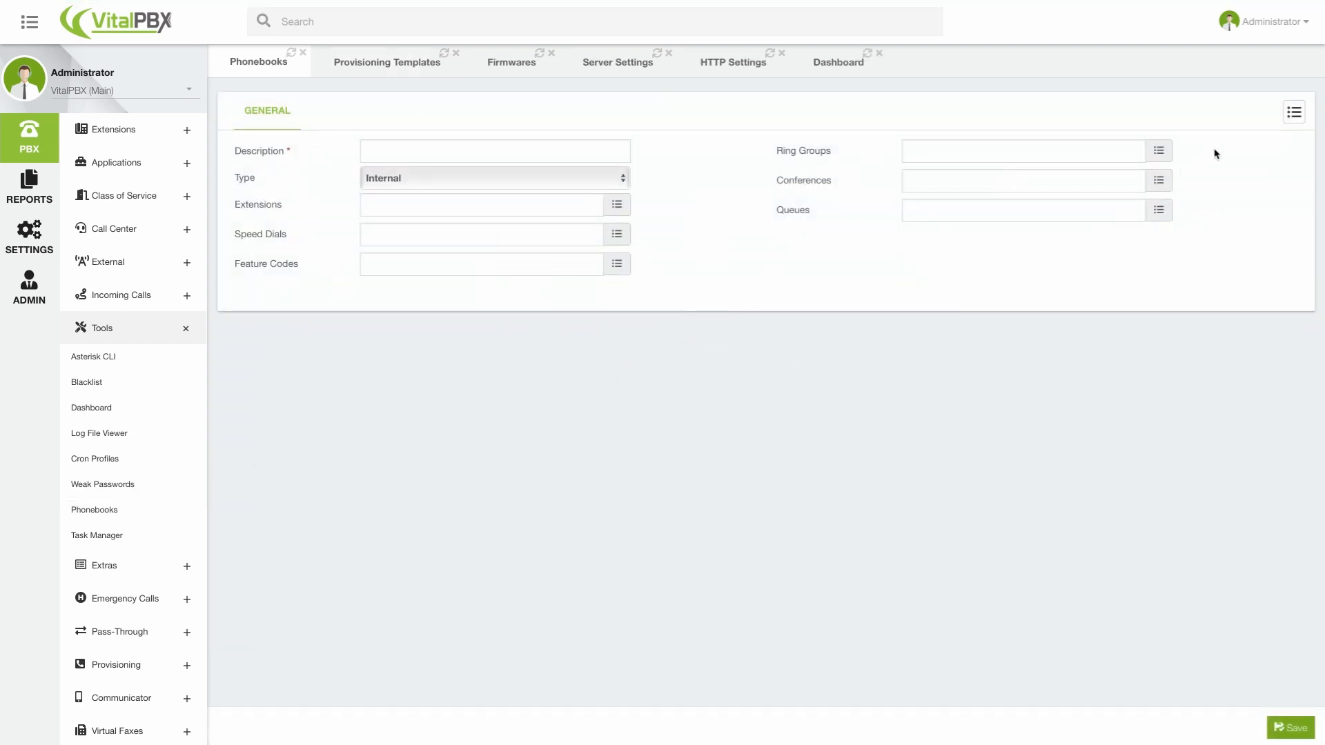
left_click(494, 177)
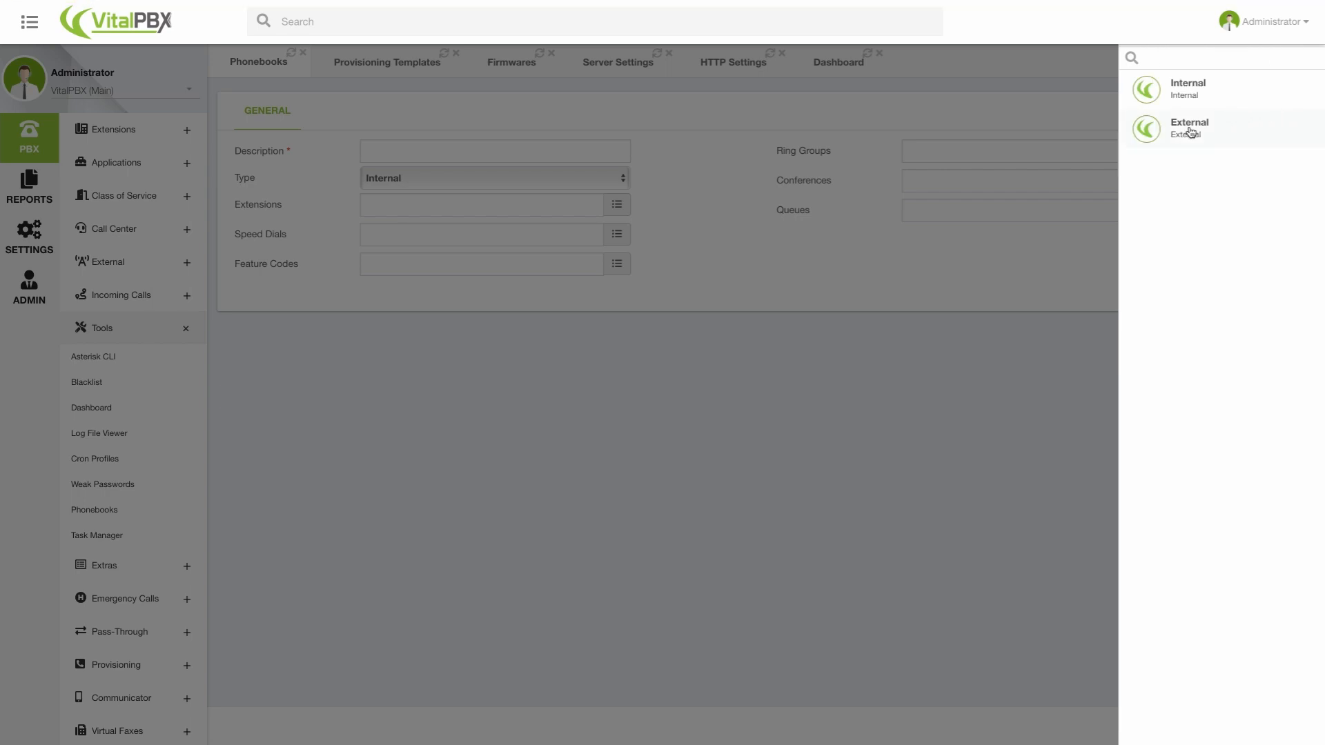
left_click(1189, 127)
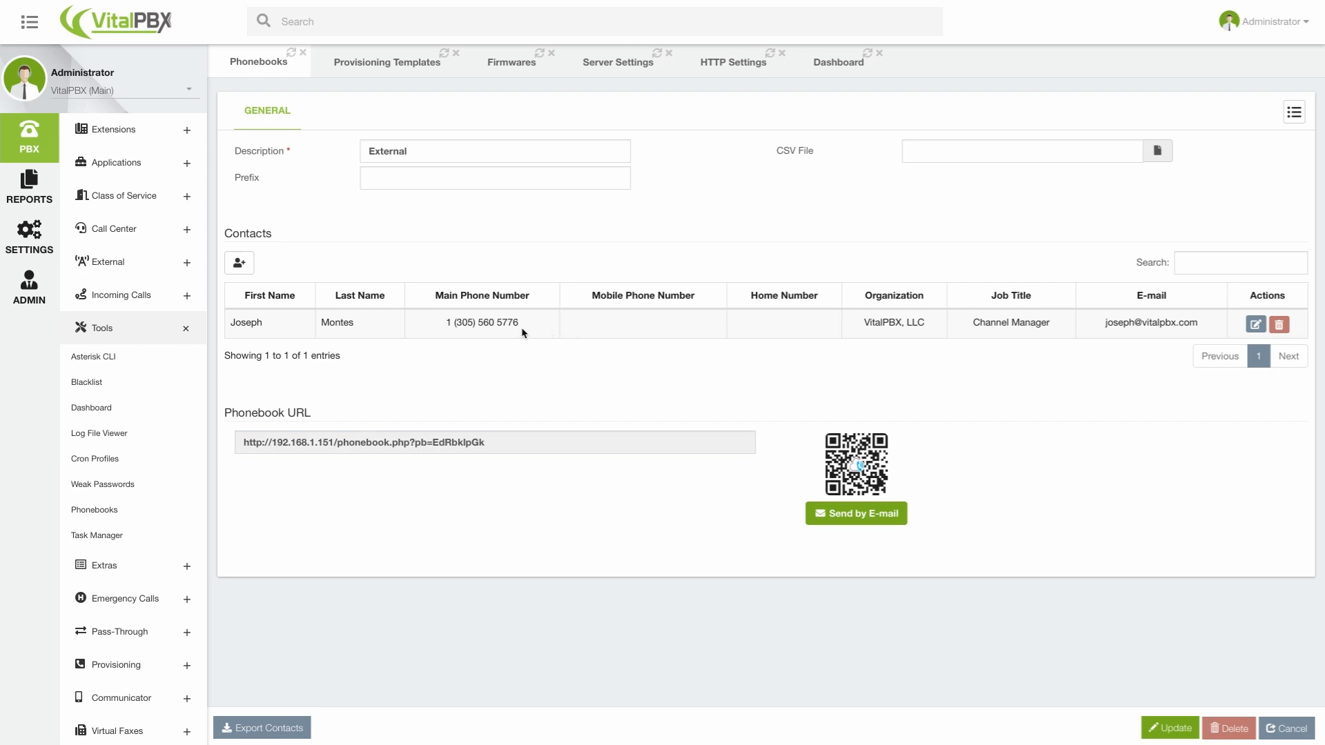
mouse_move(471, 215)
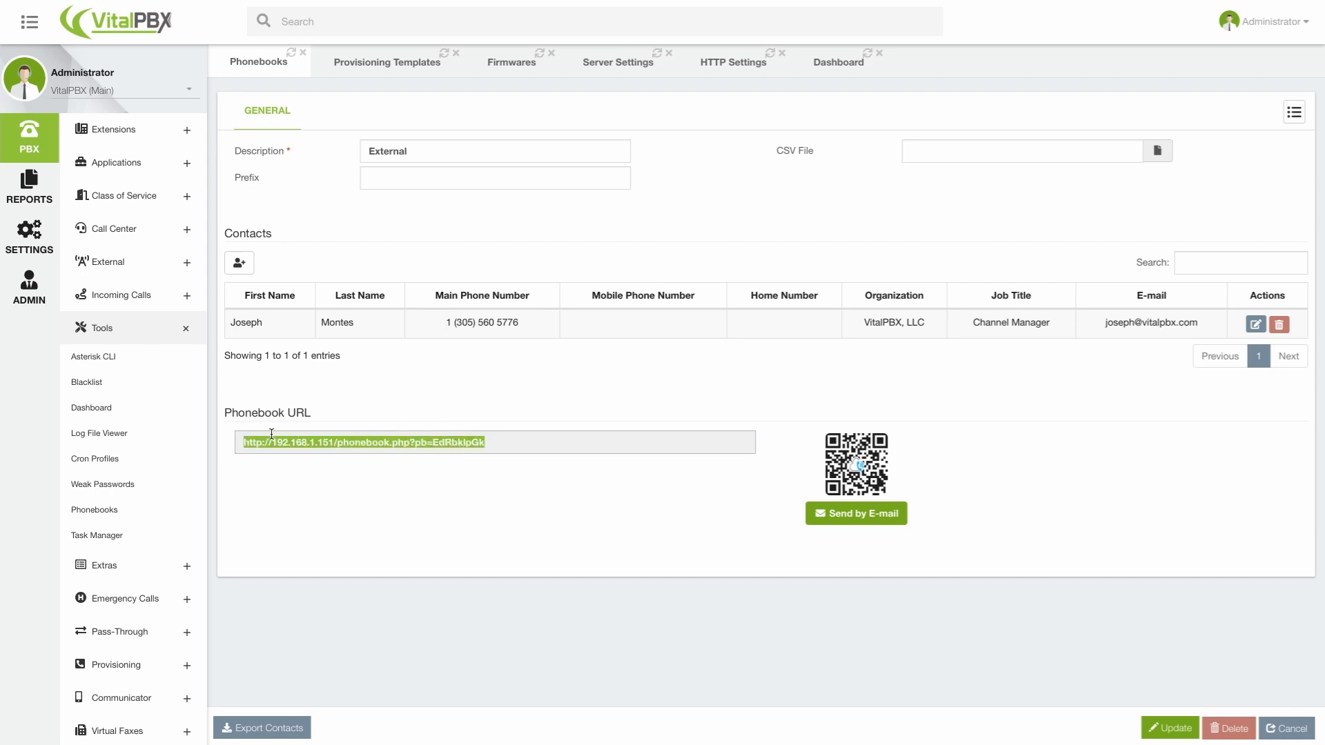
right_click(361, 441)
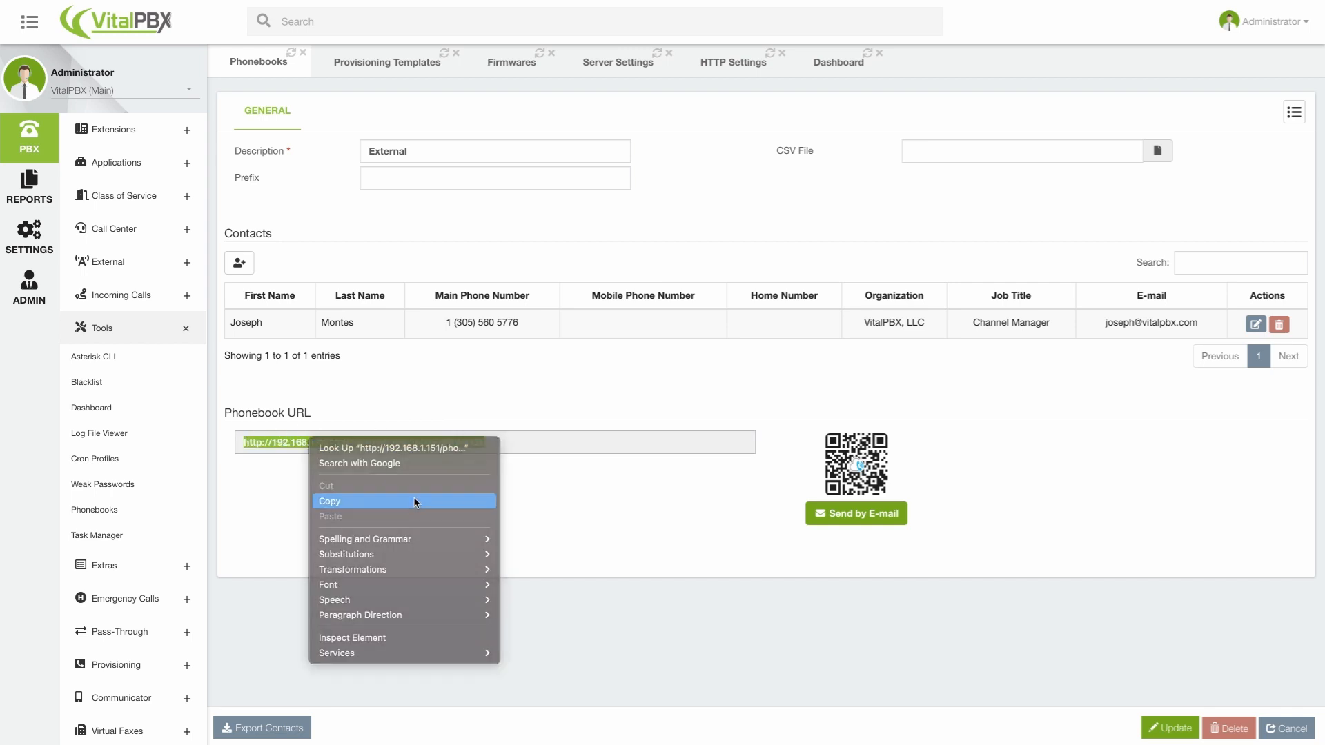
left_click(386, 61)
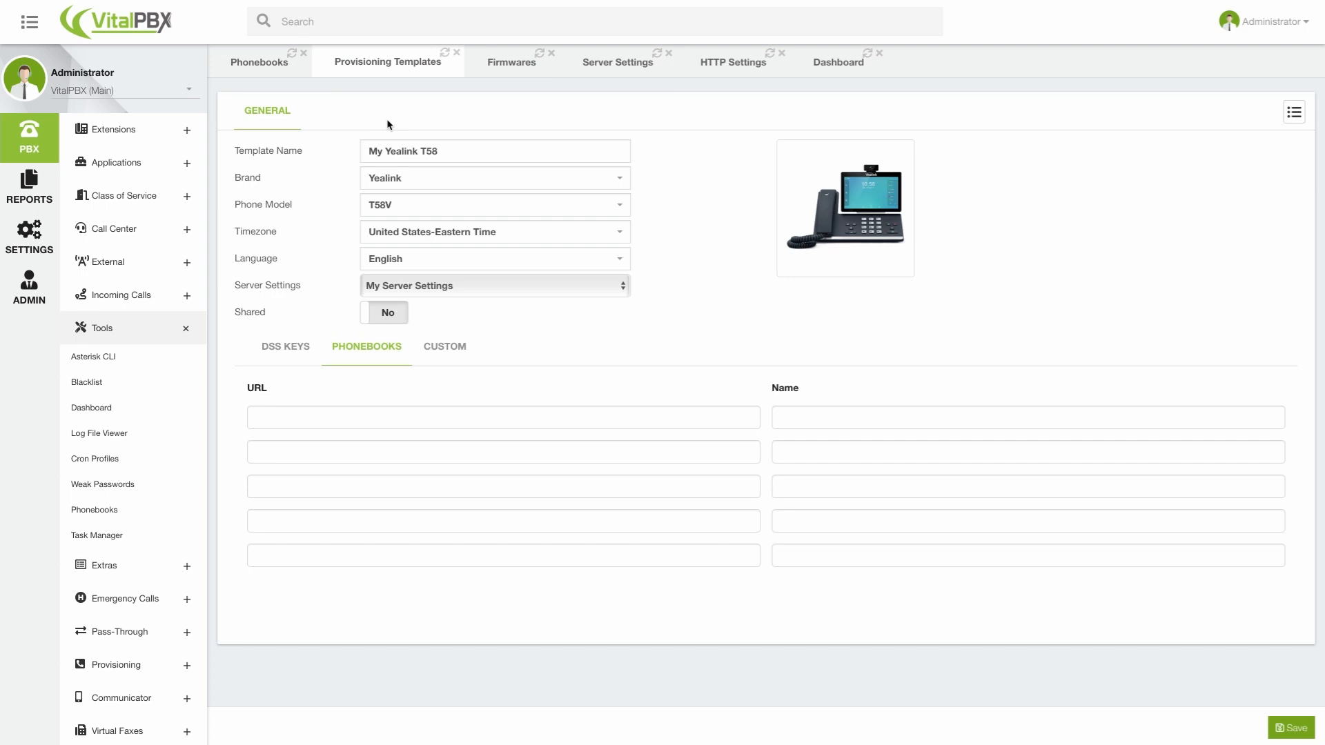
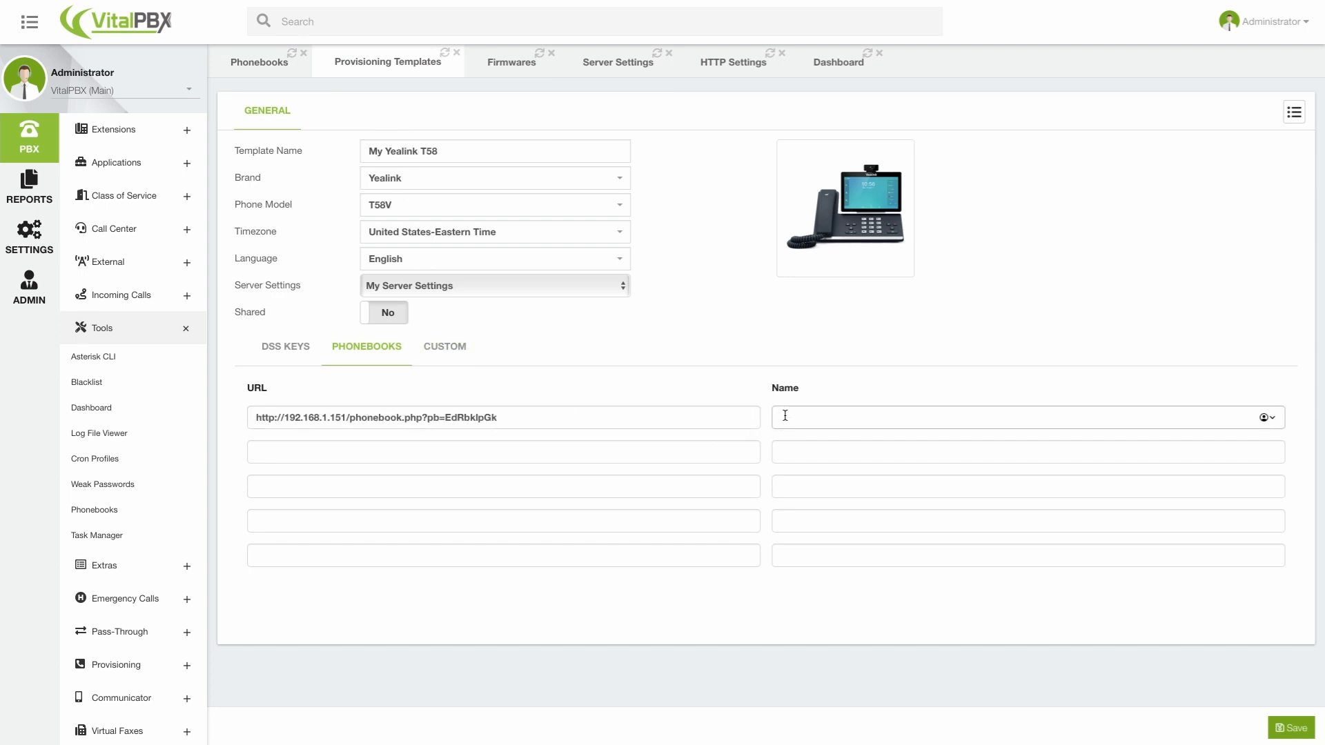
type("Client")
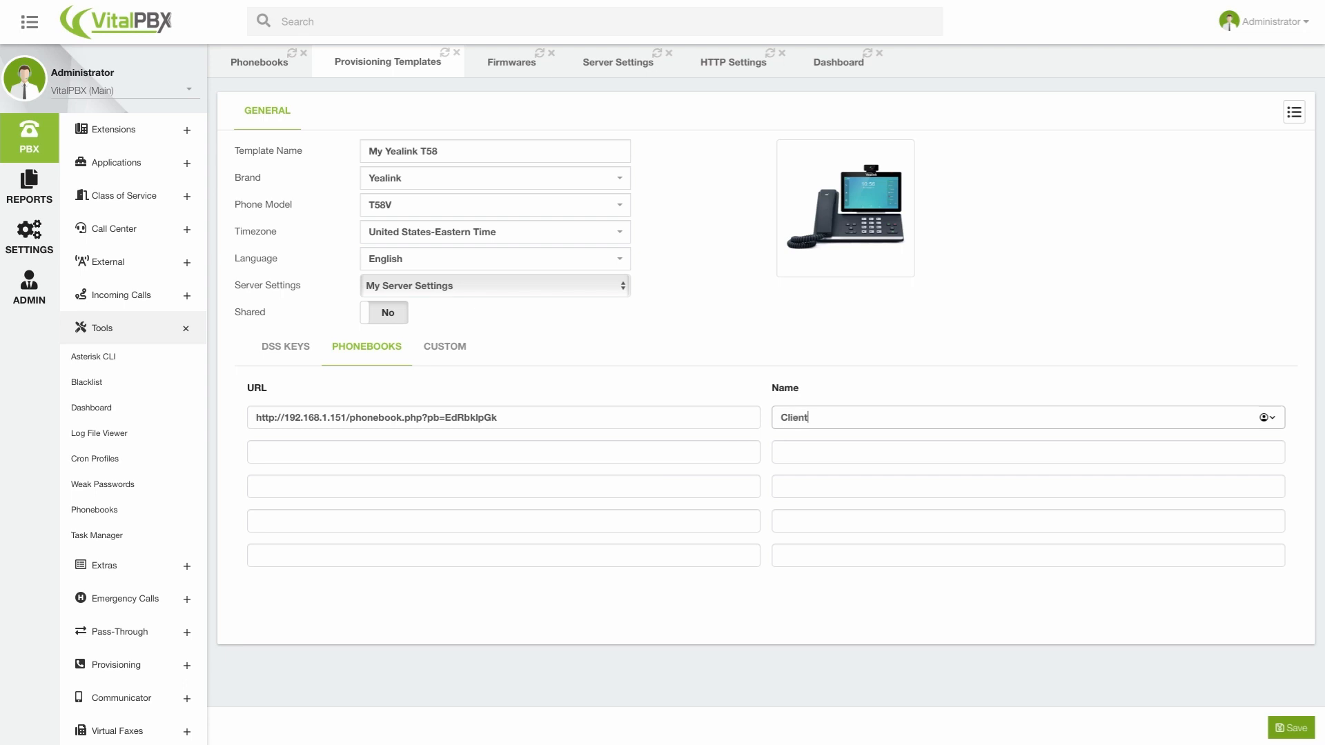
type("s")
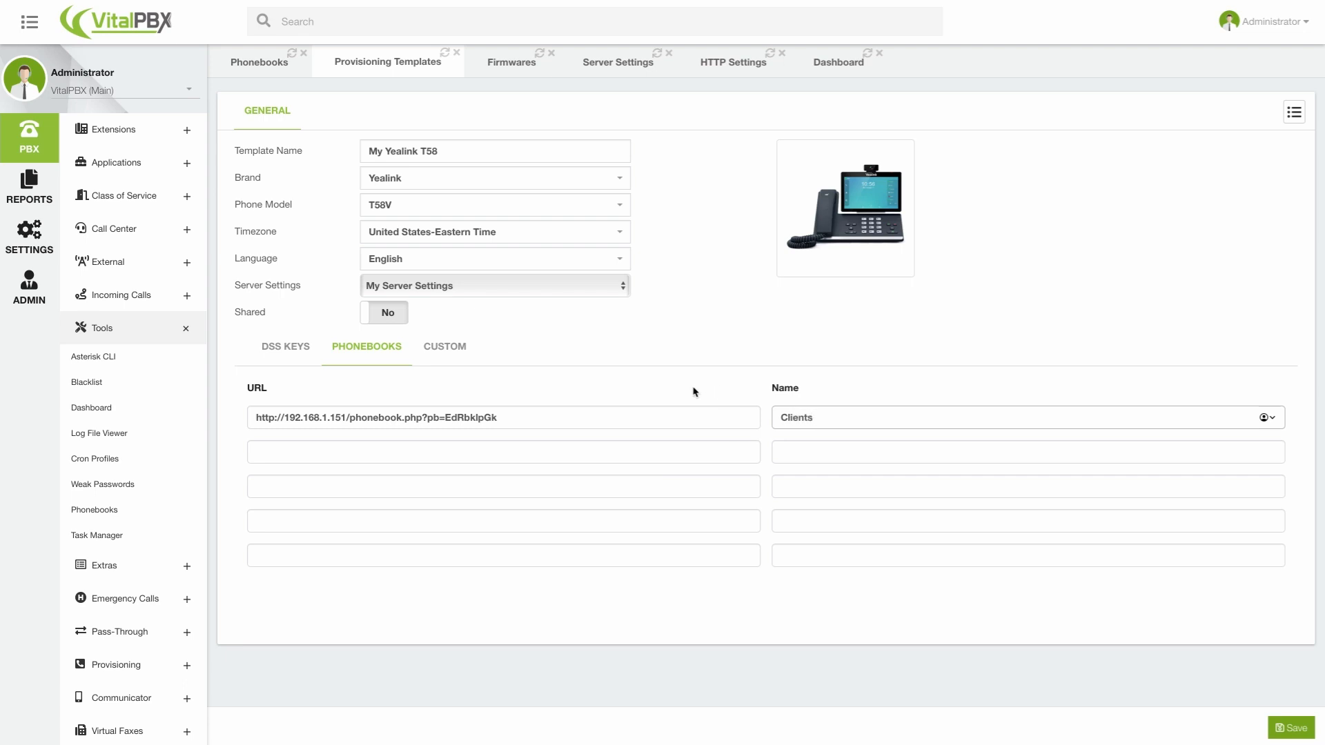
mouse_move(641, 379)
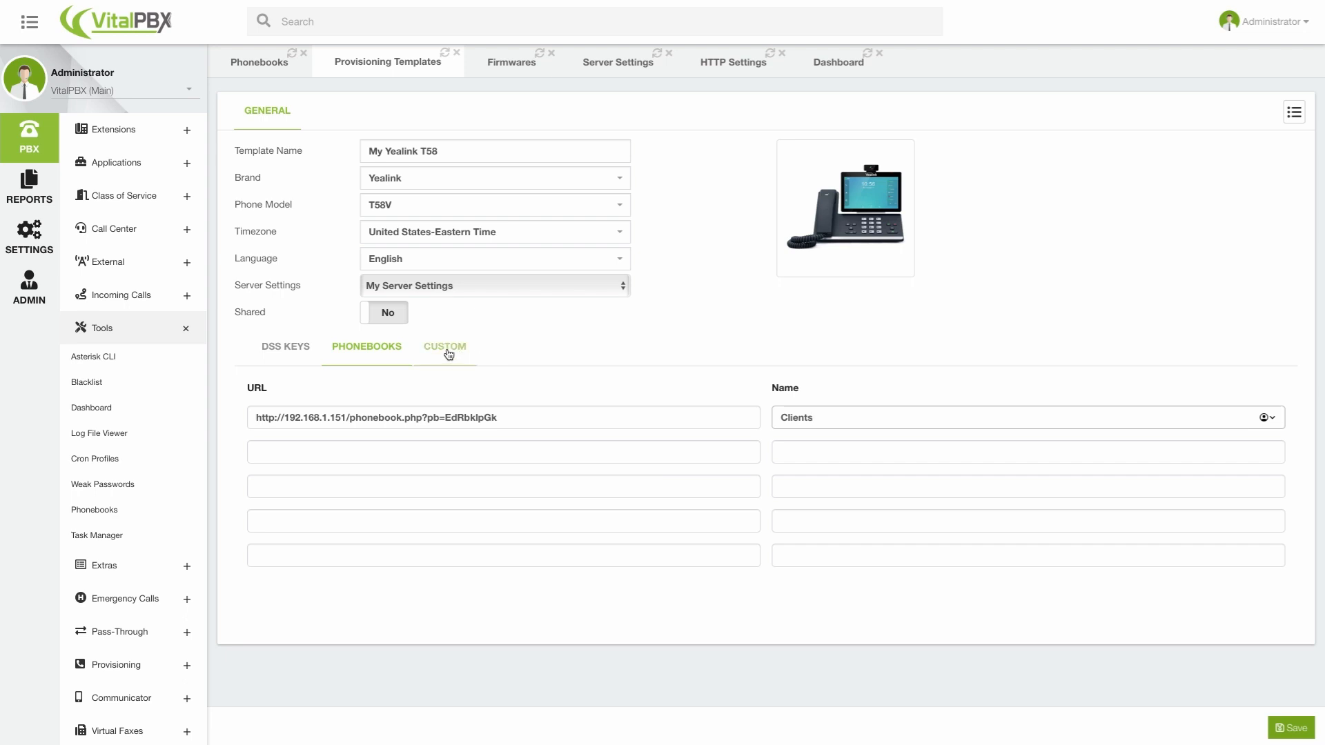
Scroll through the template's custom configuration in full view, then show the DSS key assignments
left_click(444, 346)
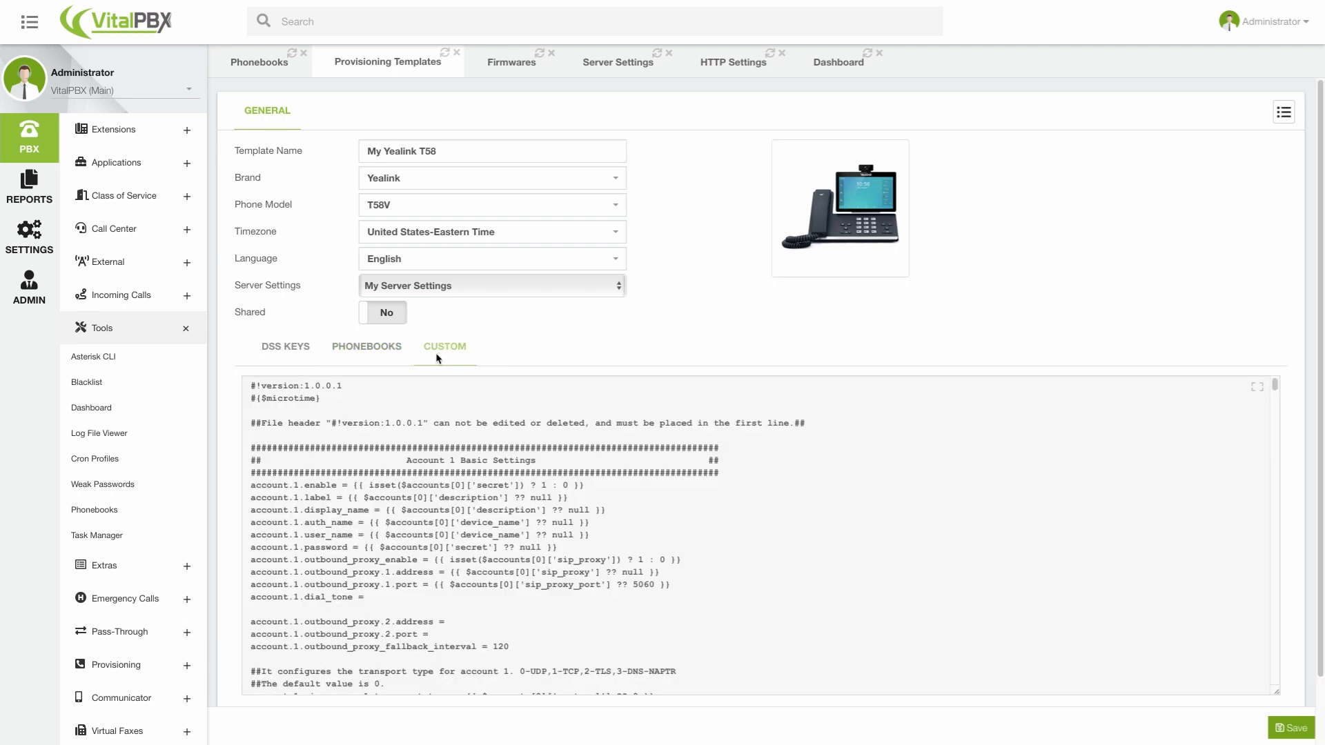
scroll("down", 3)
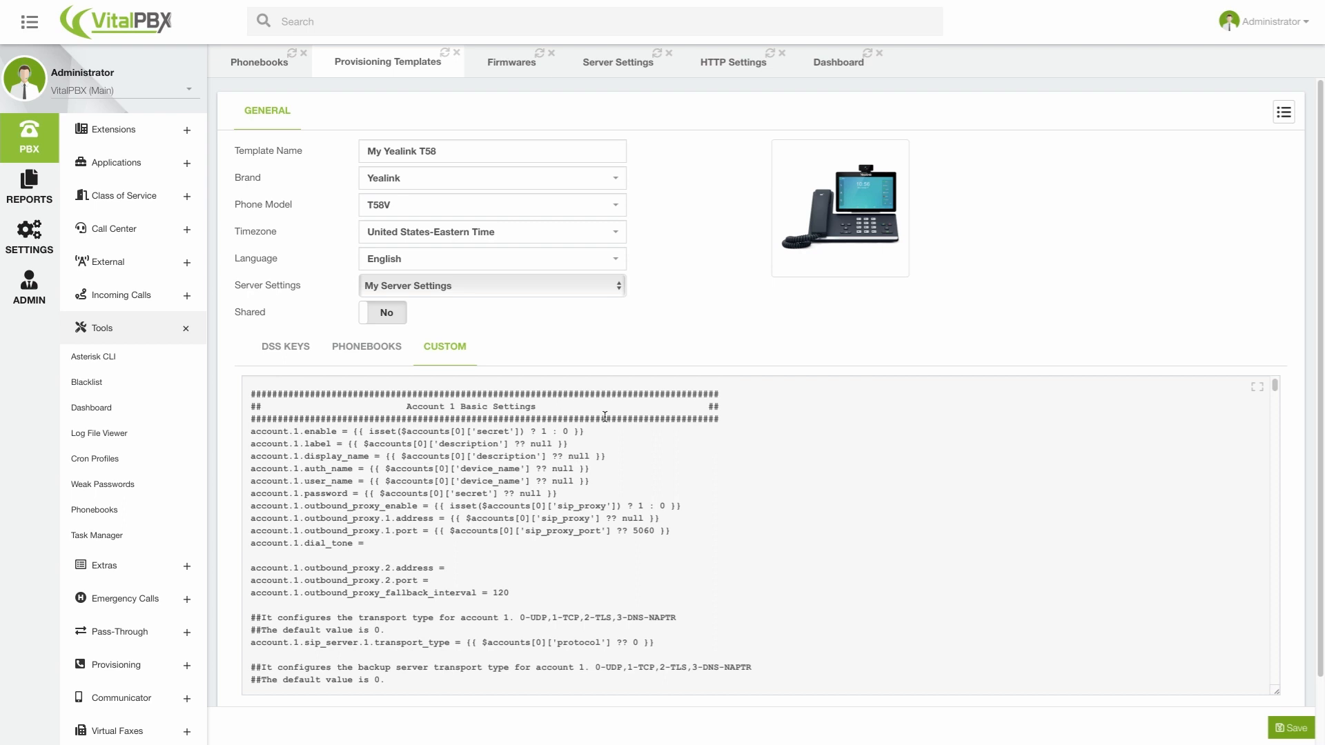
mouse_move(1121, 408)
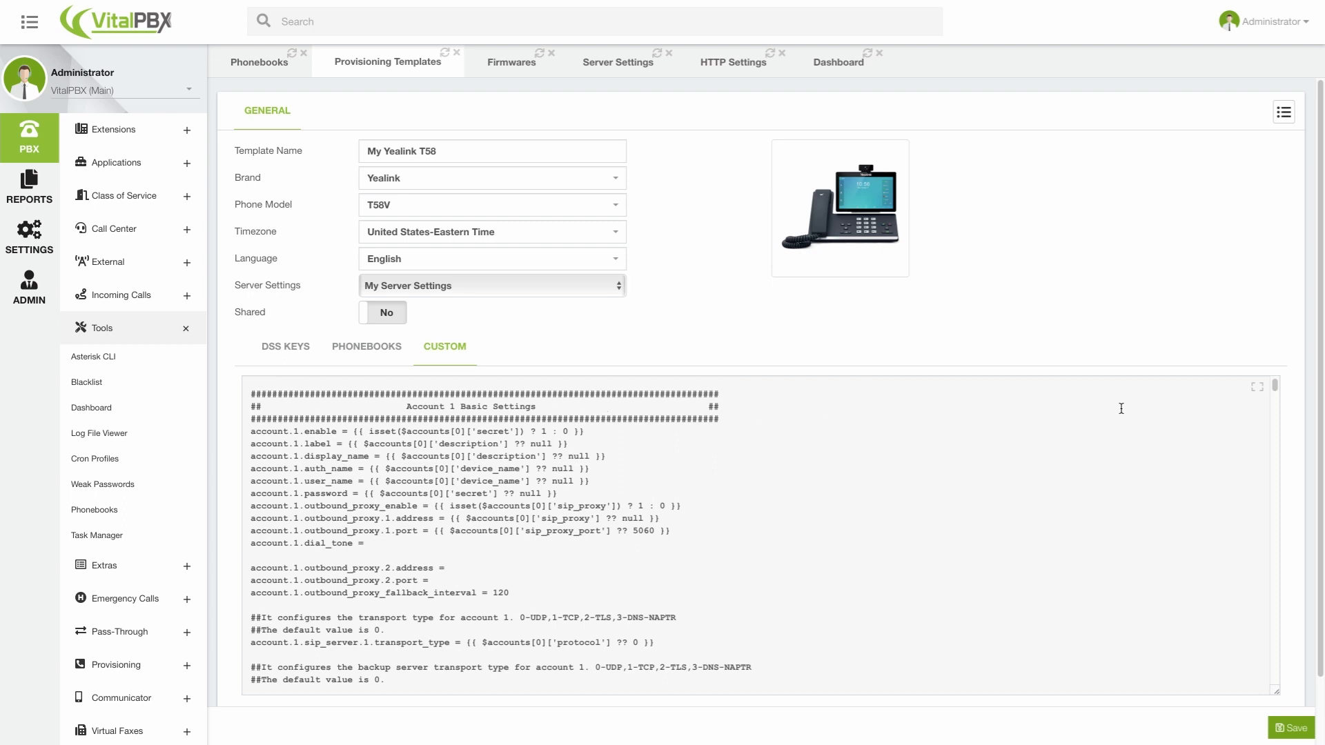
left_click(1256, 387)
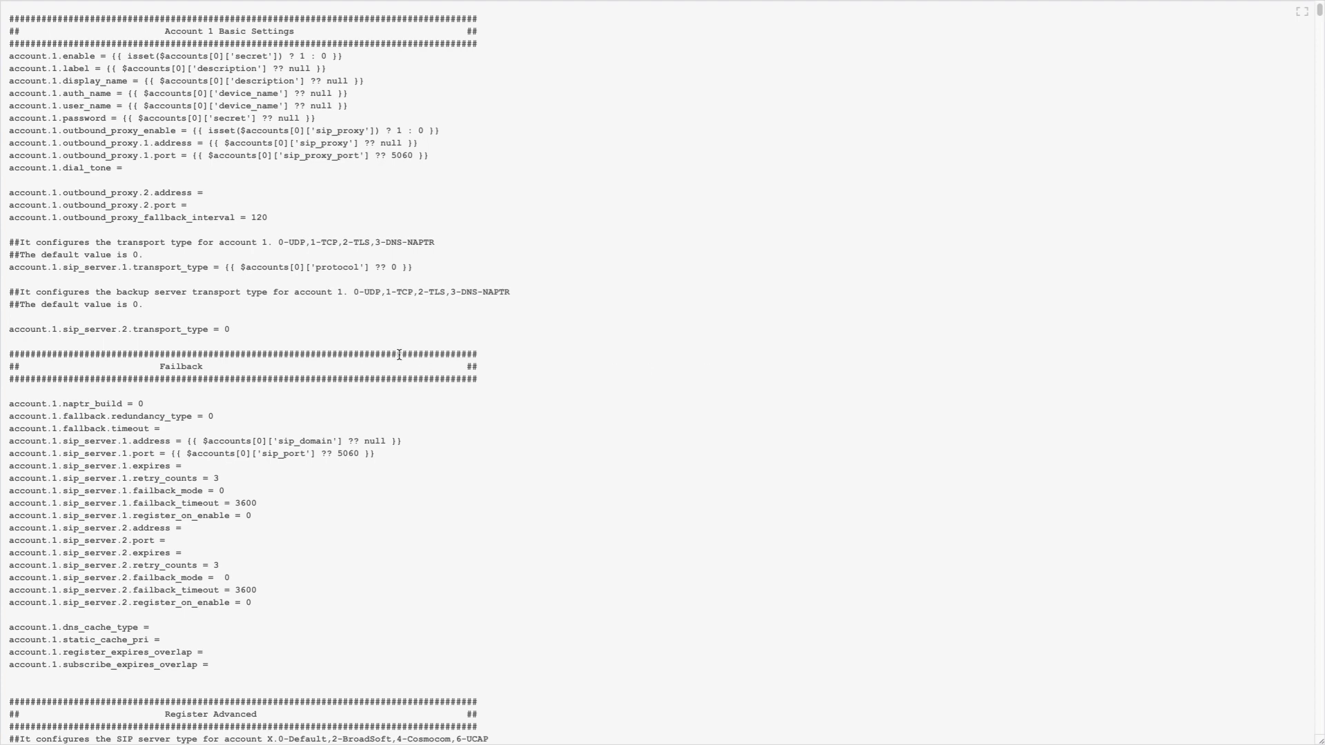
scroll("down", 3)
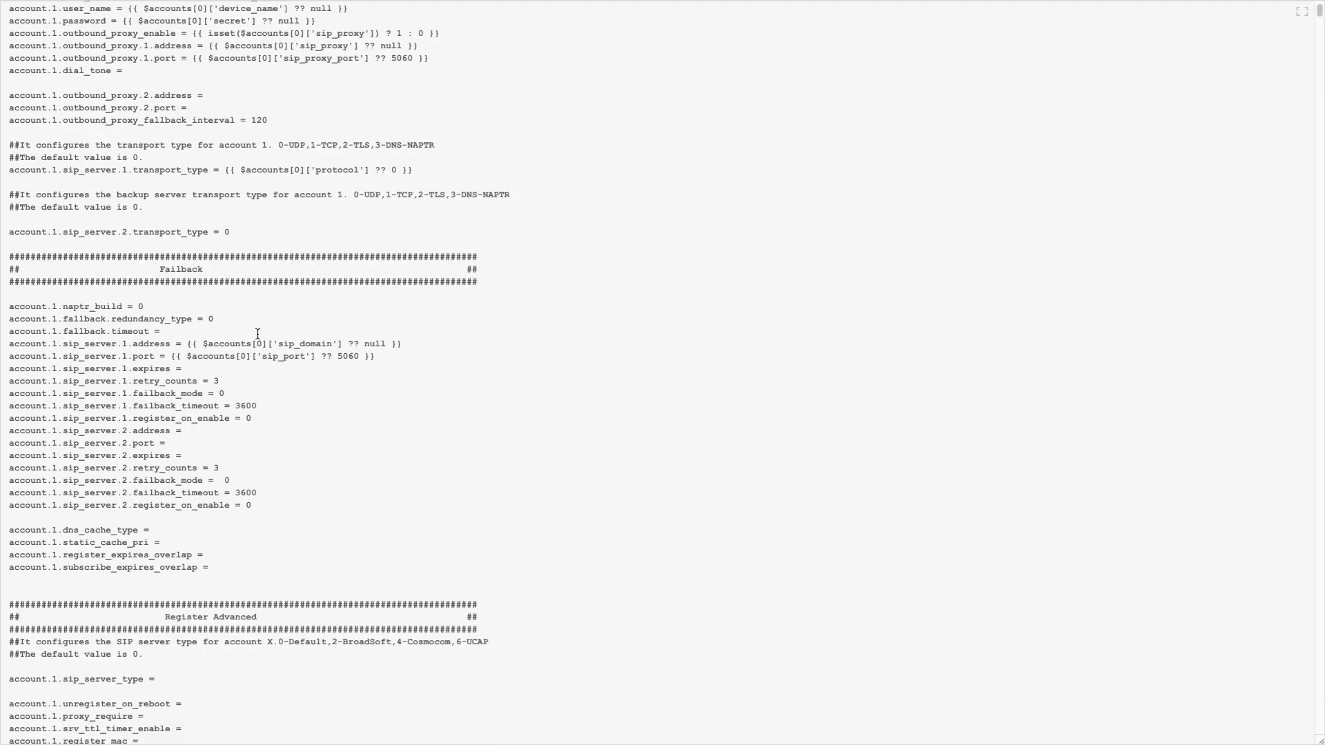
scroll("down", 3)
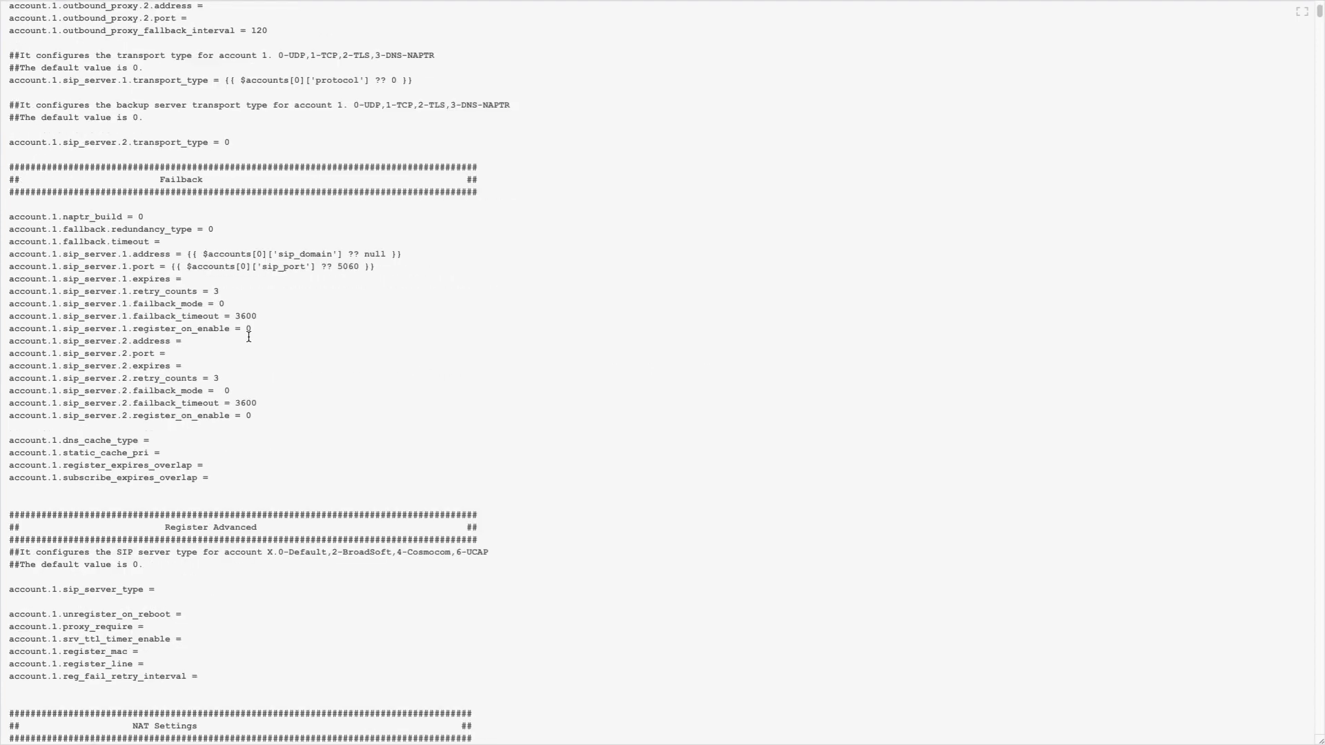
scroll("down", 3)
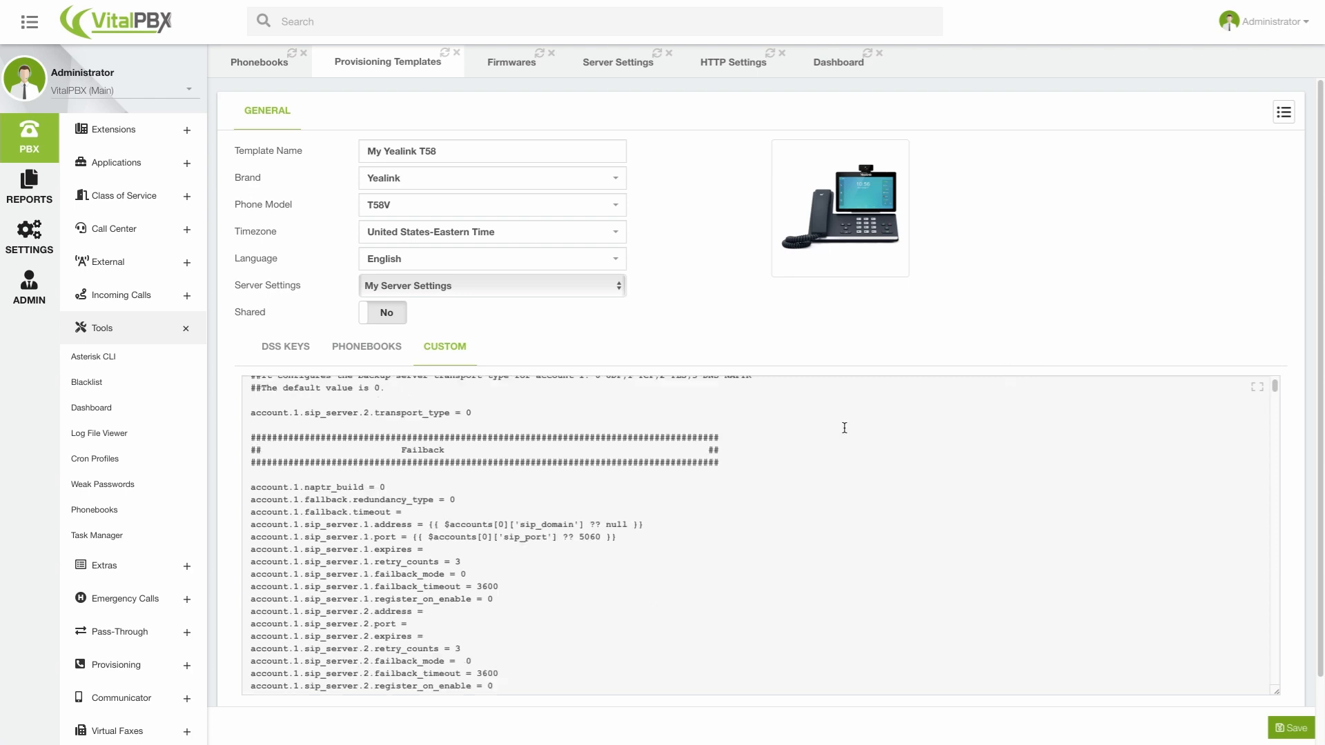
left_click(285, 346)
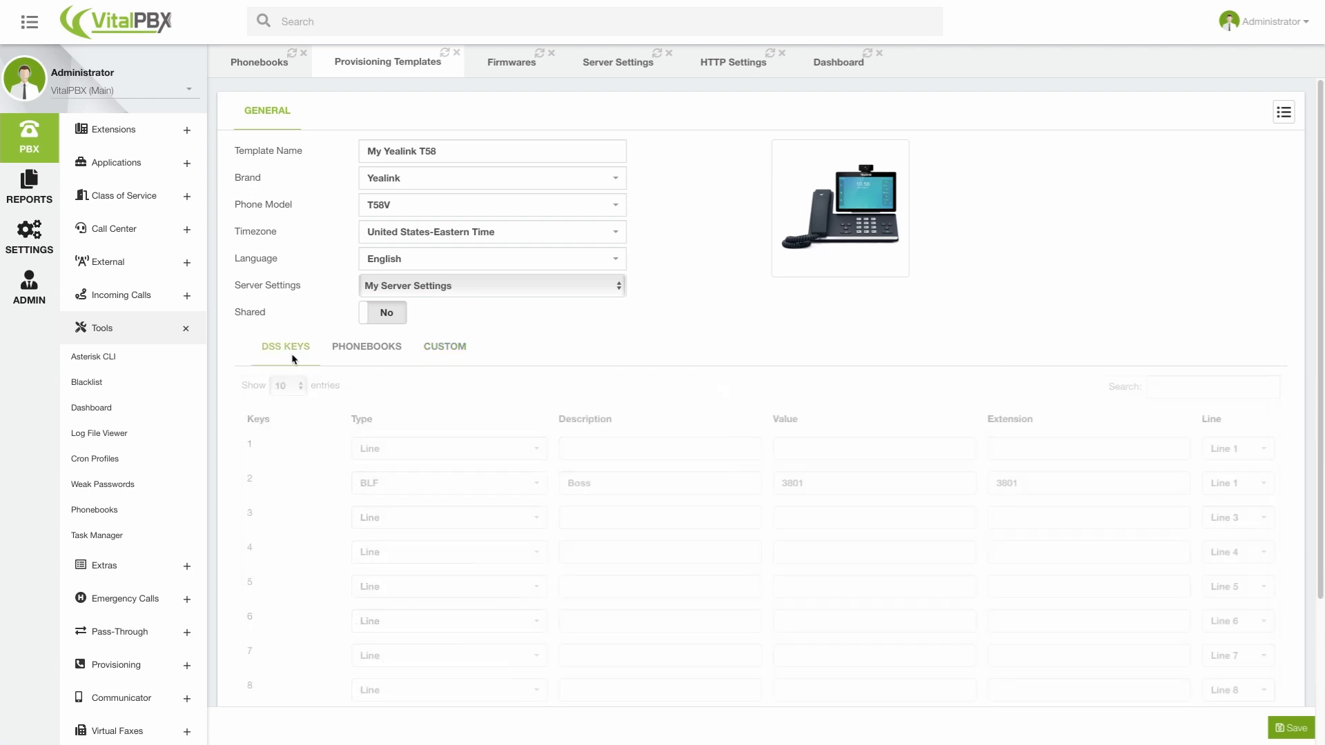
From the Provisioning device list, scan the 192.168.1.0/24 network for phones
left_click(286, 346)
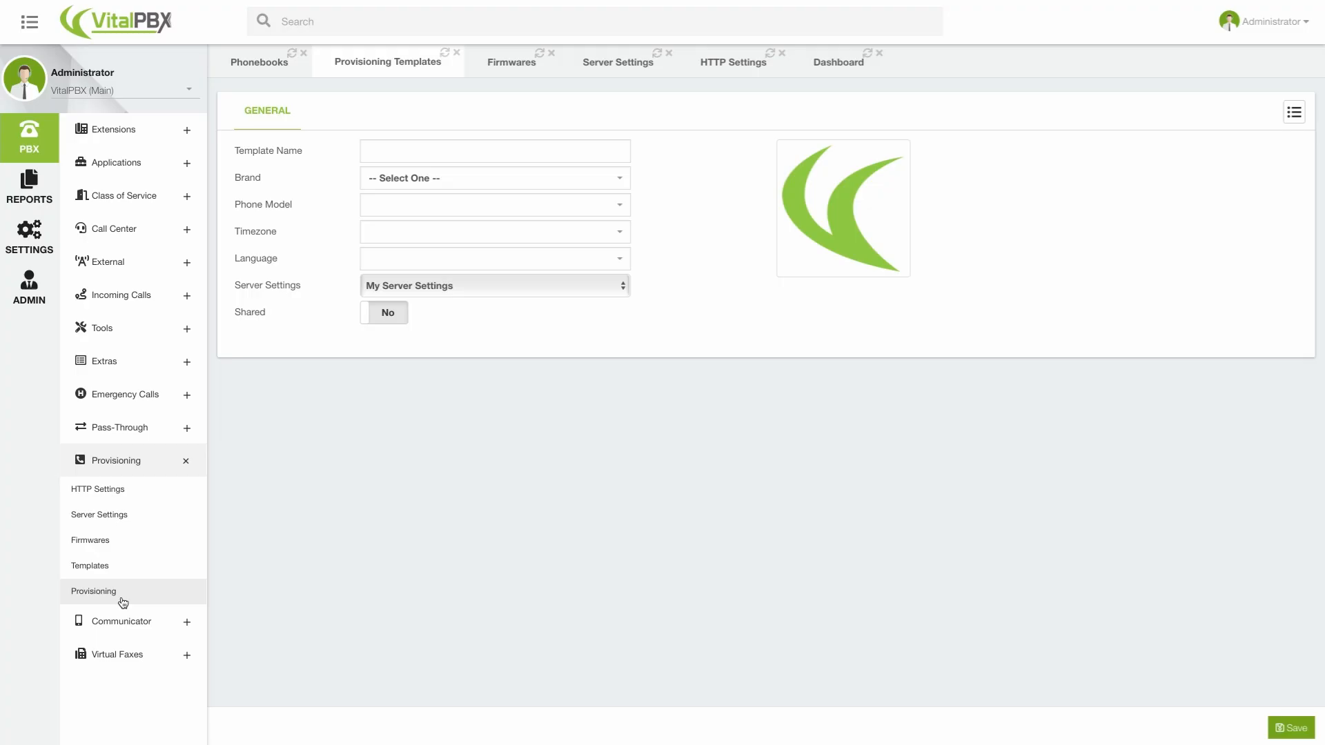
left_click(93, 590)
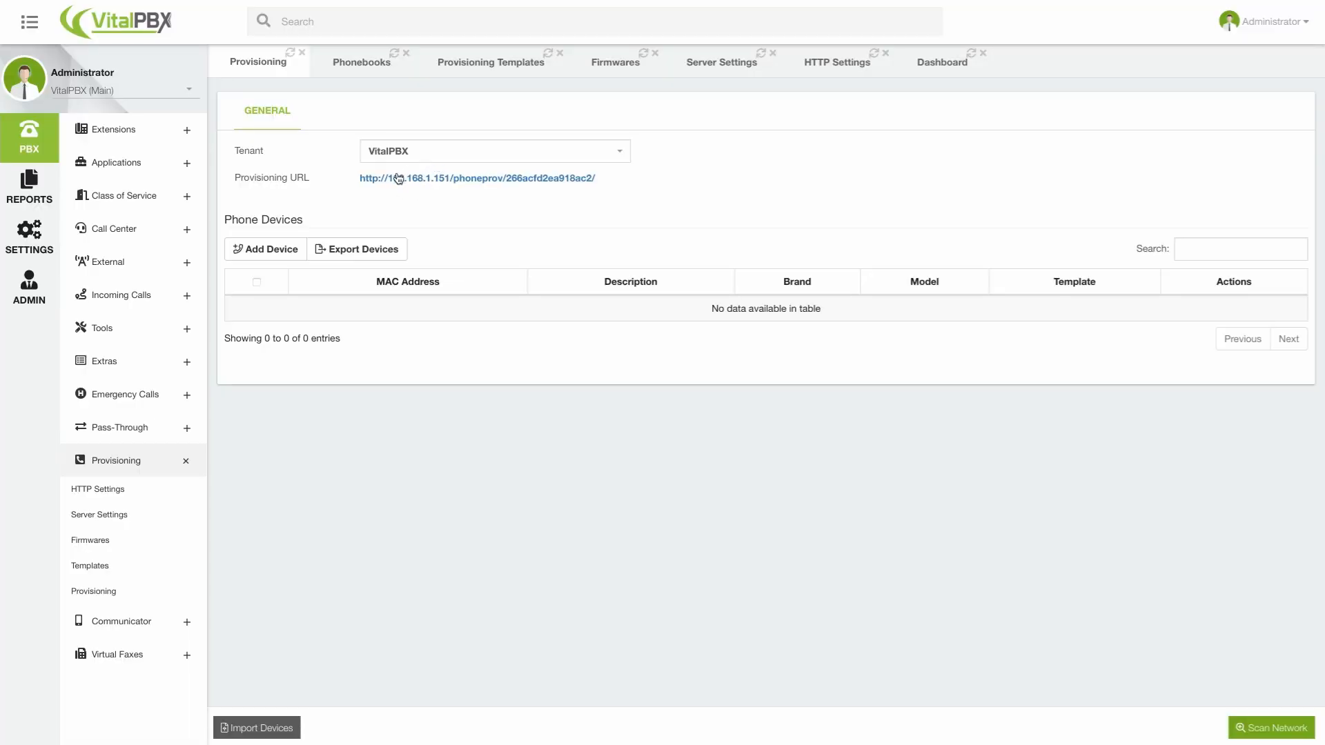
mouse_move(562, 187)
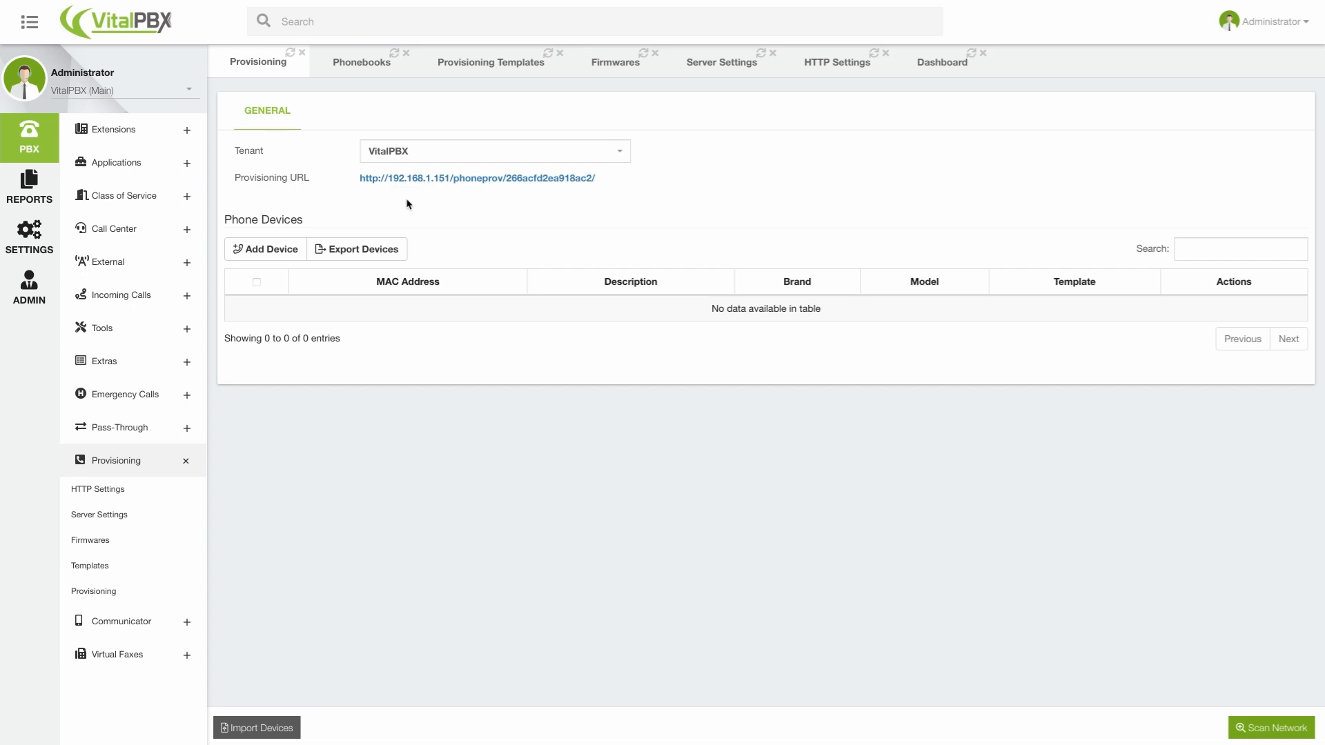
mouse_move(351, 308)
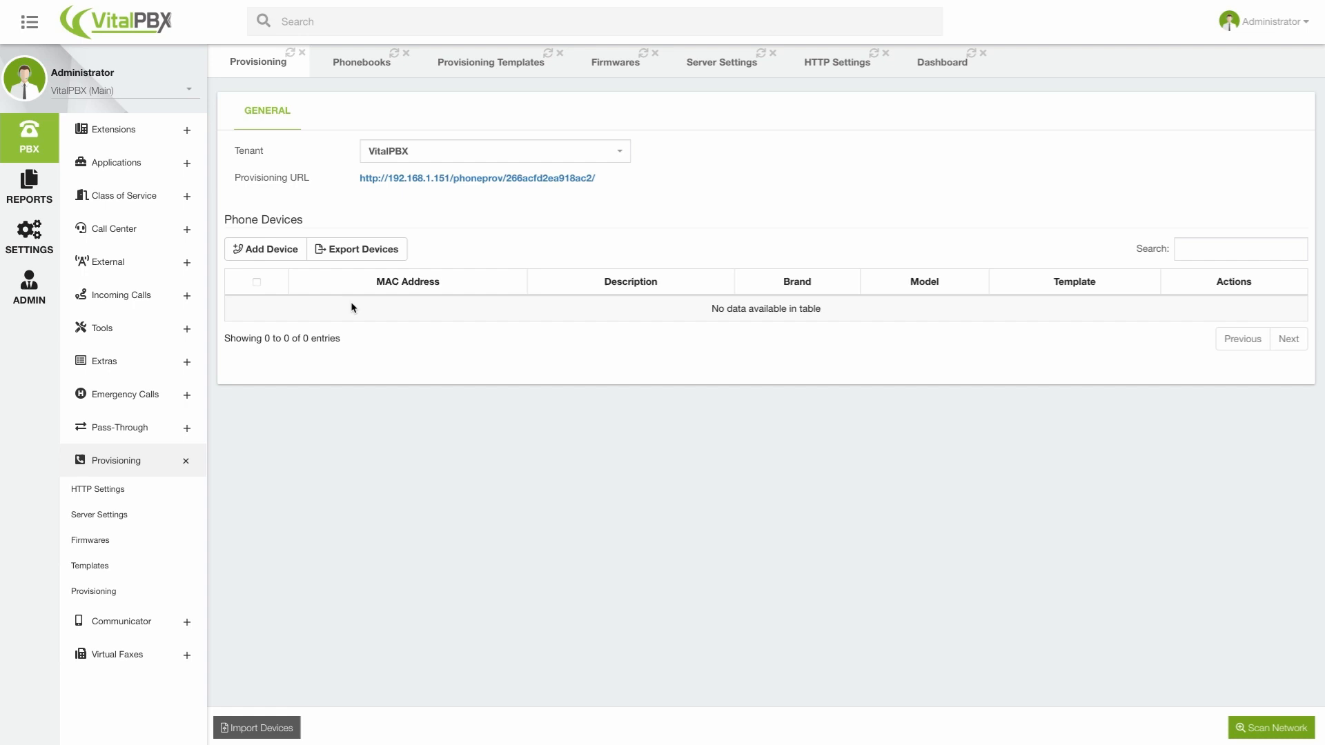
mouse_move(323, 290)
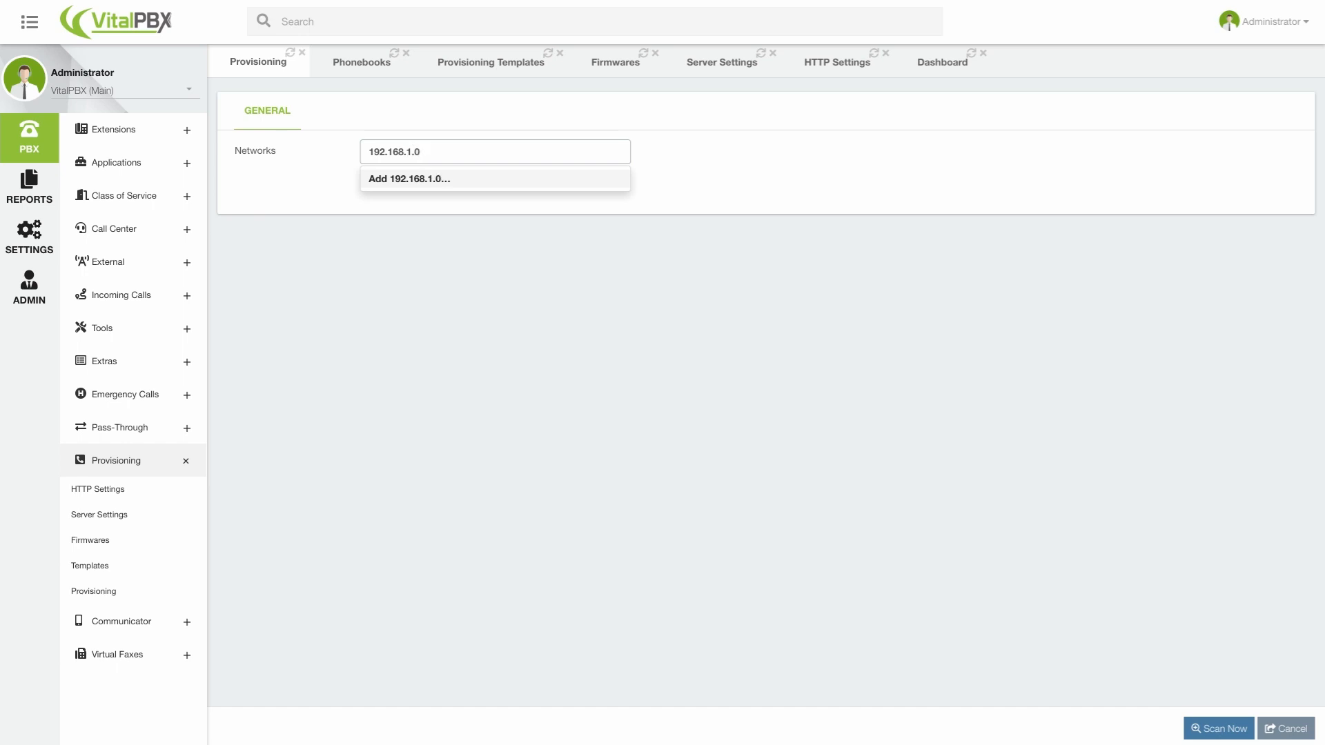
type("/")
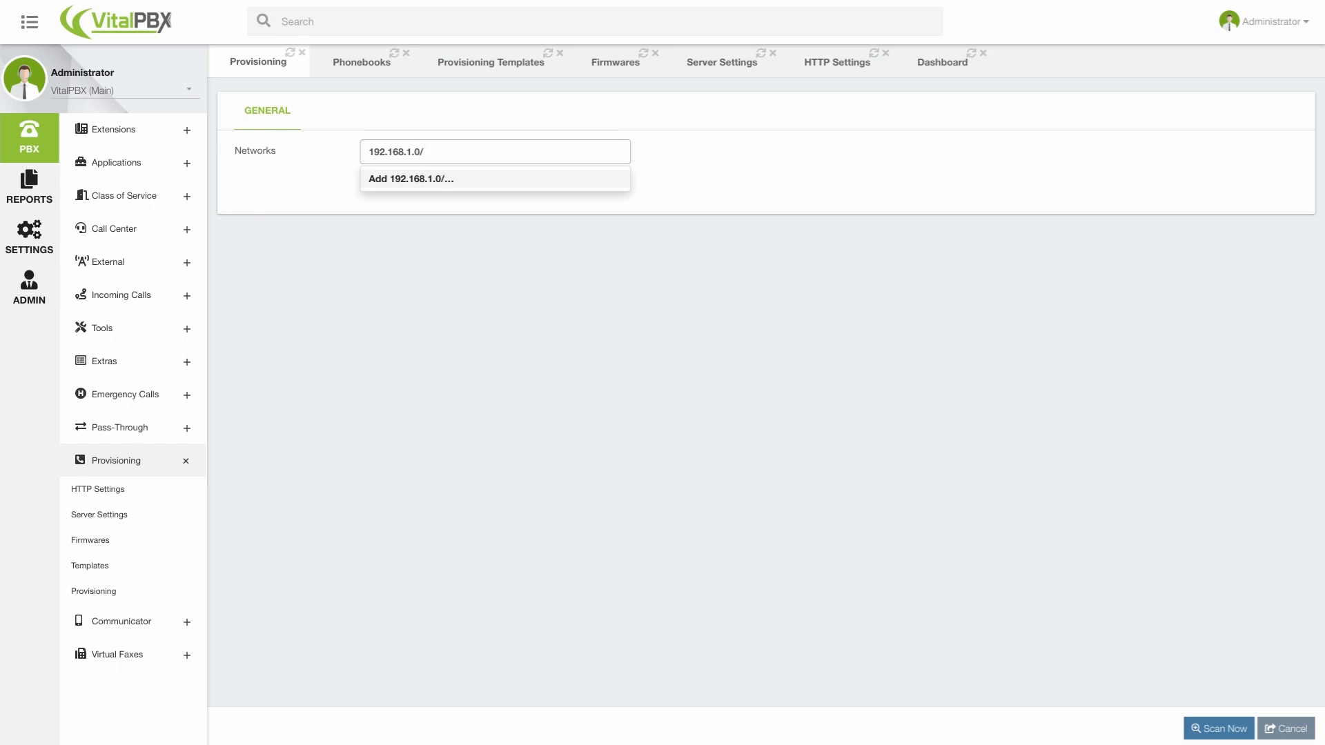
type("24")
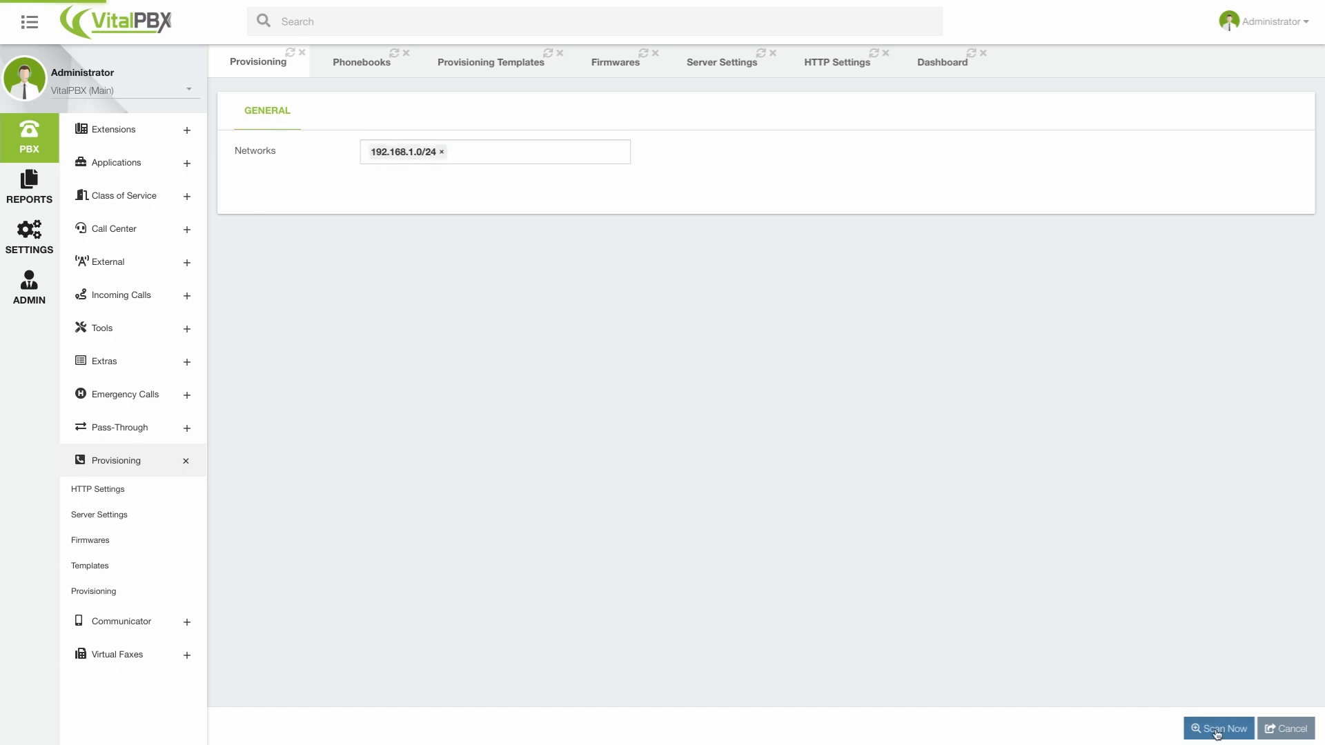
left_click(1217, 729)
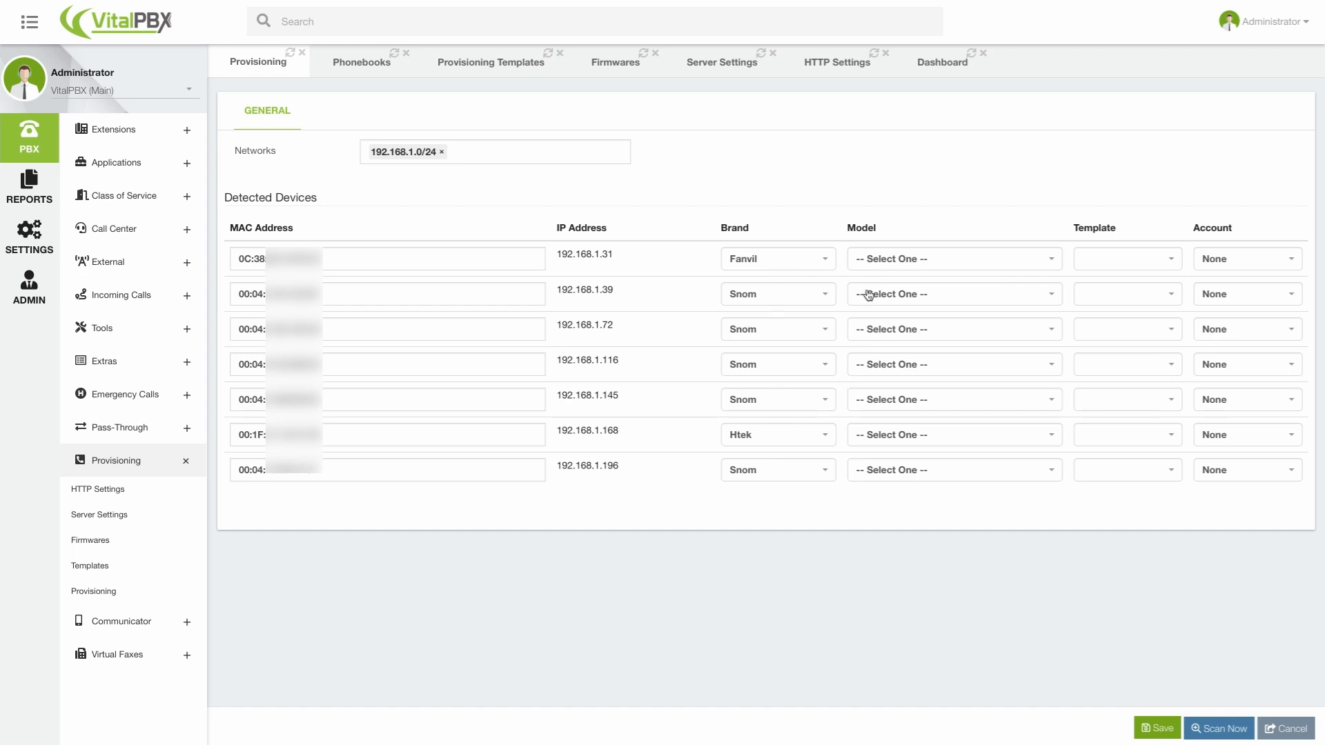
left_click(954, 258)
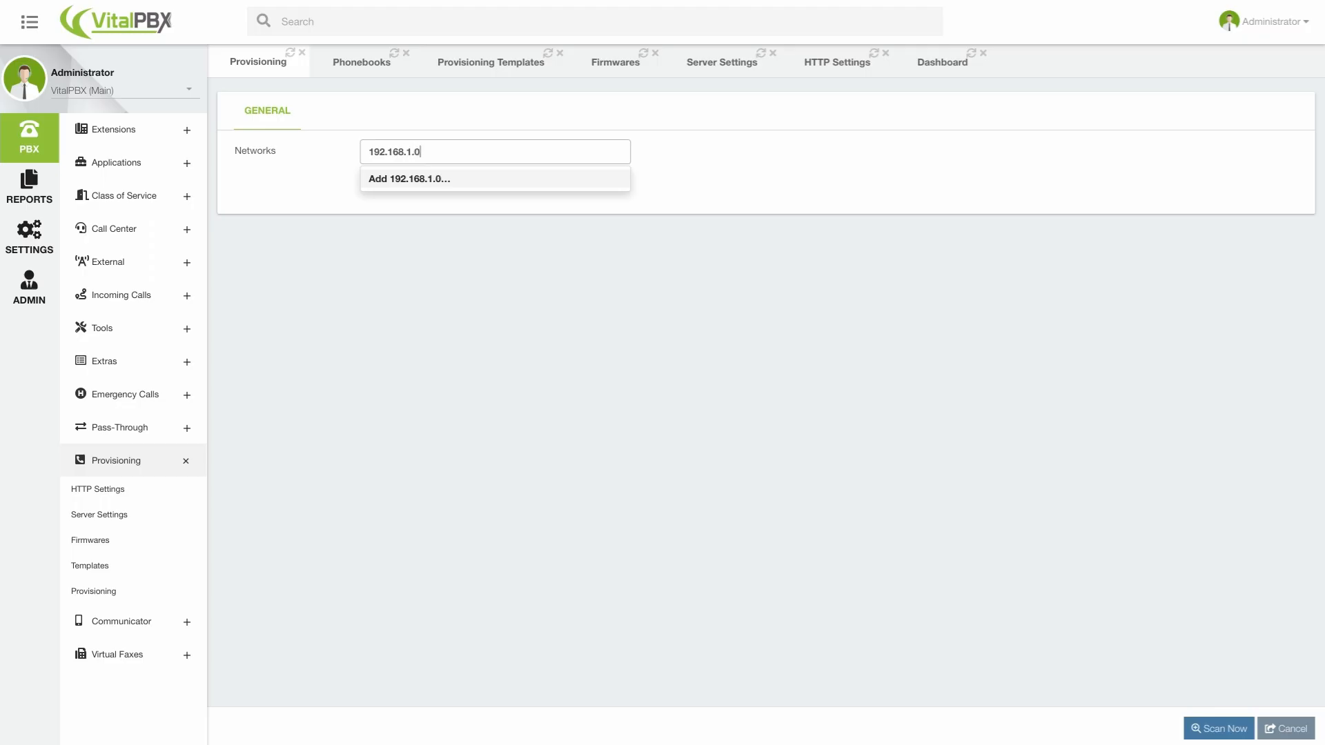
type("/")
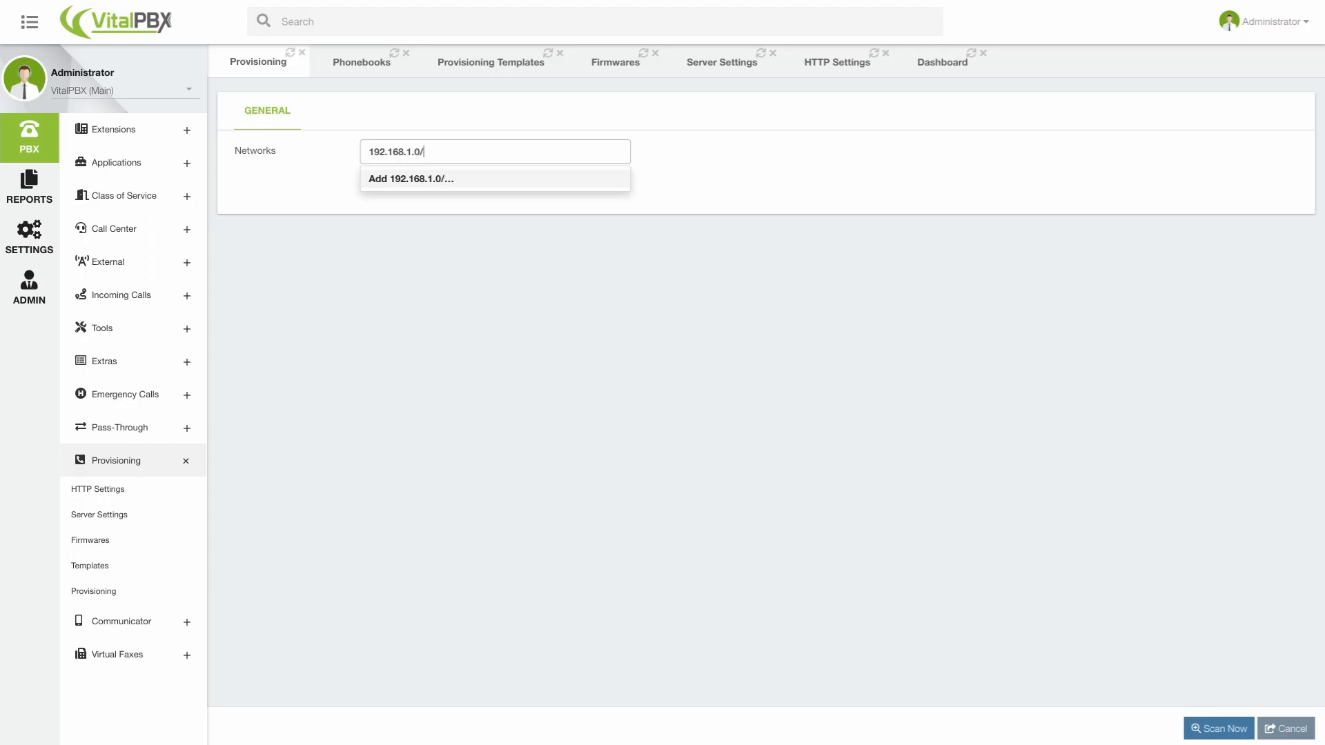
type("24")
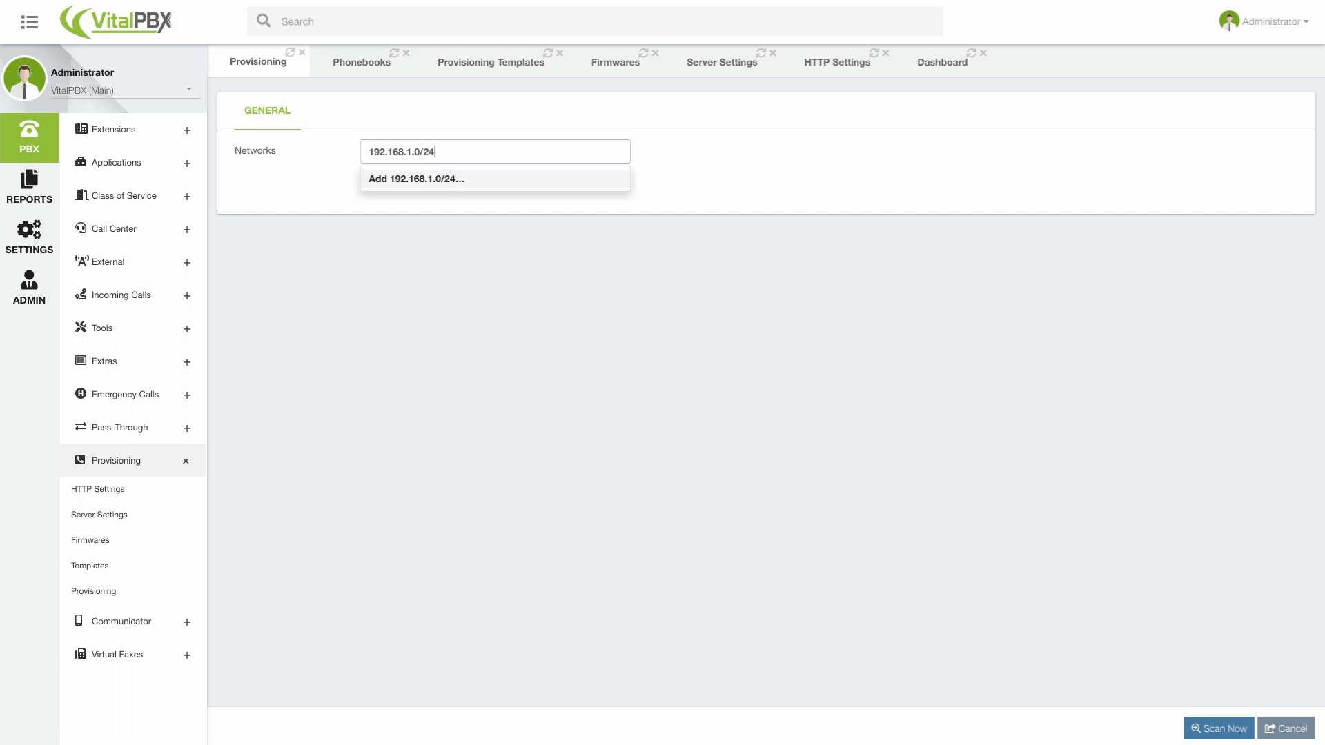
left_click(415, 178)
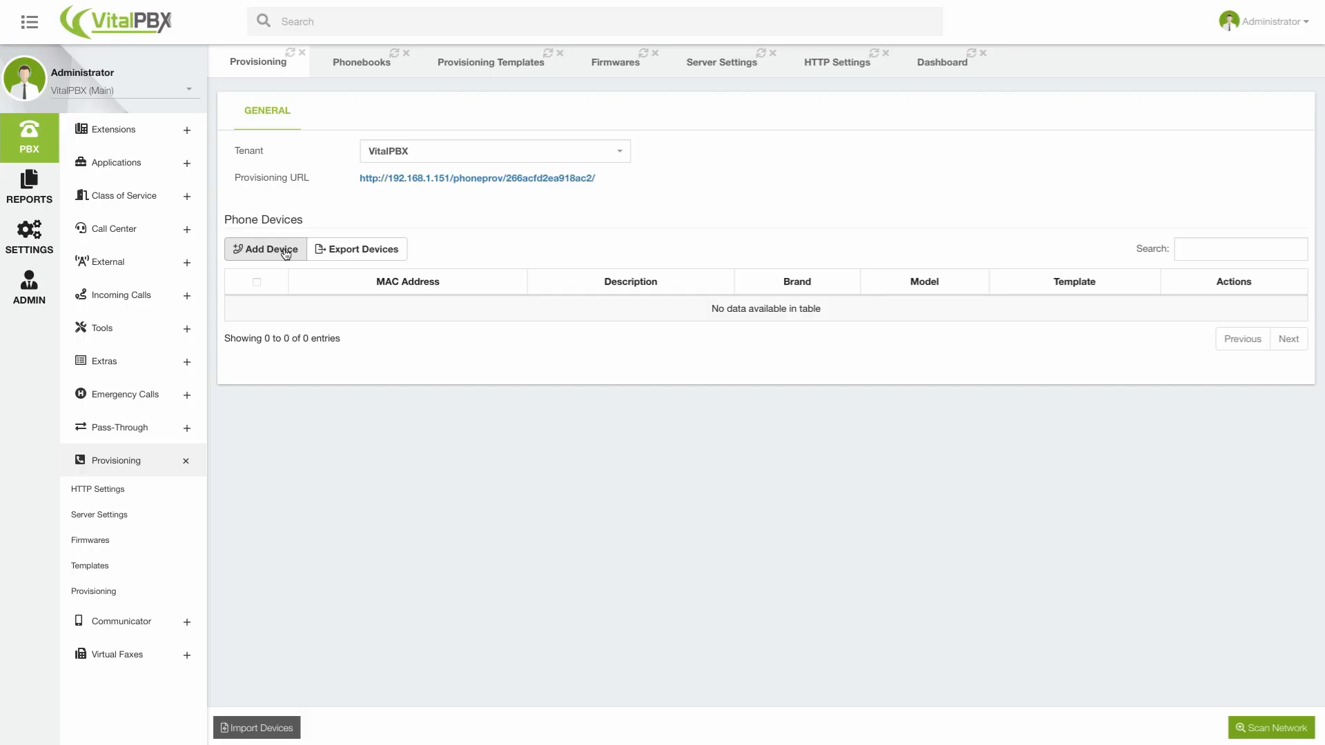
Start a new device named 'Joseph Phone' with brand Yealink and model T58V
left_click(265, 248)
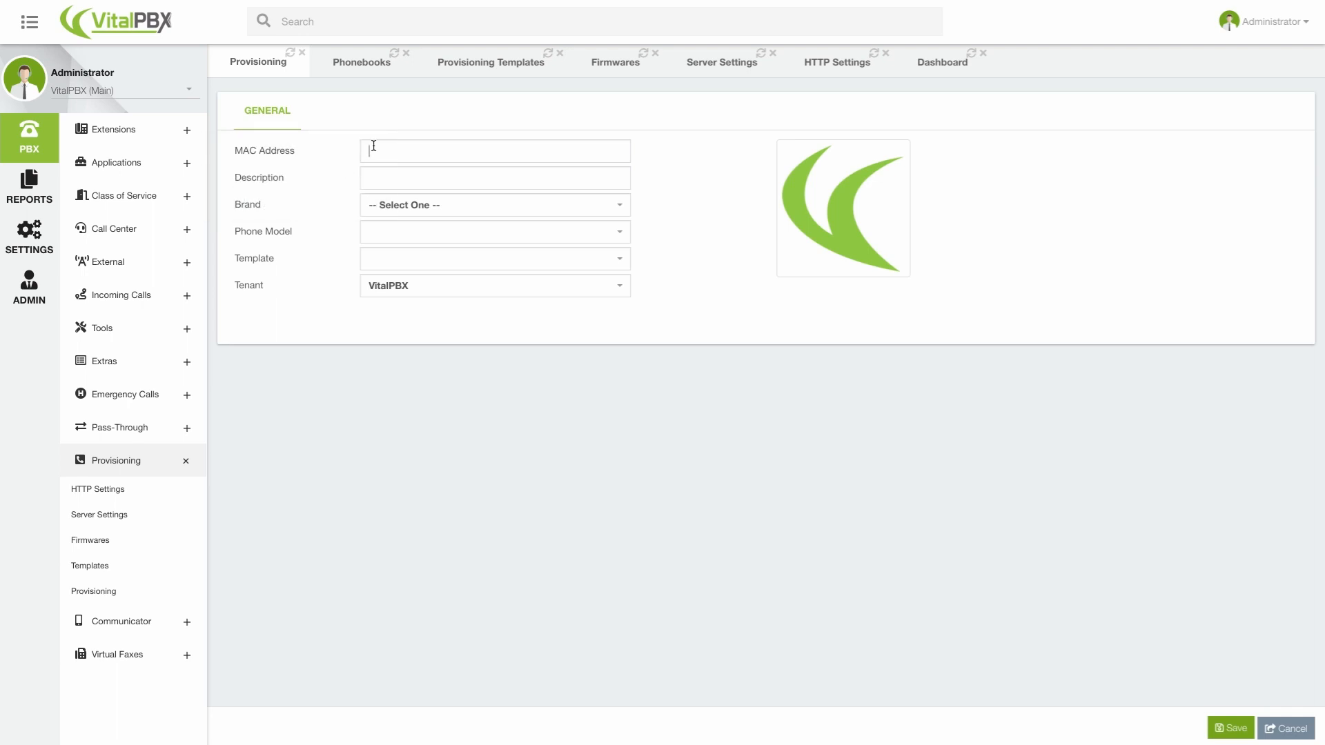
left_click(494, 150)
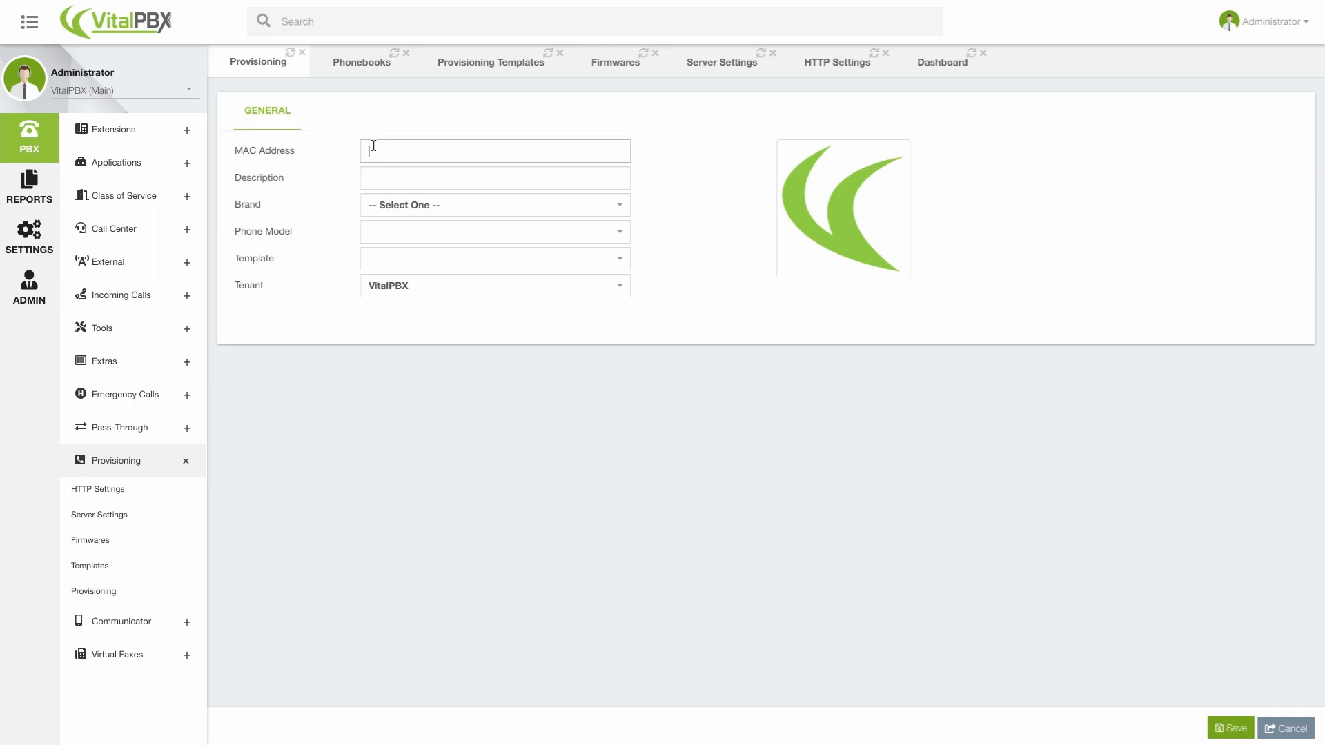
type("Joseph Phone")
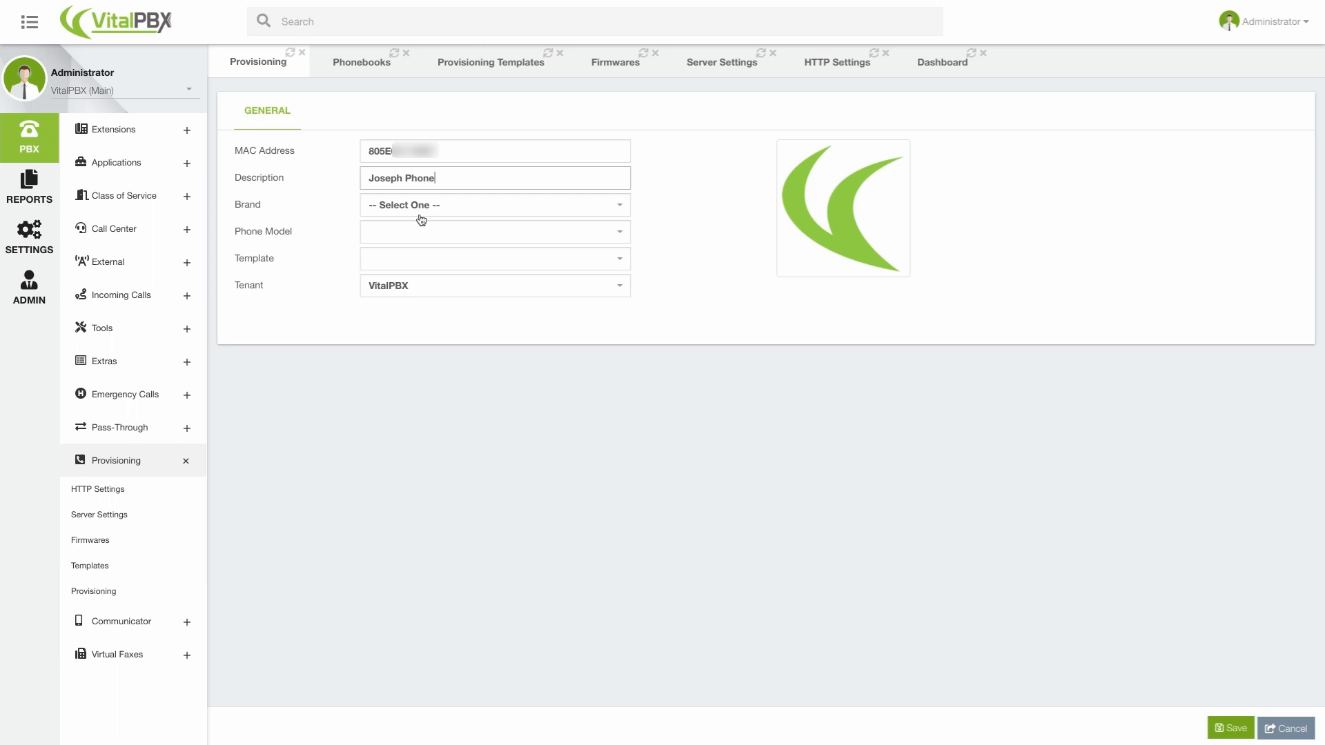
left_click(494, 204)
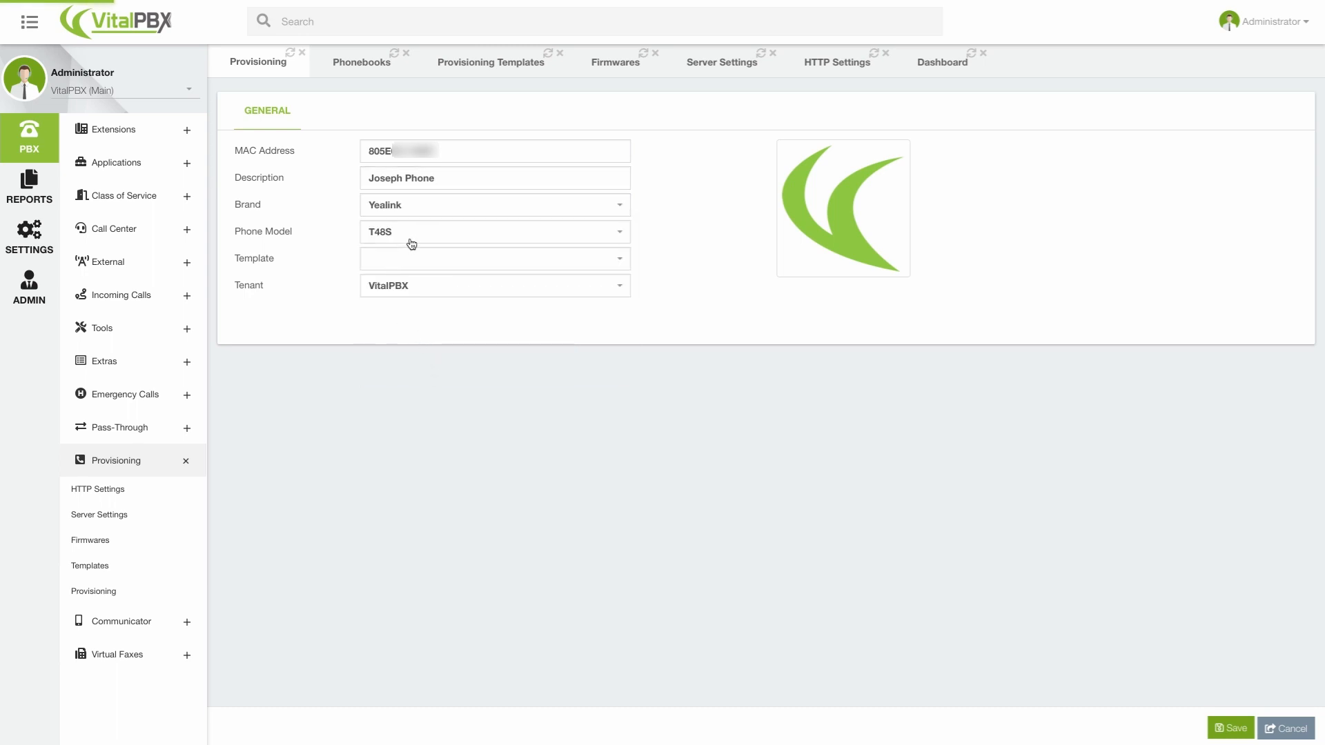
left_click(494, 230)
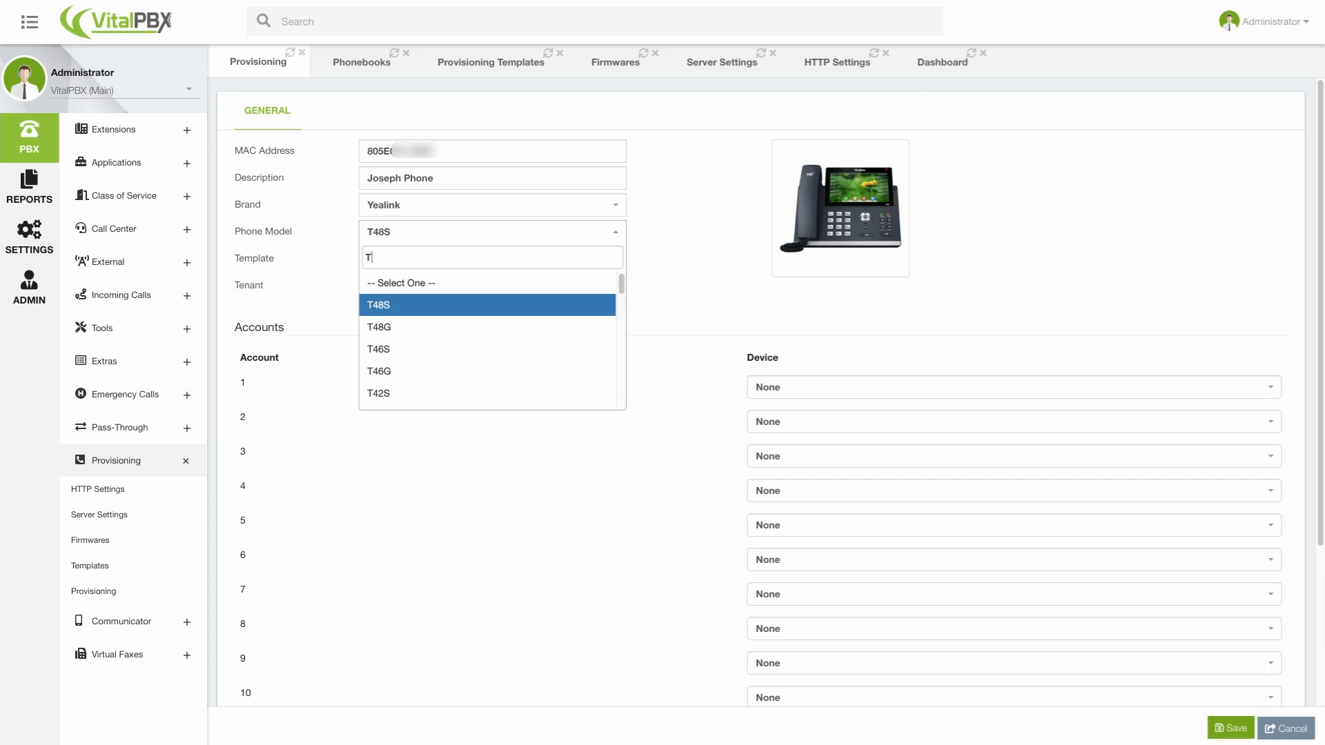
type("58V")
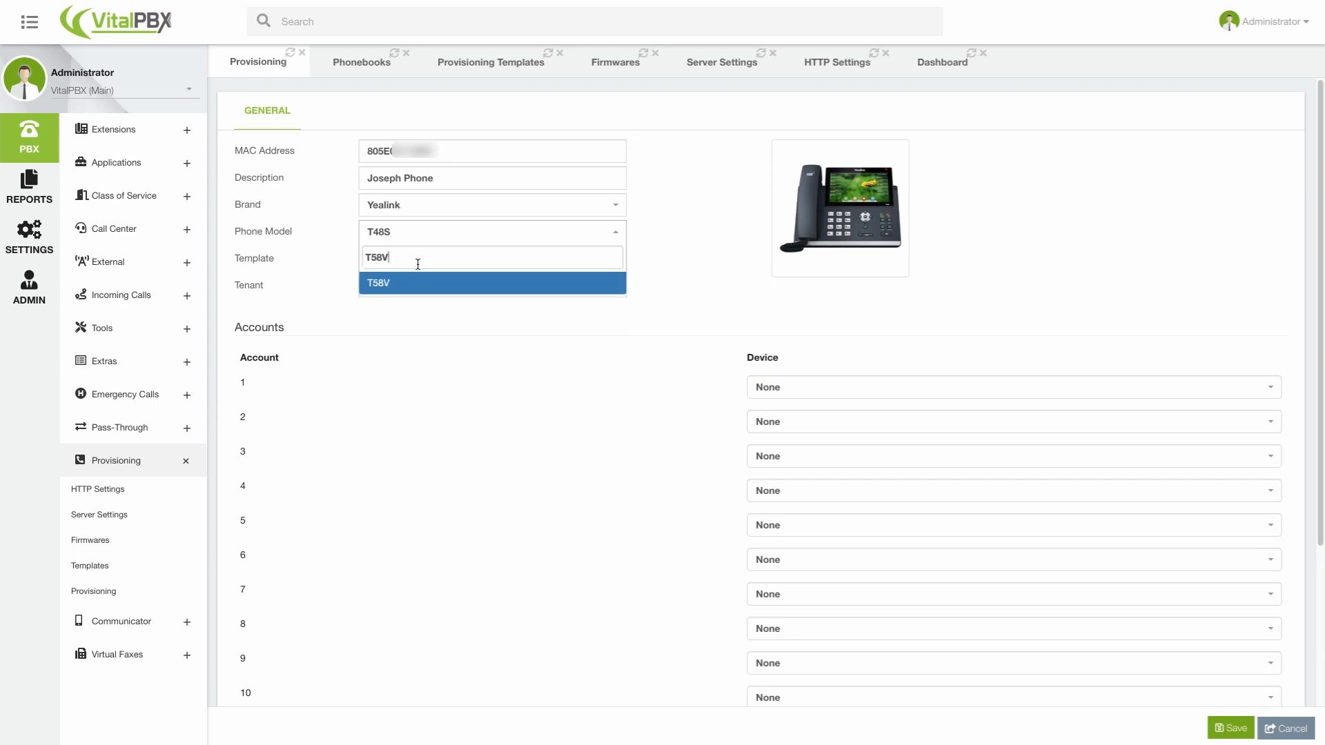
left_click(377, 282)
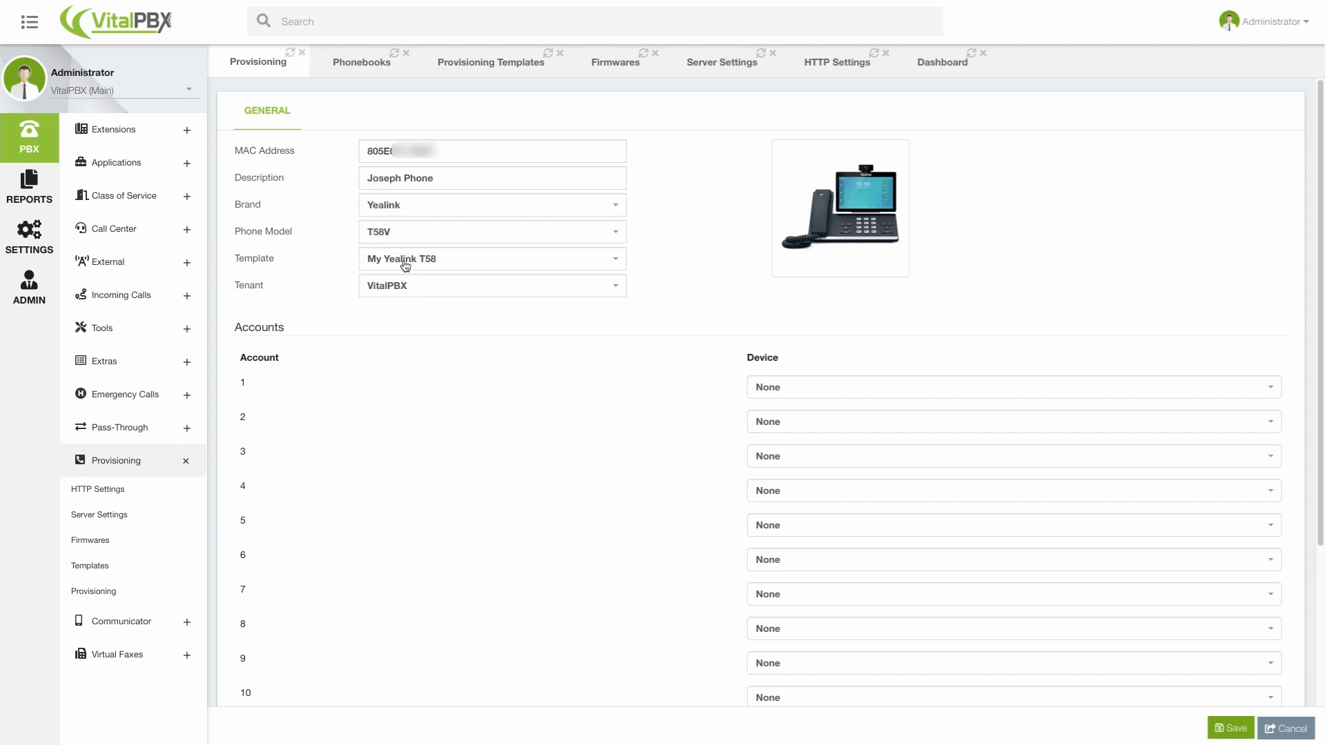
Assign template My Yealink T58, tenant VitalPBX and account 1 PJSIP/3802, then save
left_click(490, 259)
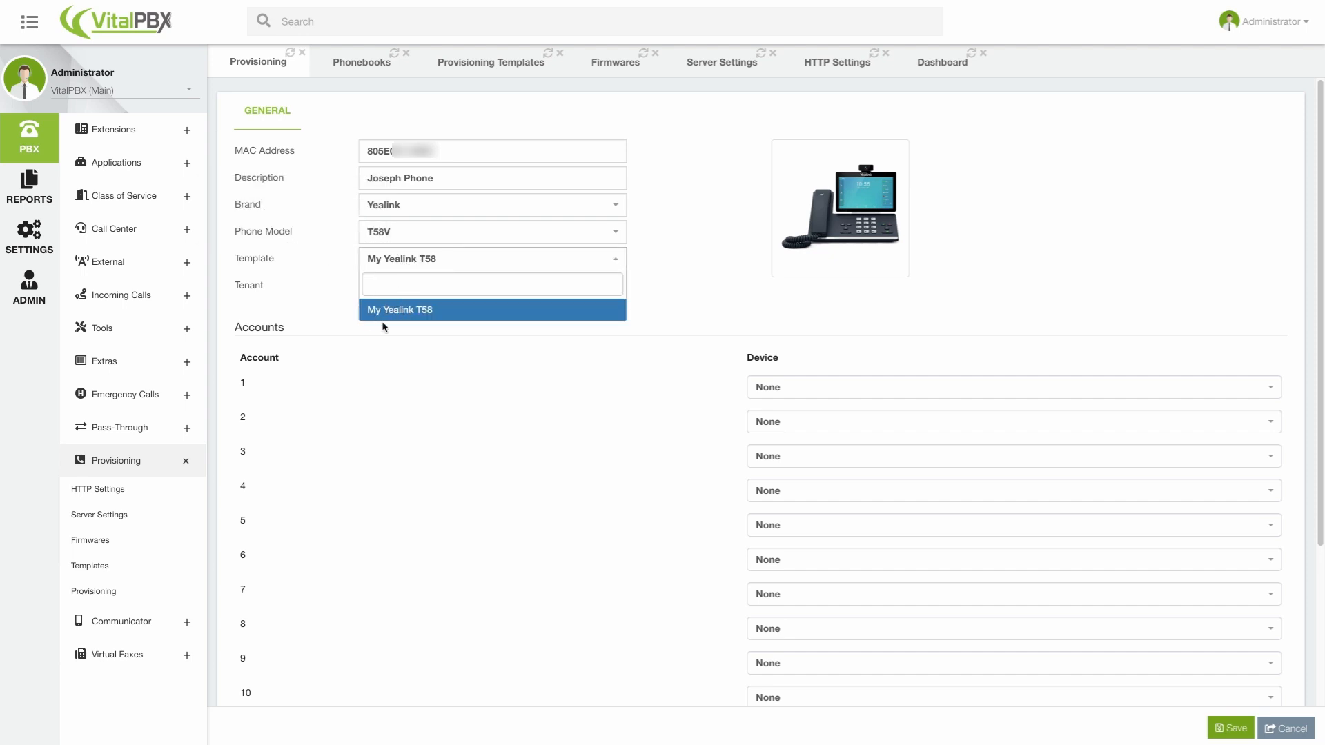
left_click(399, 310)
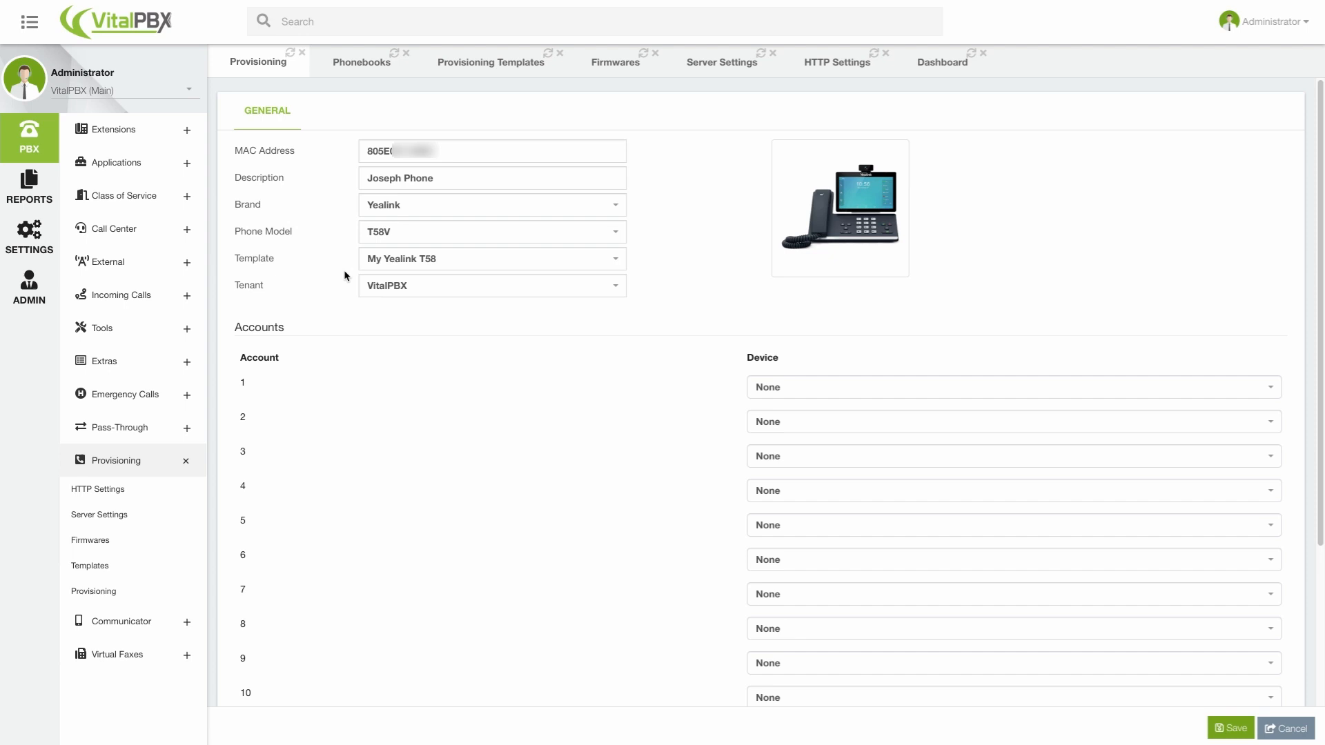
left_click(492, 285)
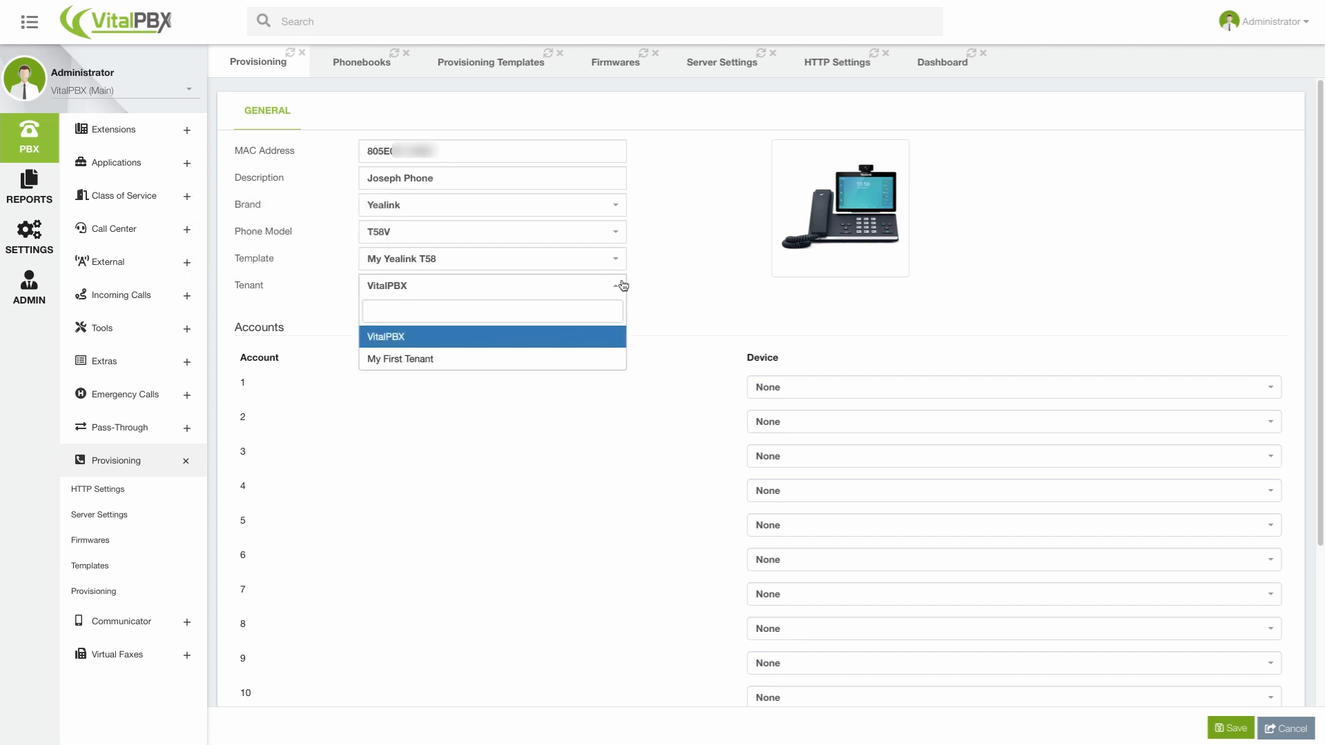
left_click(385, 336)
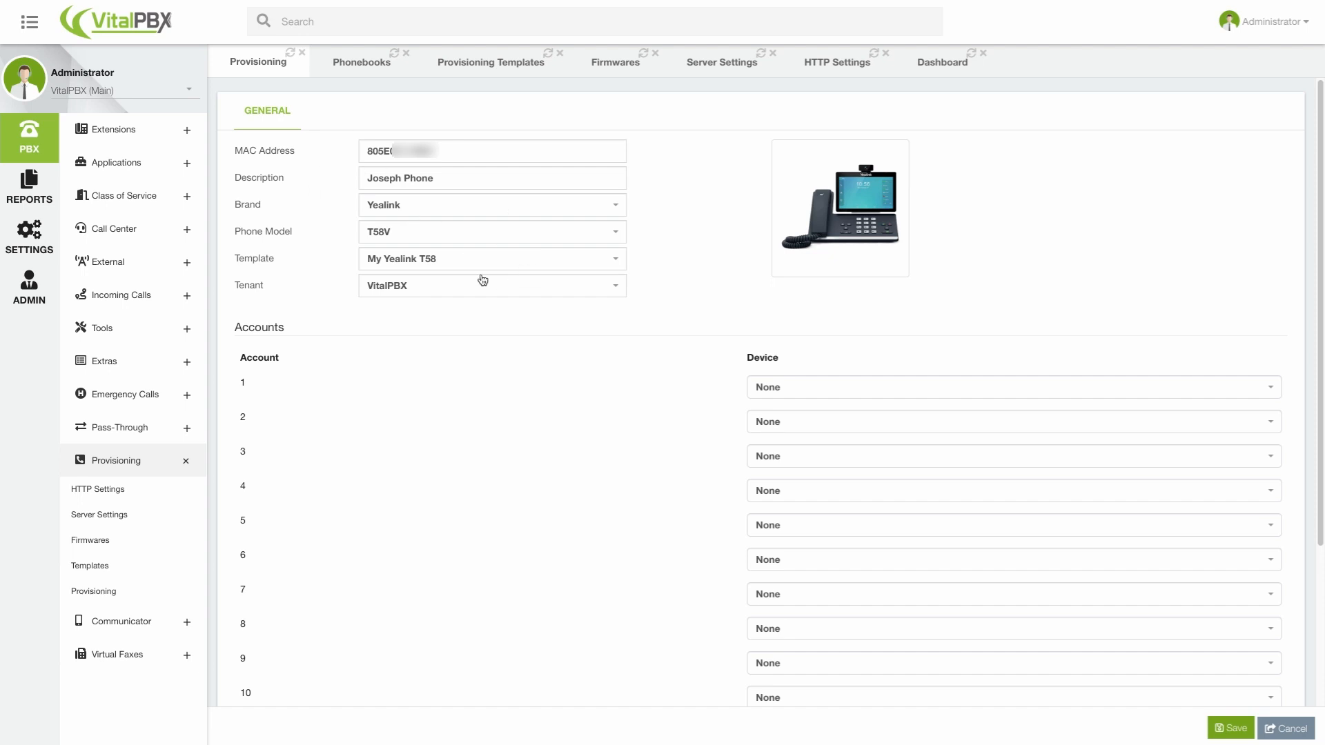
mouse_move(759, 388)
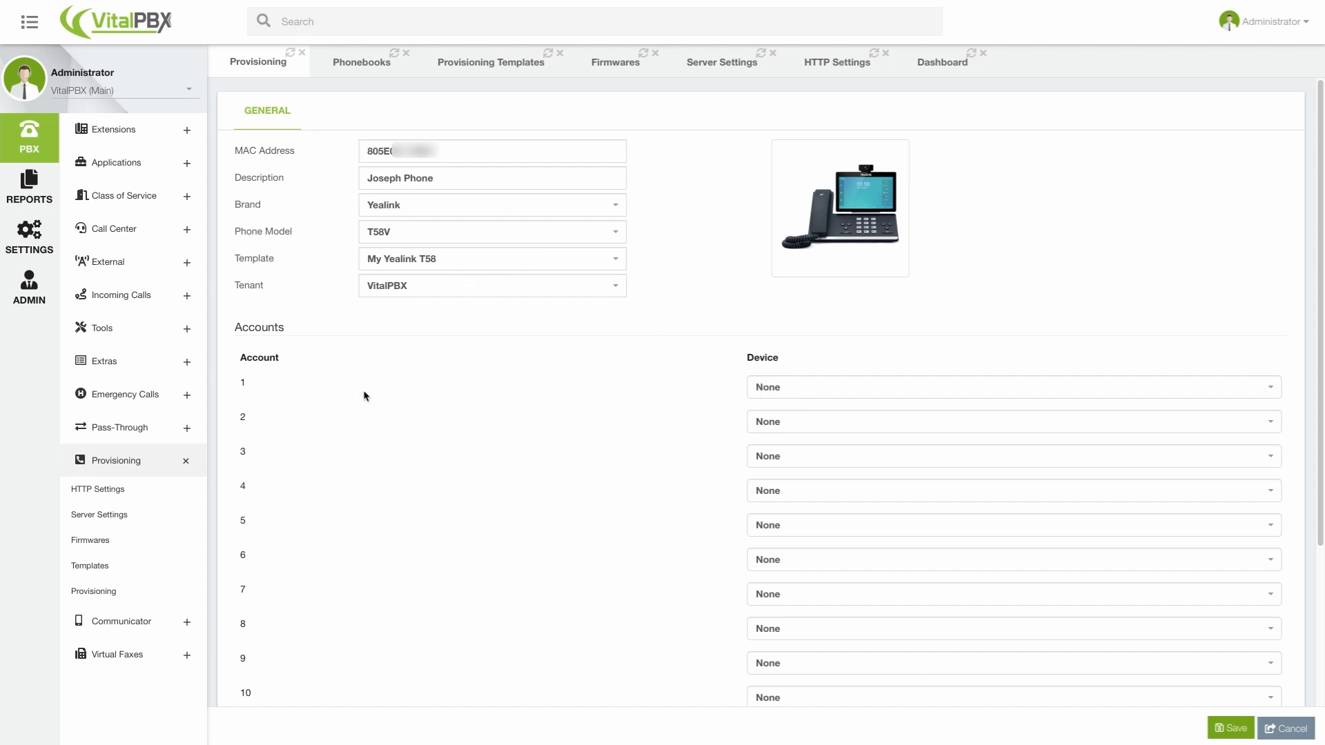
left_click(1011, 387)
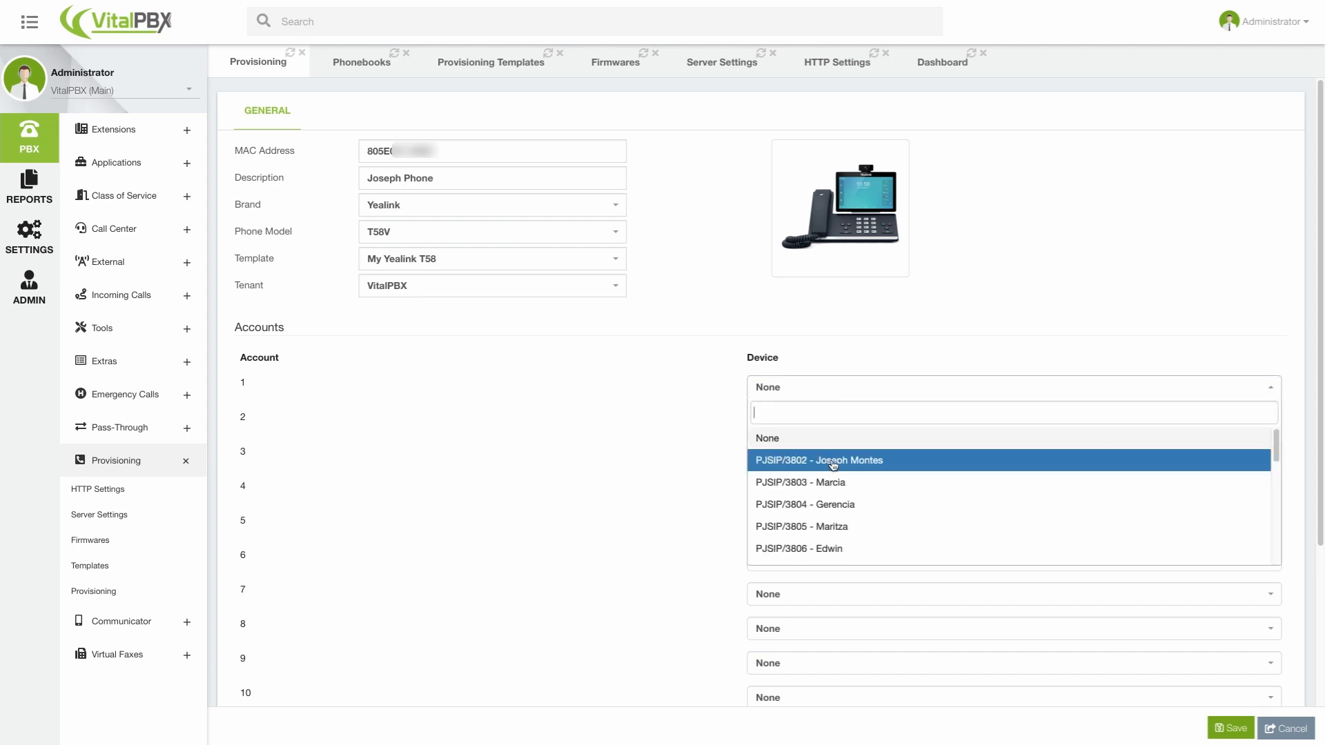
left_click(817, 459)
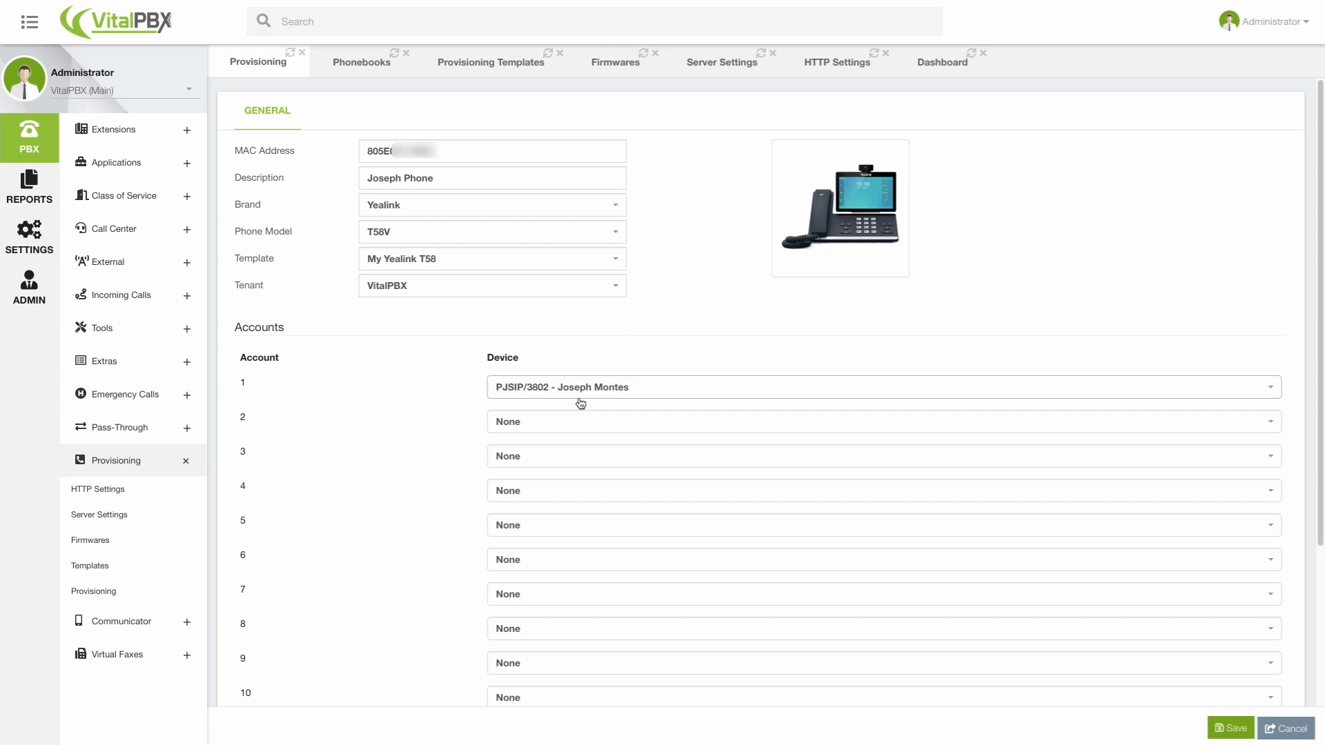
mouse_move(1016, 677)
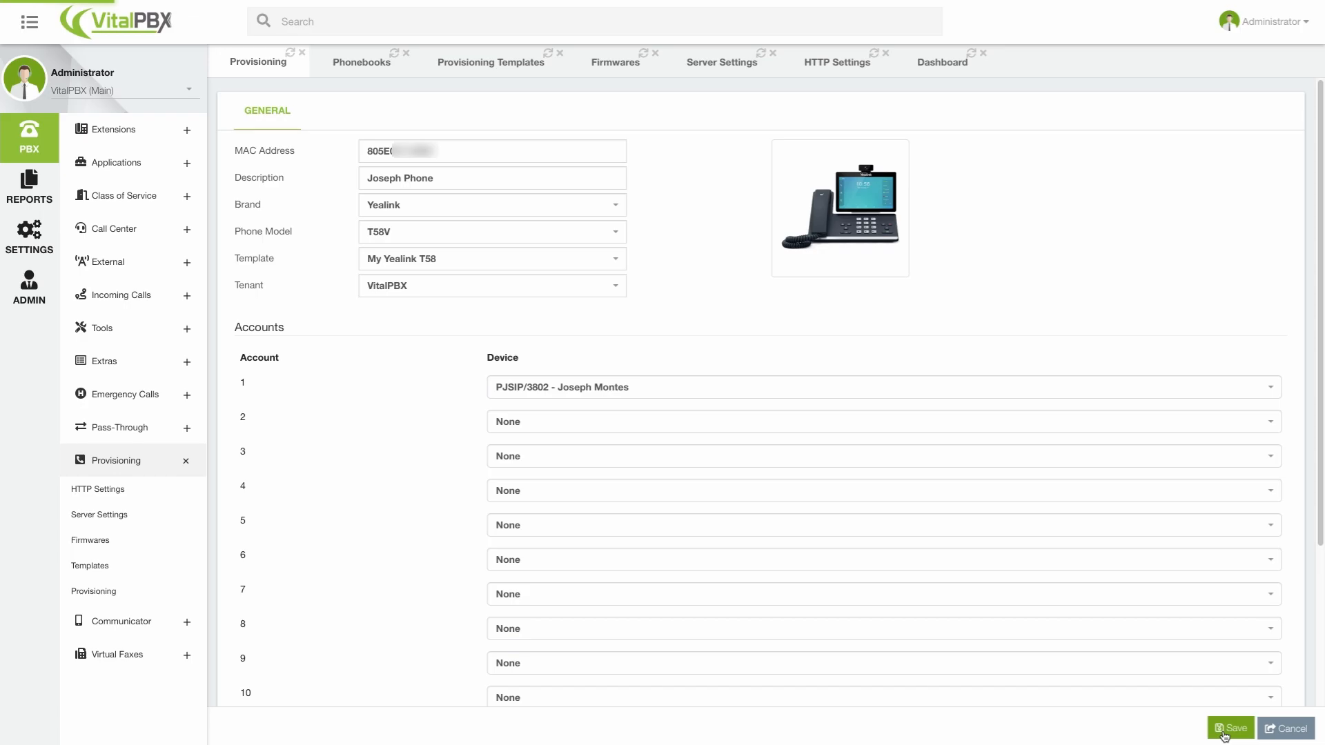
left_click(1230, 727)
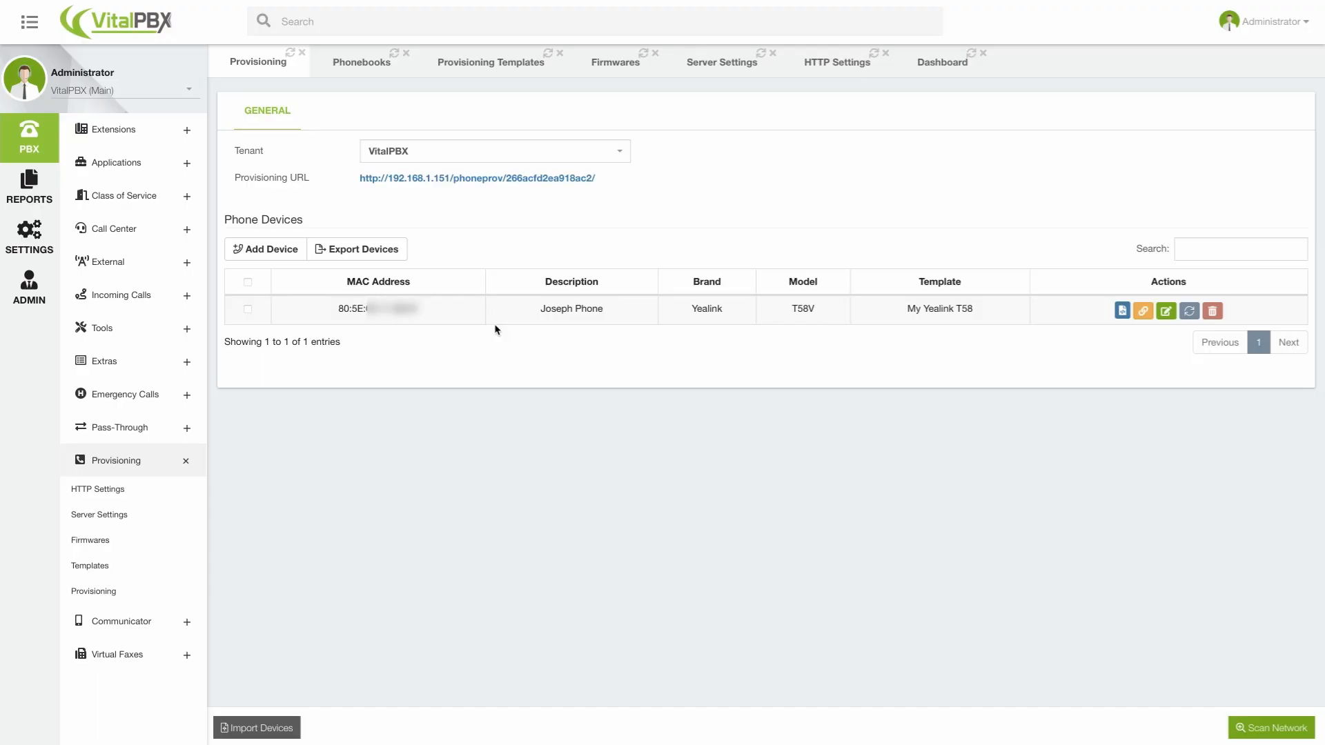
mouse_move(586, 187)
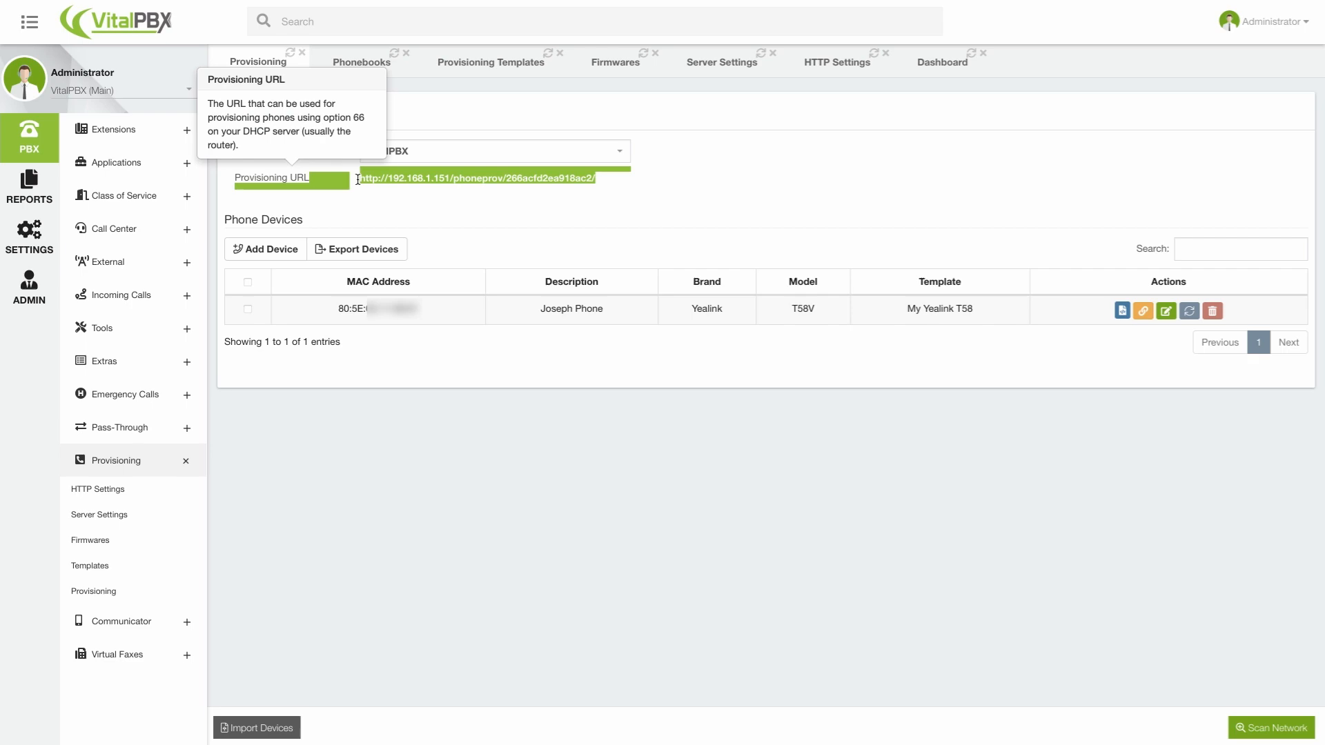
Copy the tenant's provisioning URL from the VitalPBX Provisioning page
right_click(474, 178)
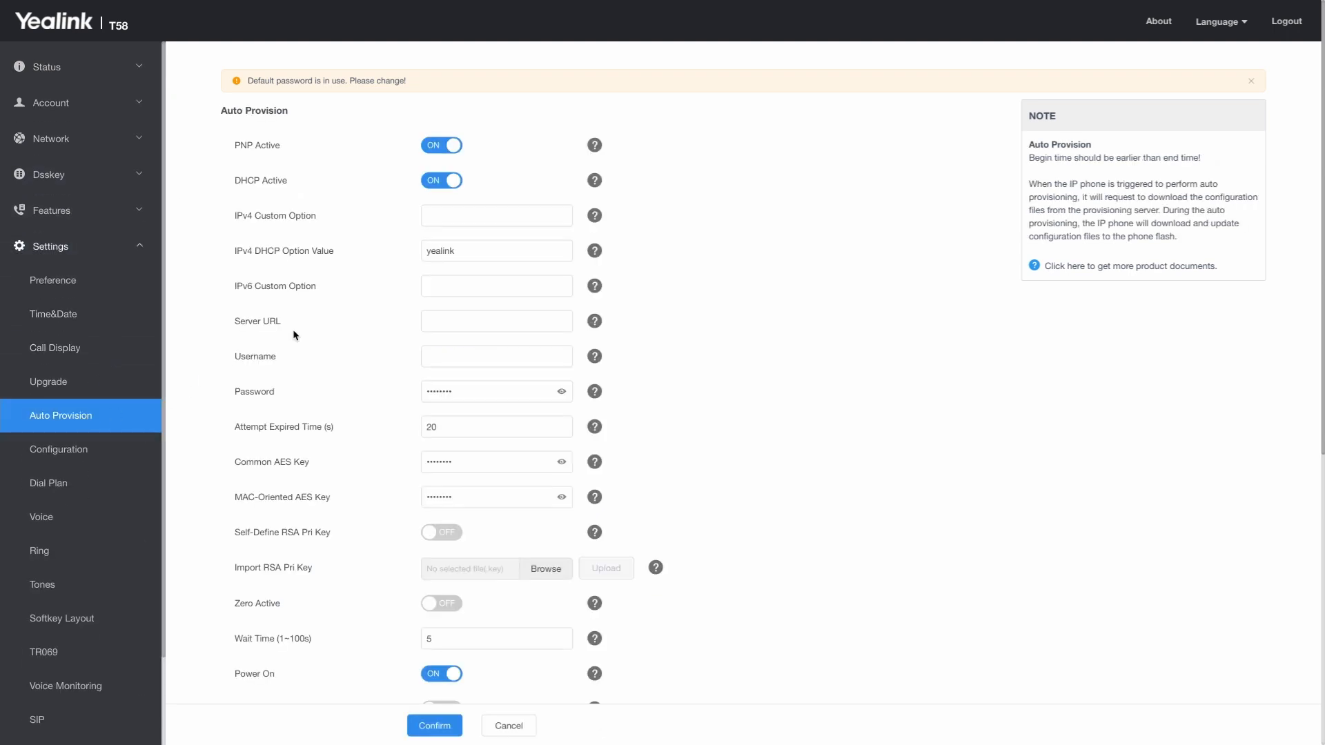
left_click(496, 321)
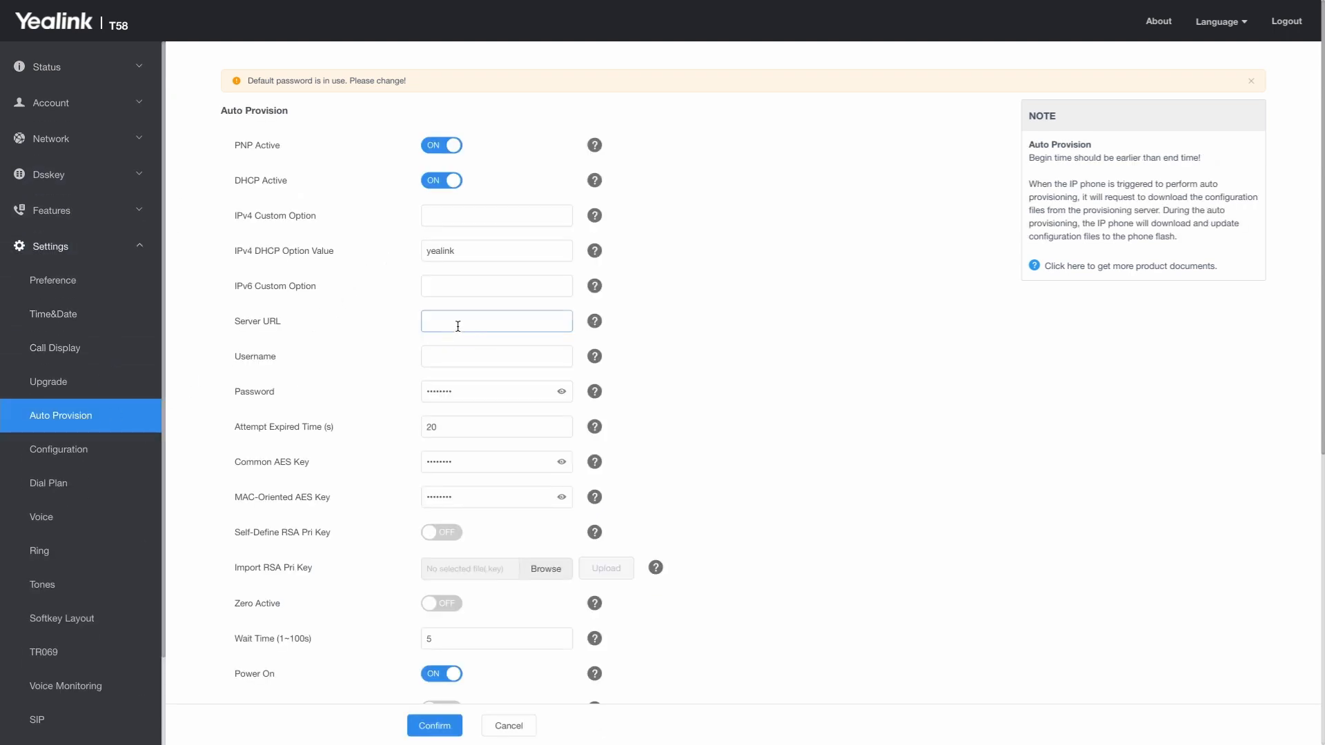
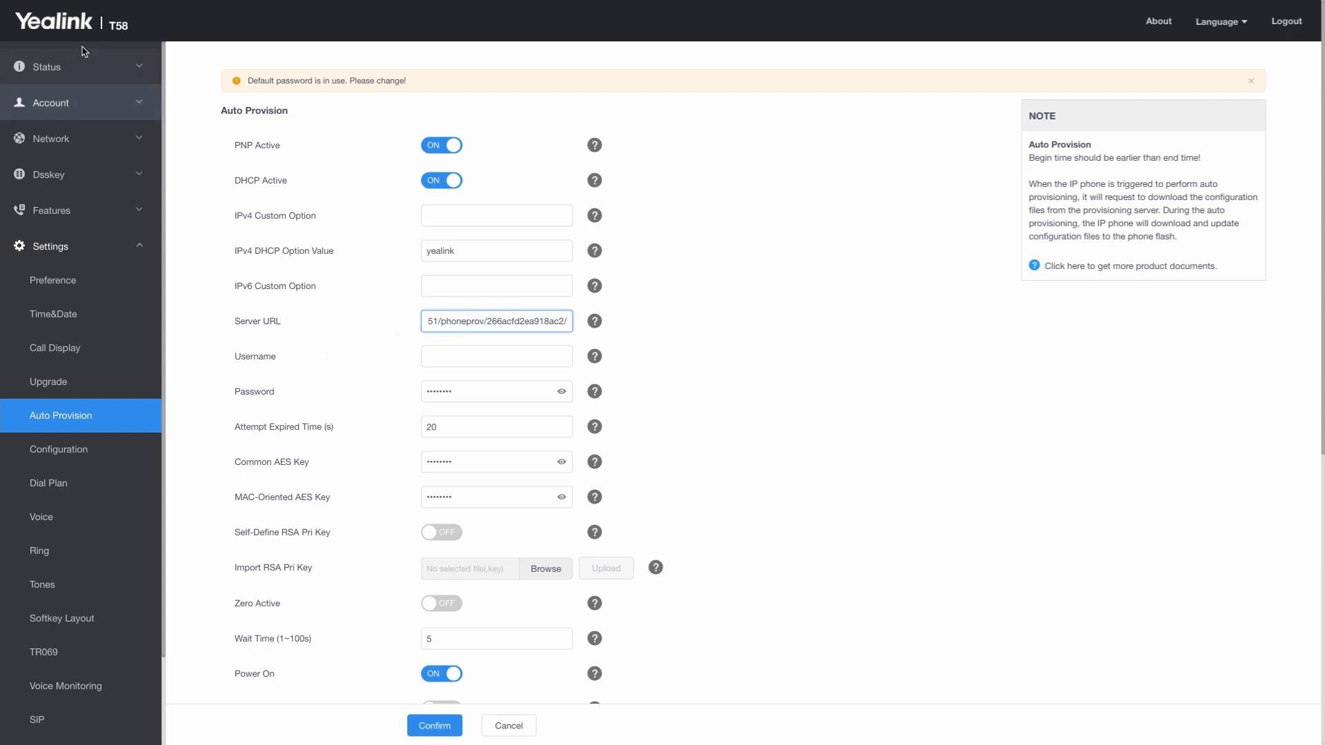
scroll("down", 3)
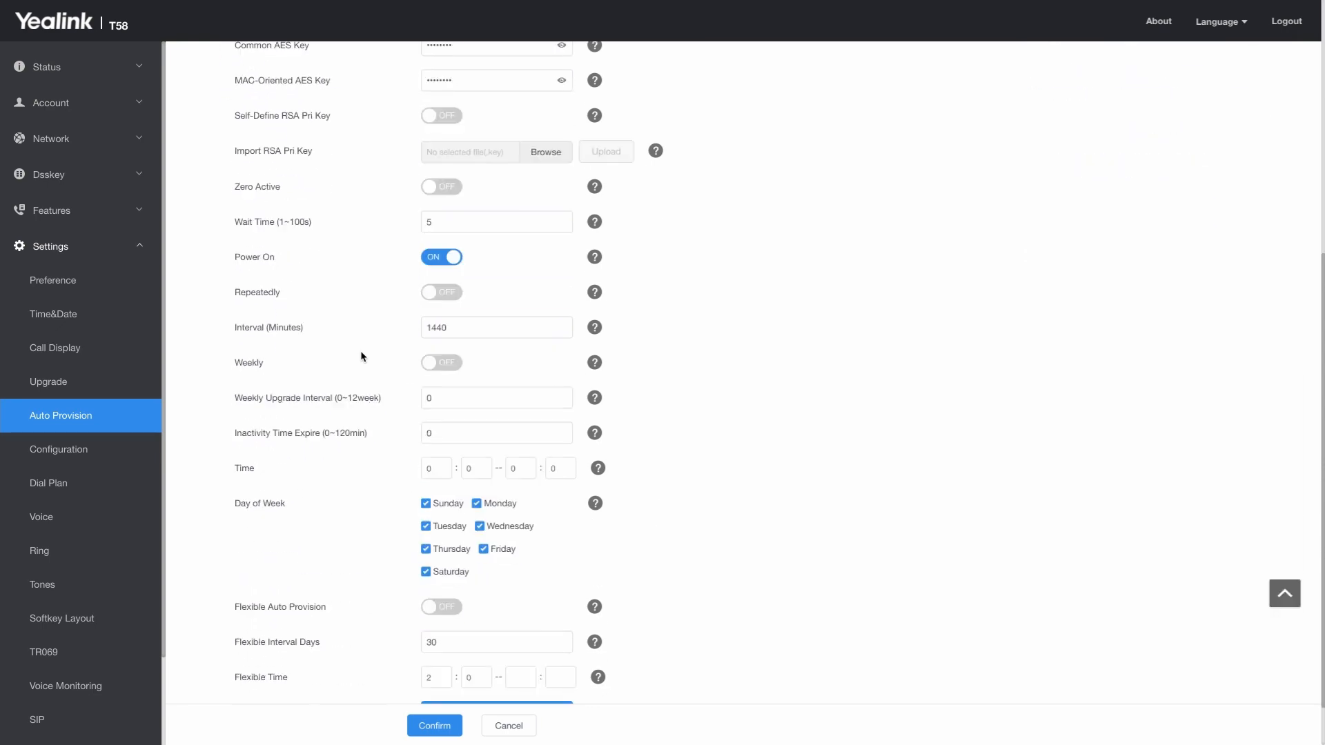
left_click(434, 725)
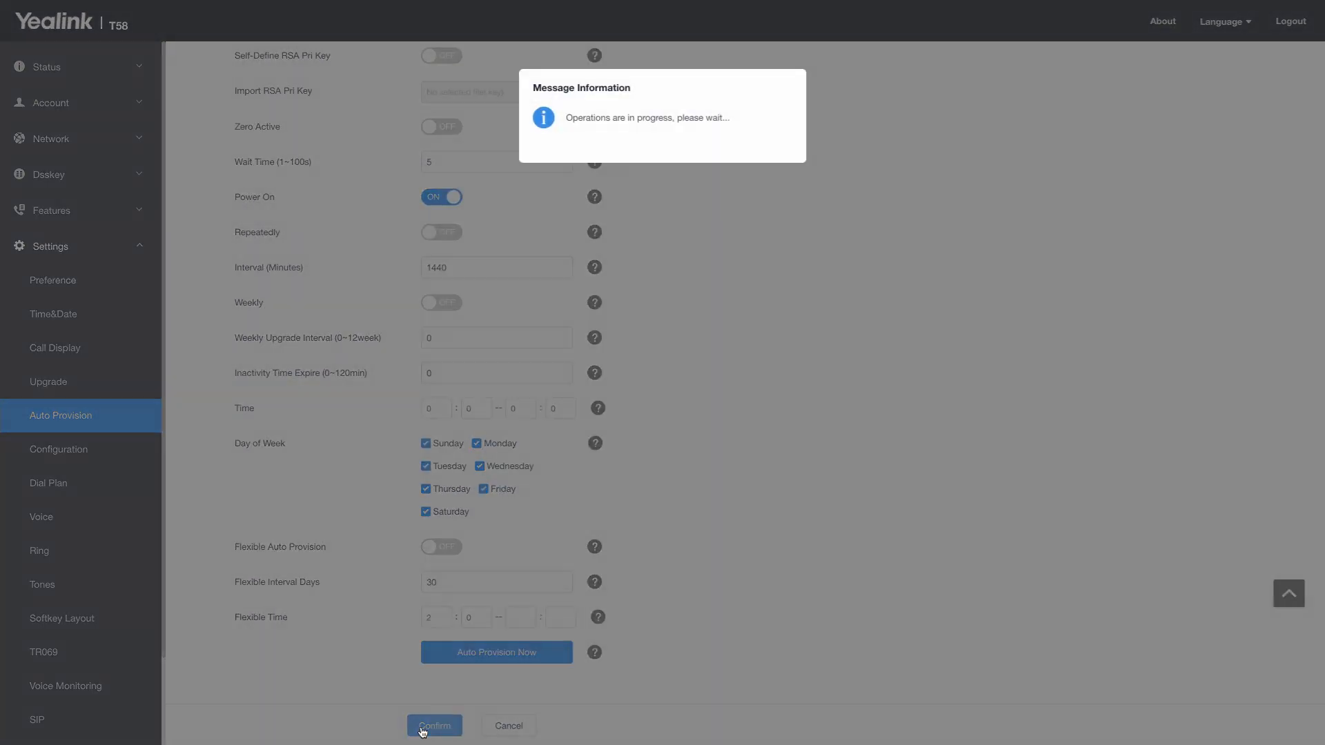
left_click(434, 725)
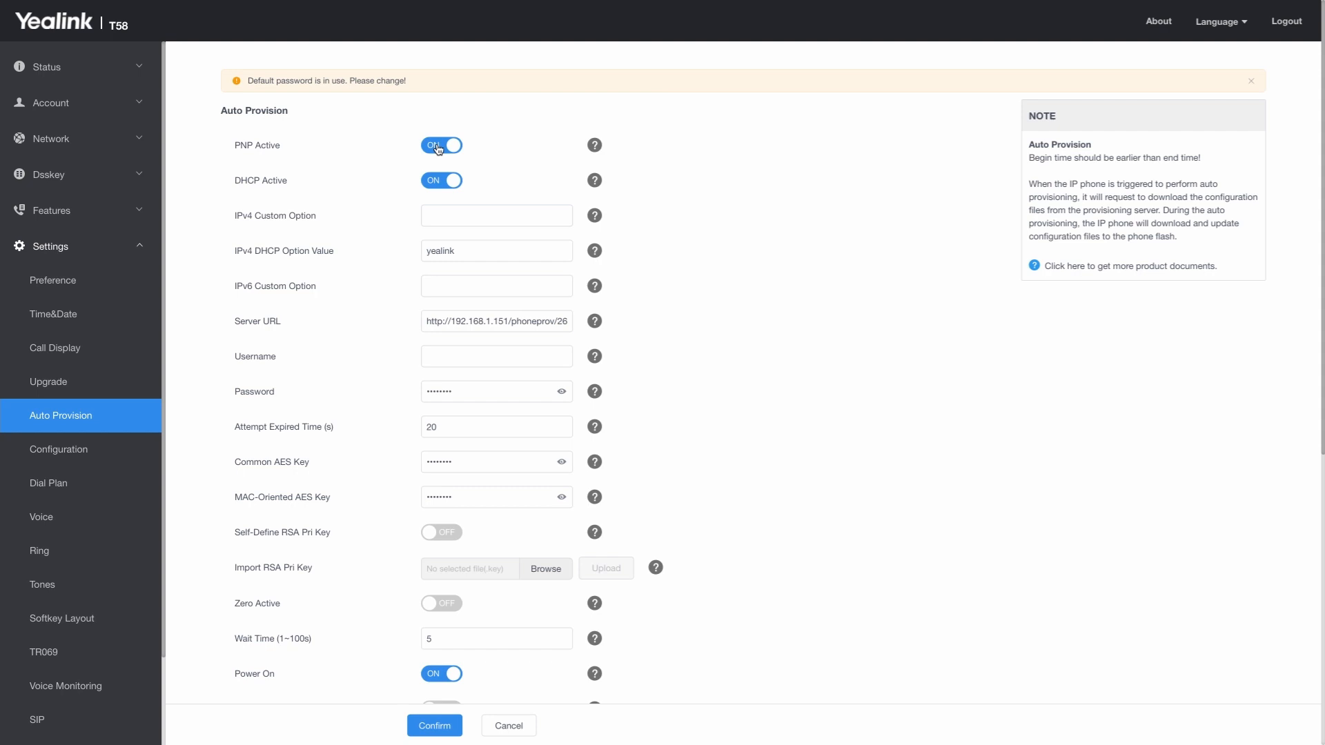
left_click(441, 144)
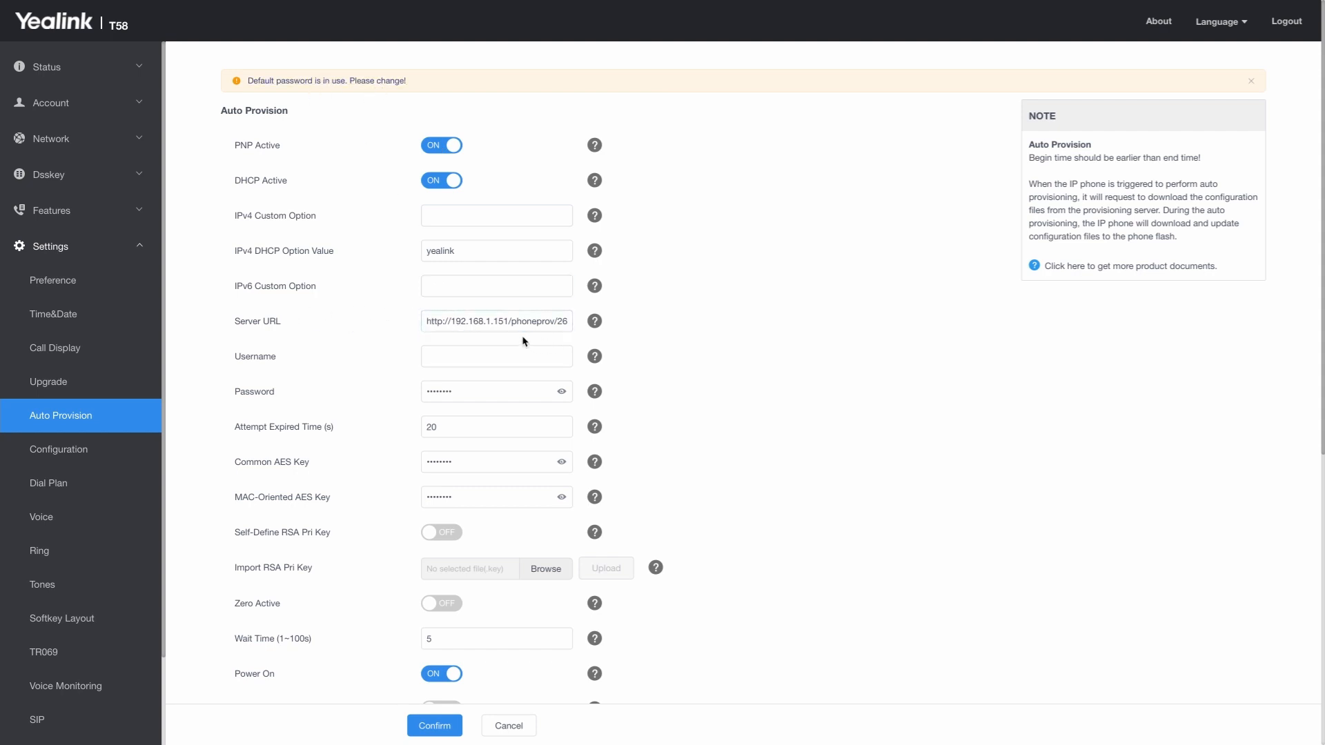
Run Auto Provision Now on the phone and confirm the prompt
scroll("down", 3)
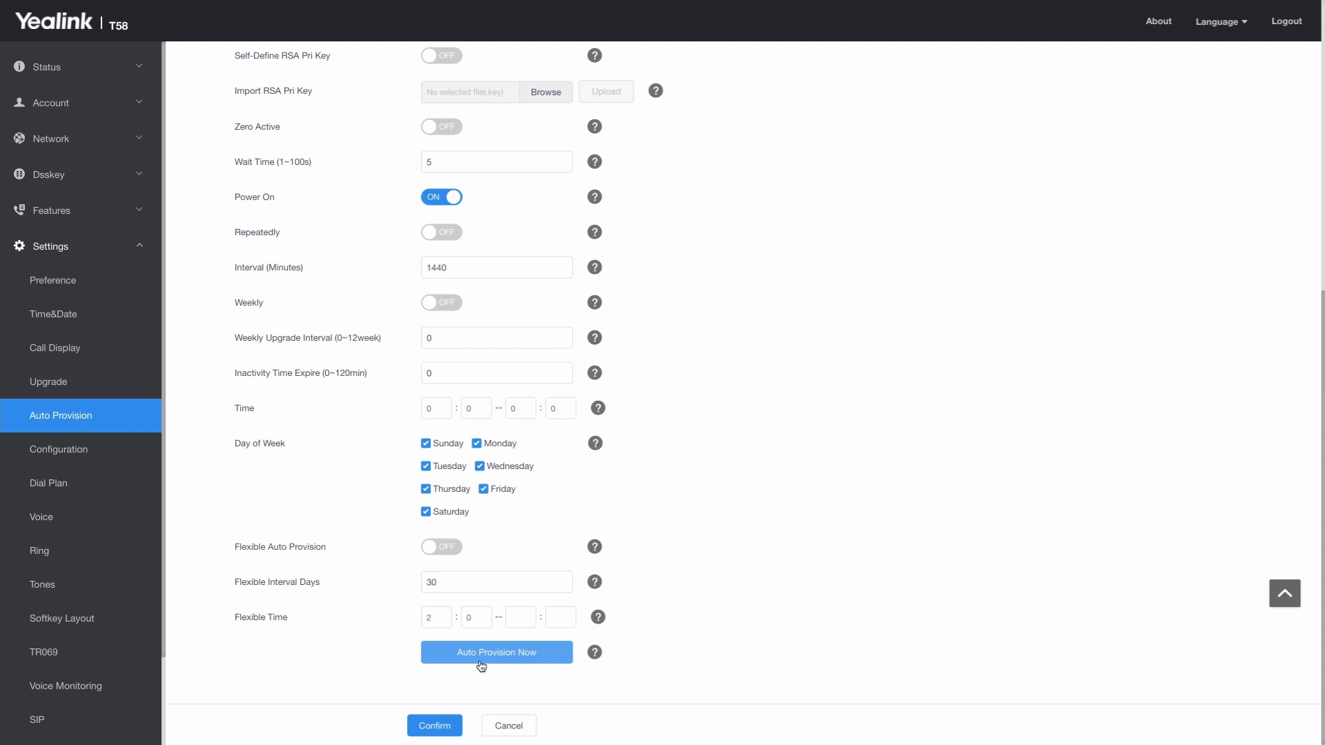
left_click(497, 651)
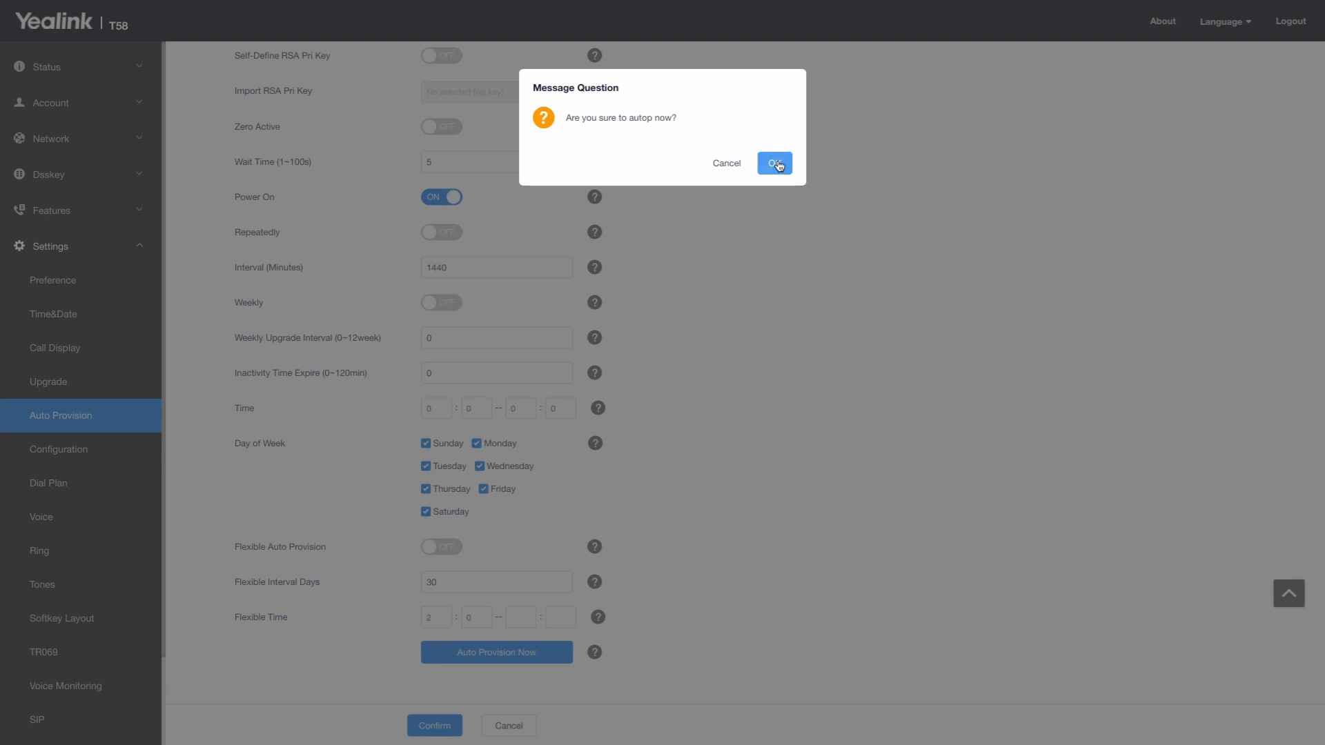
left_click(774, 162)
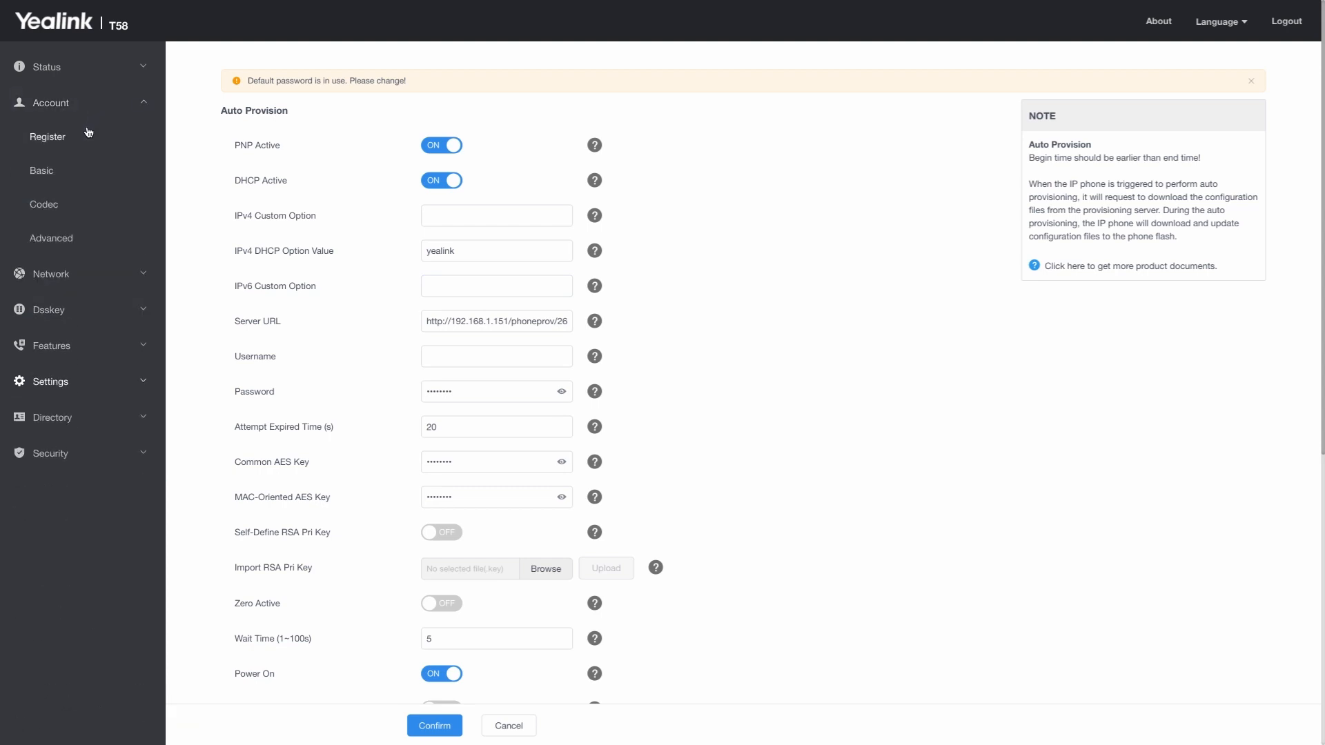
Check Account 1 is registered as extension 3802 on SIP server 192.168.1.151
left_click(48, 137)
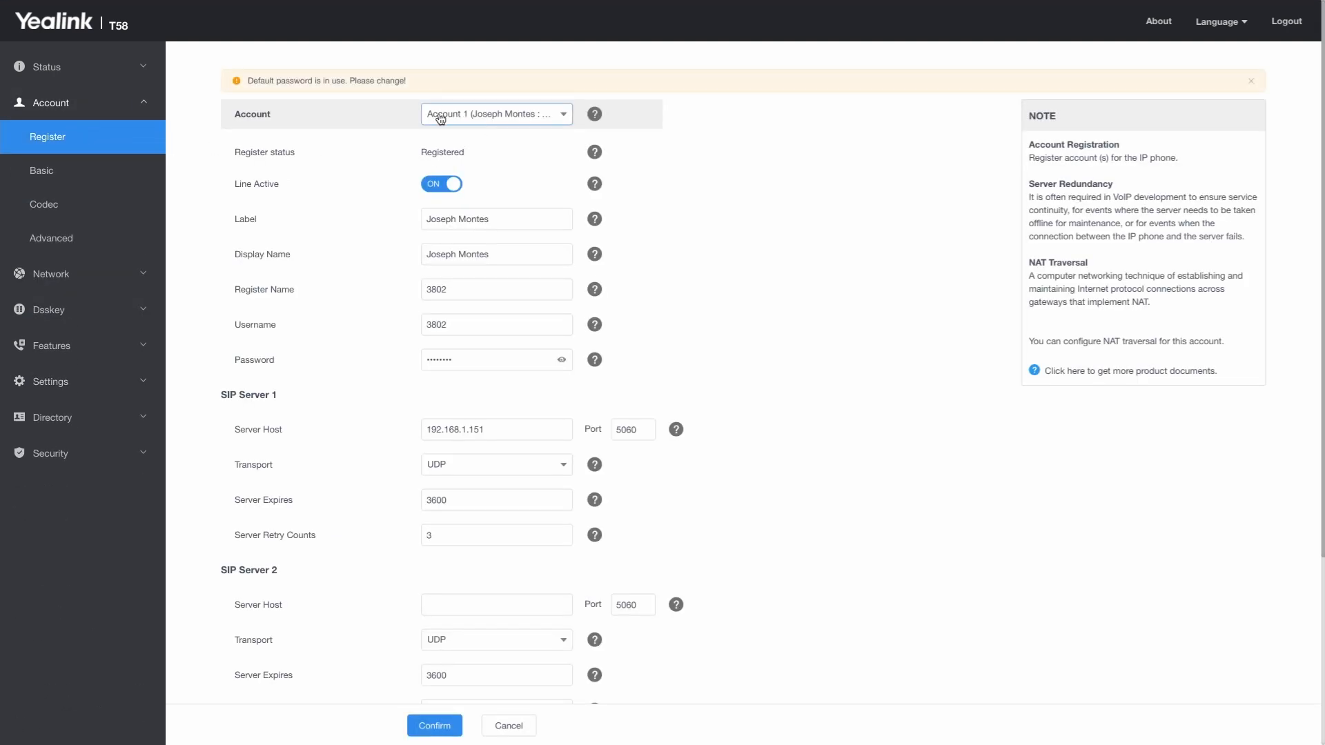
left_click(496, 114)
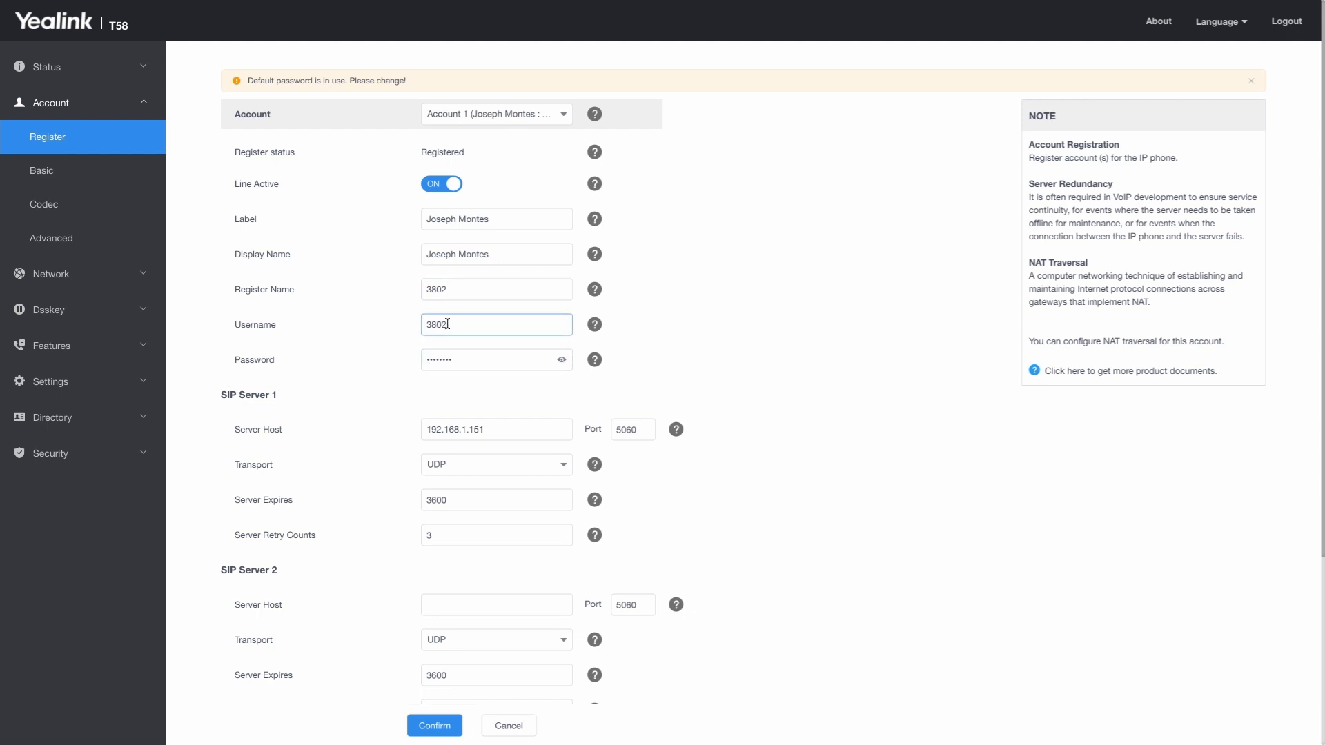
left_click(496, 429)
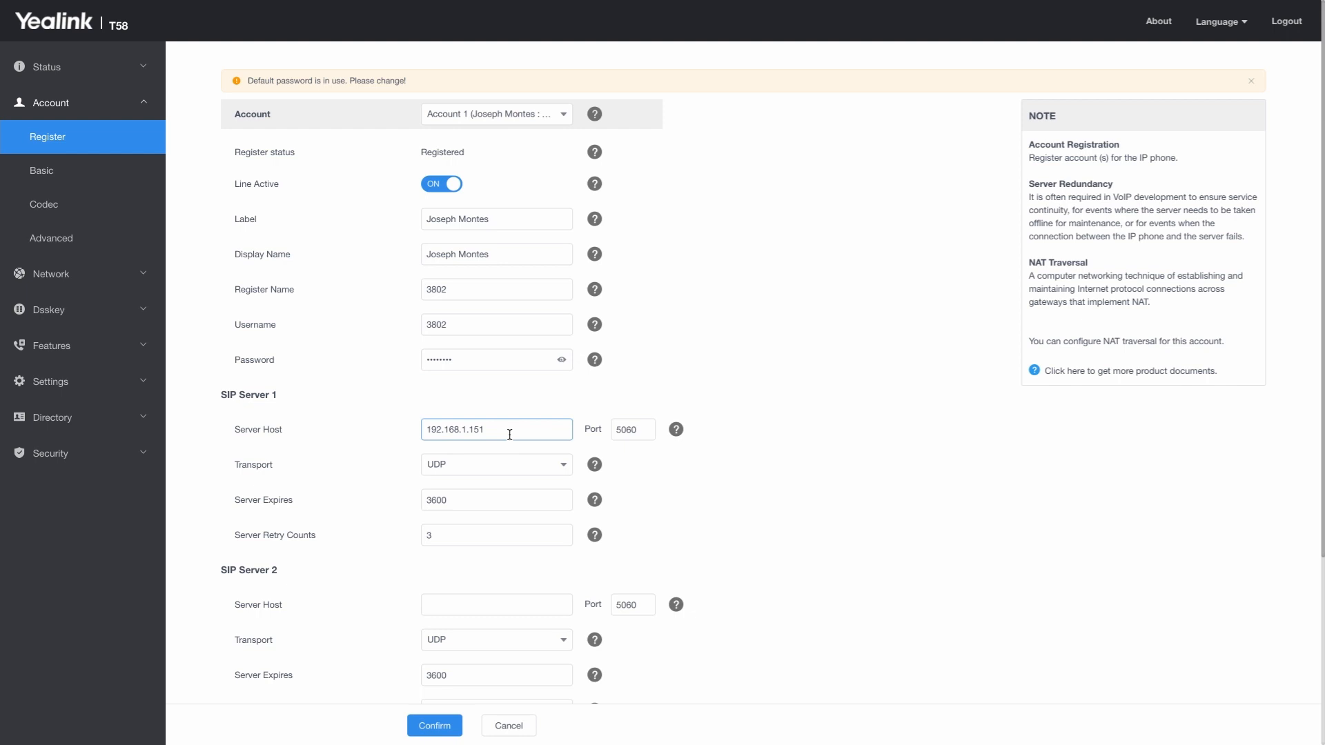
left_click(629, 430)
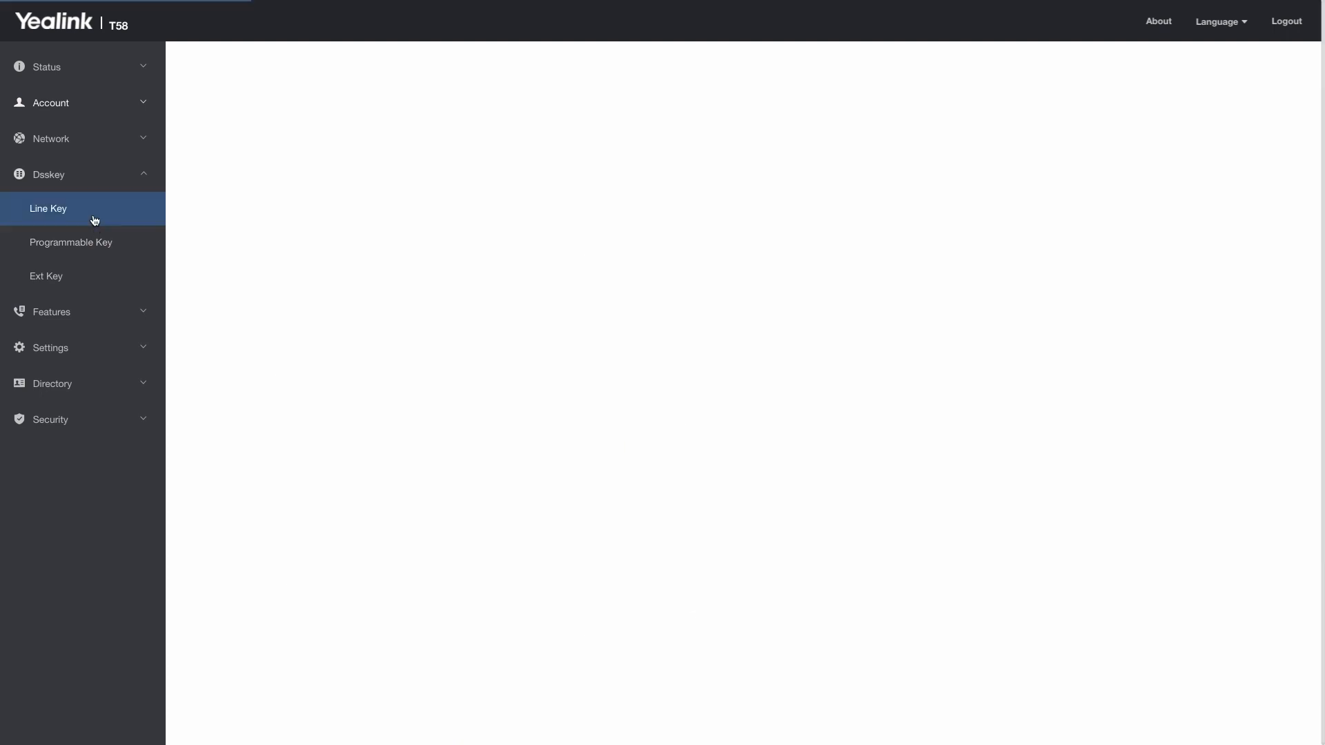
View line keys, confirming key 2 is a BLF labelled Boss for 3801
left_click(48, 208)
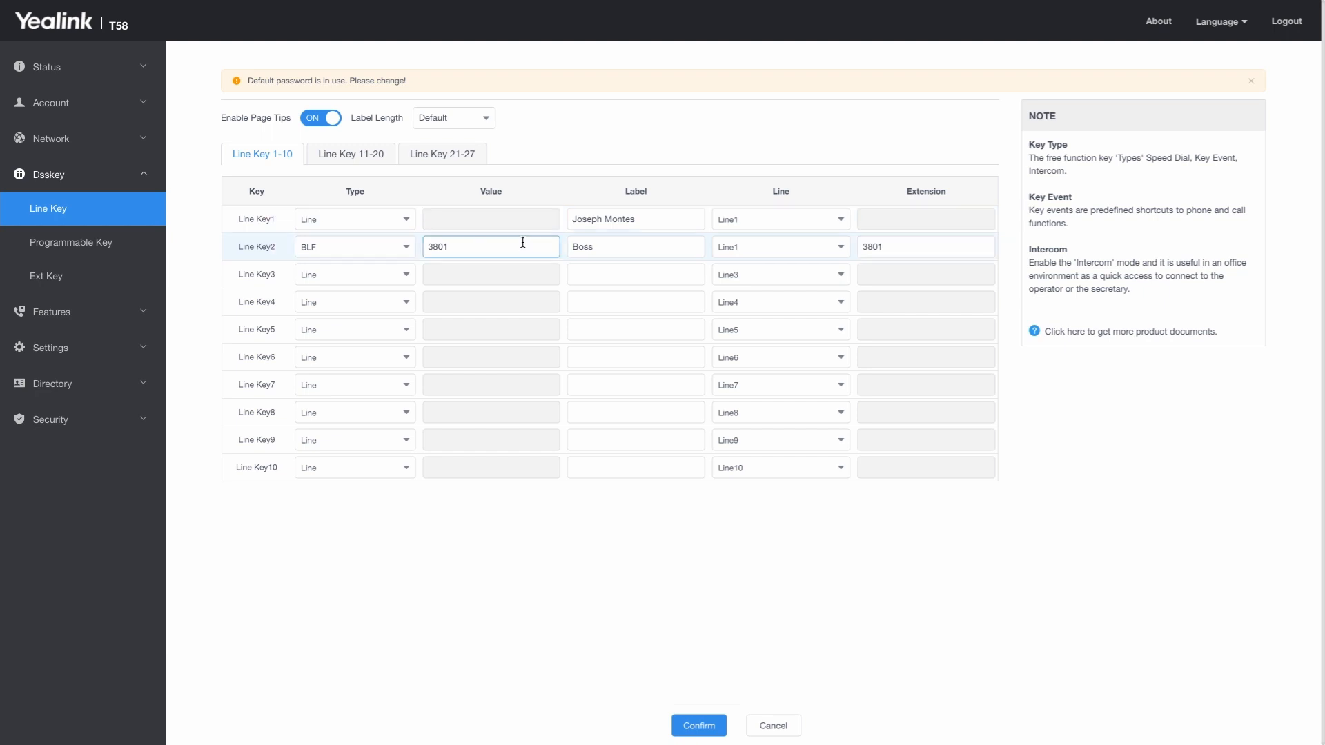
mouse_move(538, 250)
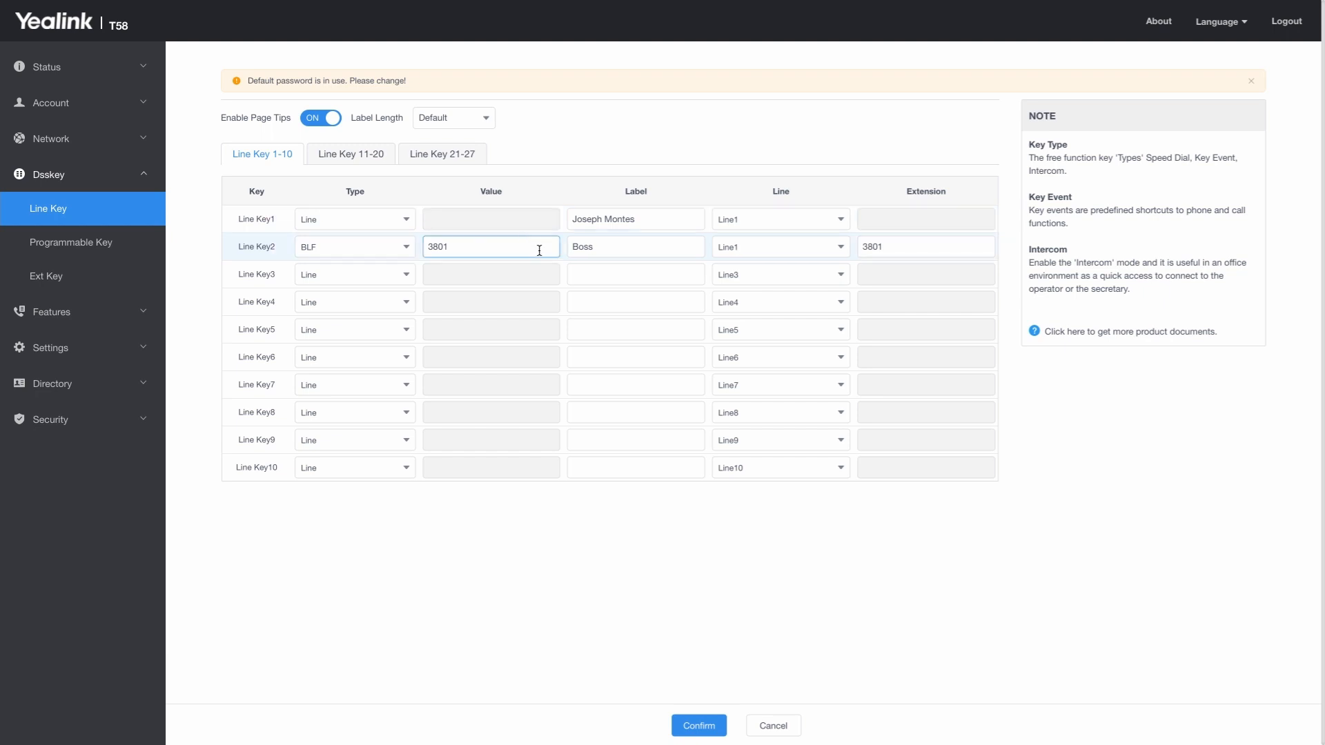